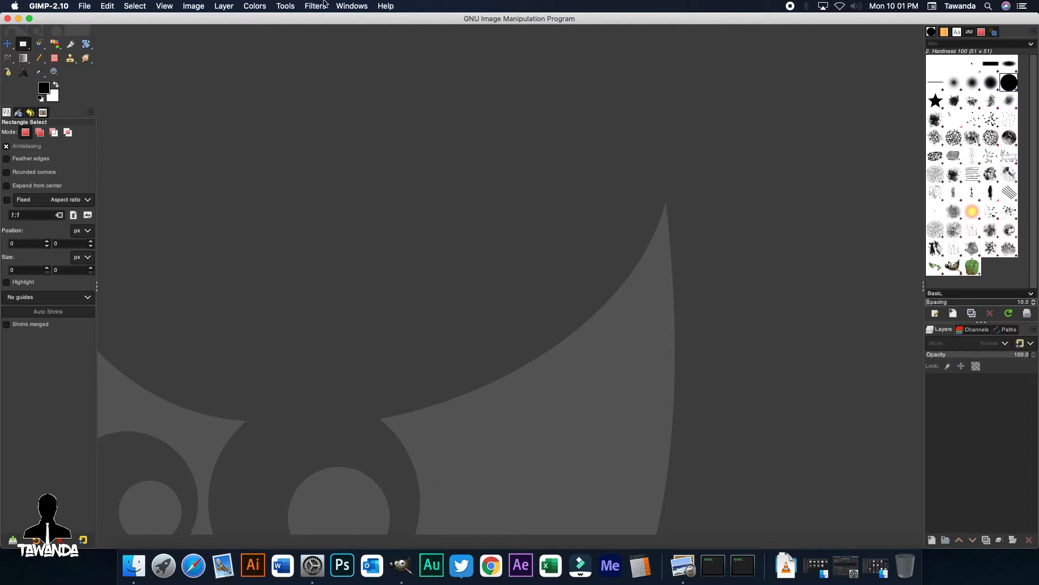
# Create a new image from the 90x50 Business Card template, about 1063×591 px, transparent.
pyautogui.click(84, 7)
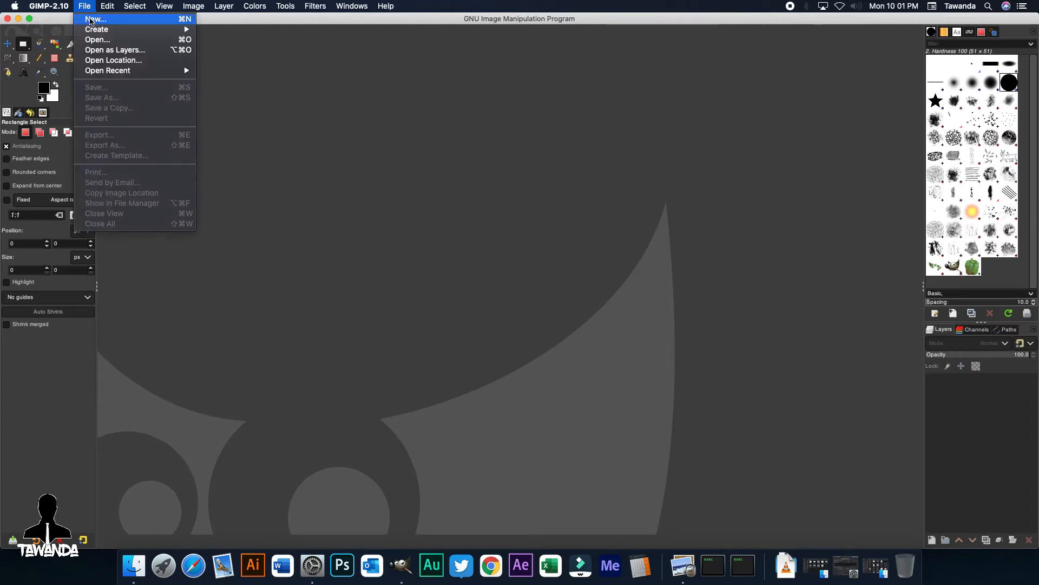
pyautogui.click(95, 18)
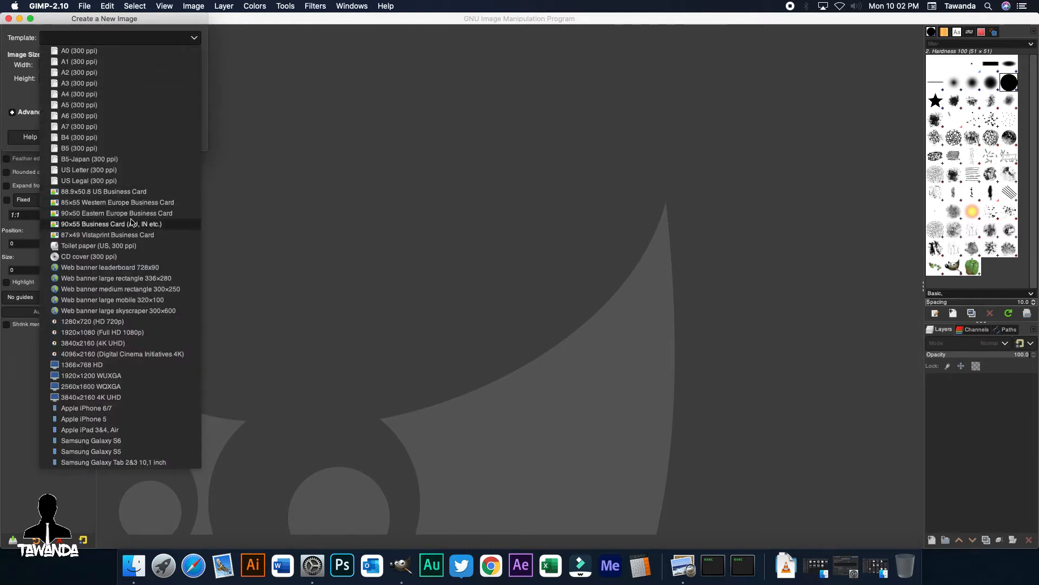
pyautogui.click(116, 214)
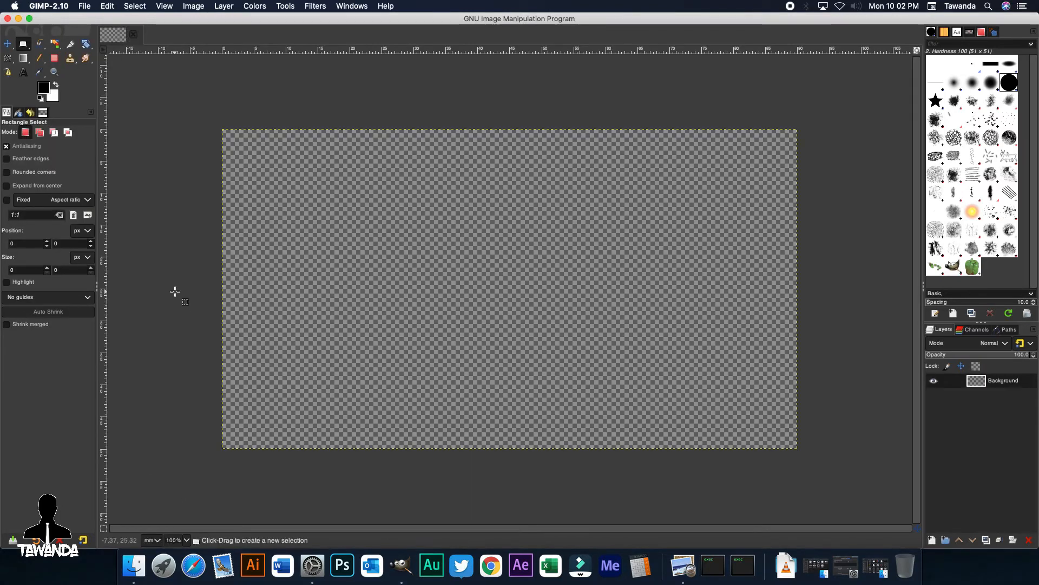
pyautogui.click(192, 6)
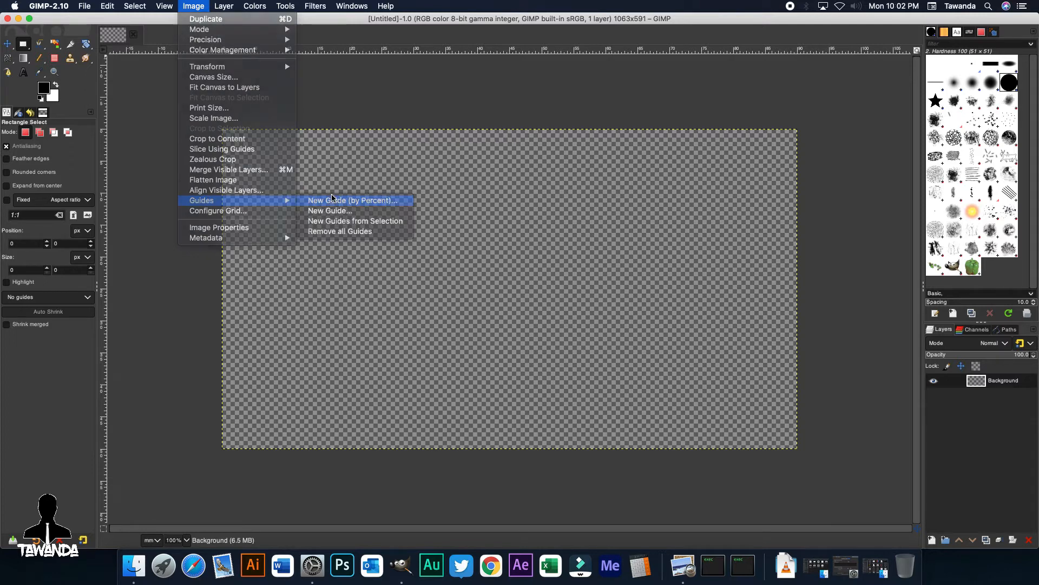
# Add a horizontal 50% and a vertical 50% percentage guide crossing at the card centre.
pyautogui.click(354, 200)
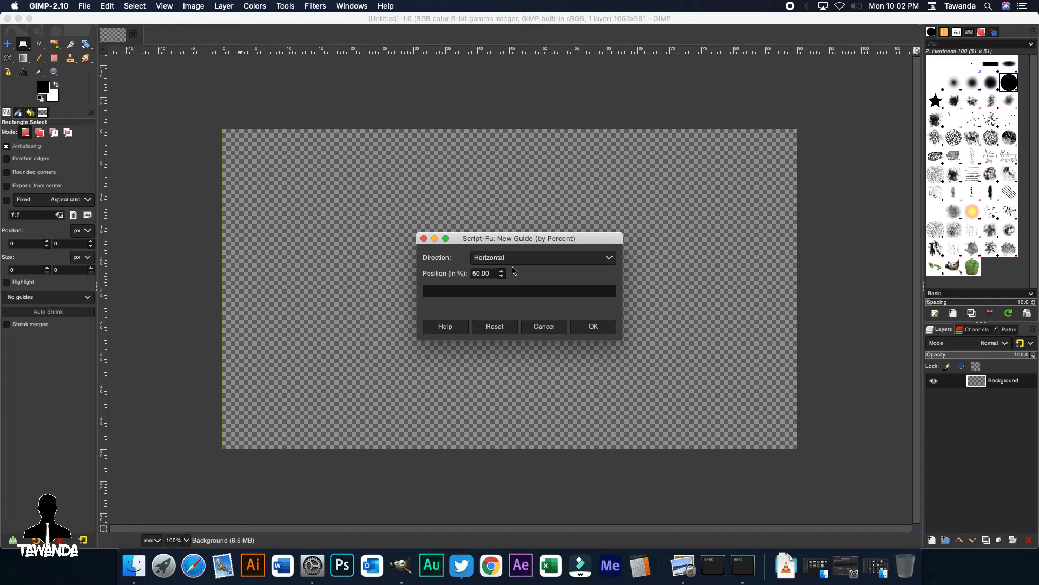
pyautogui.click(592, 326)
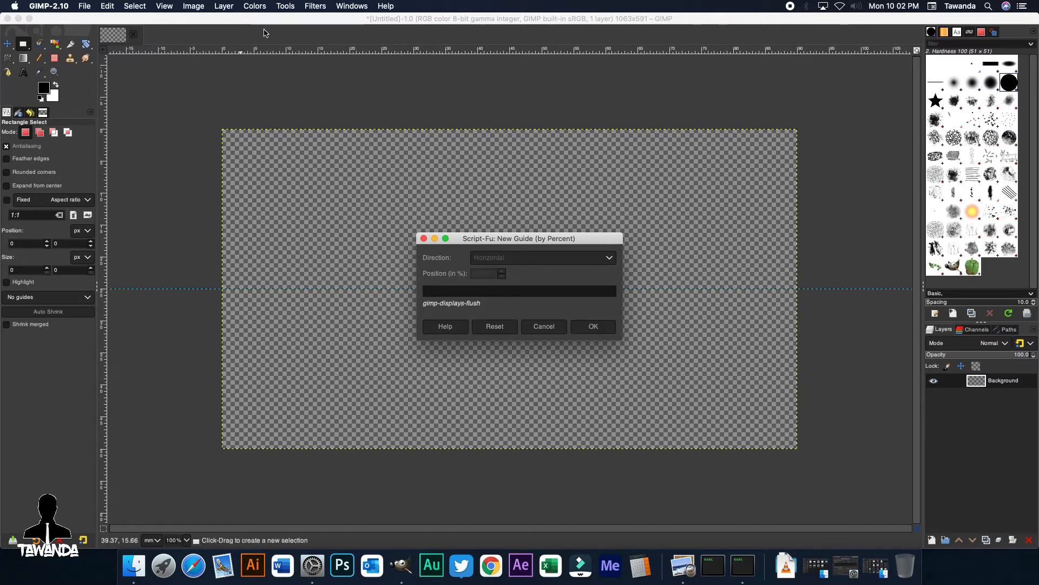
pyautogui.click(592, 326)
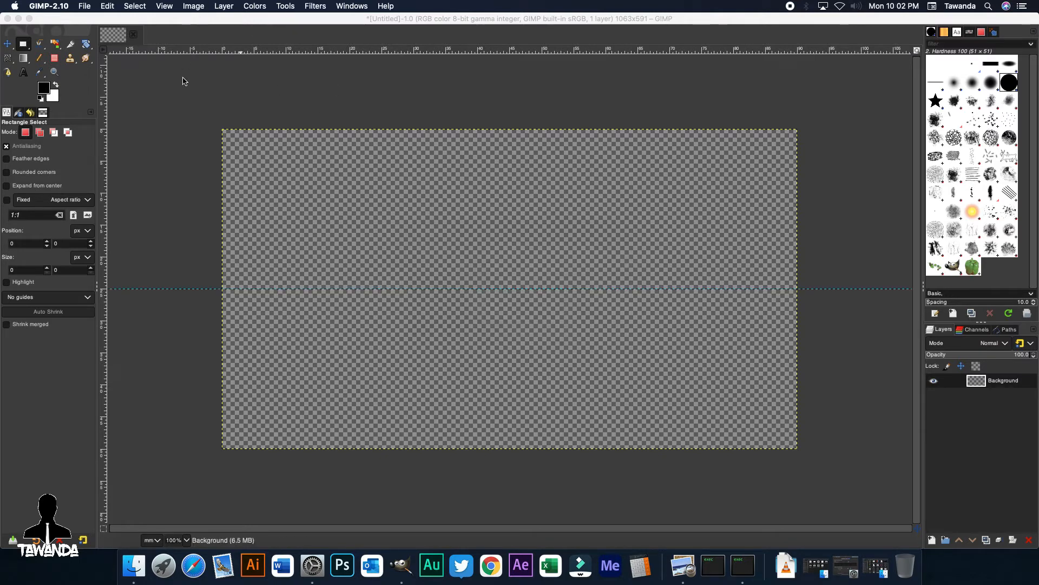
pyautogui.click(192, 7)
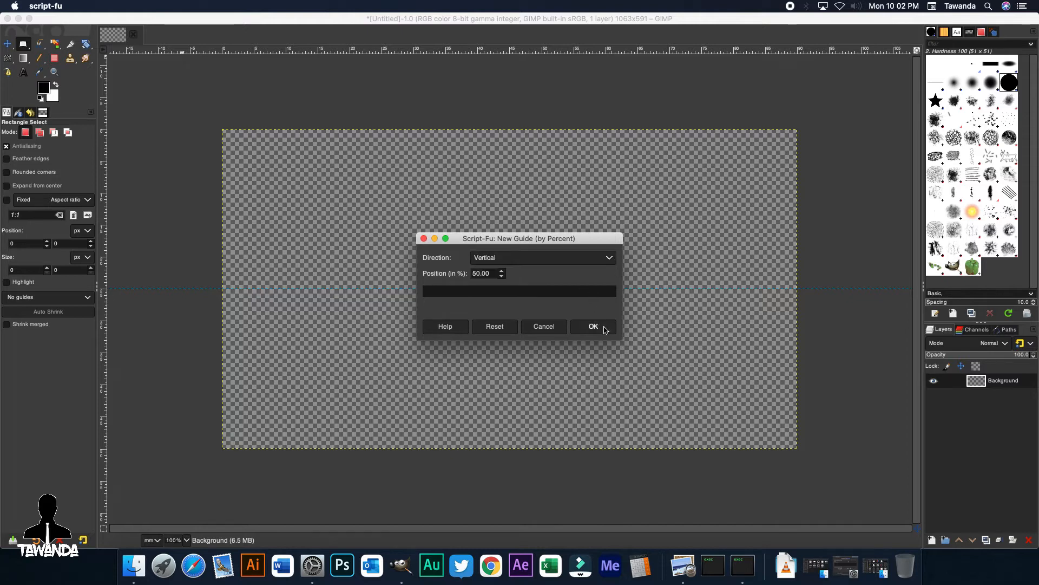
pyautogui.click(592, 325)
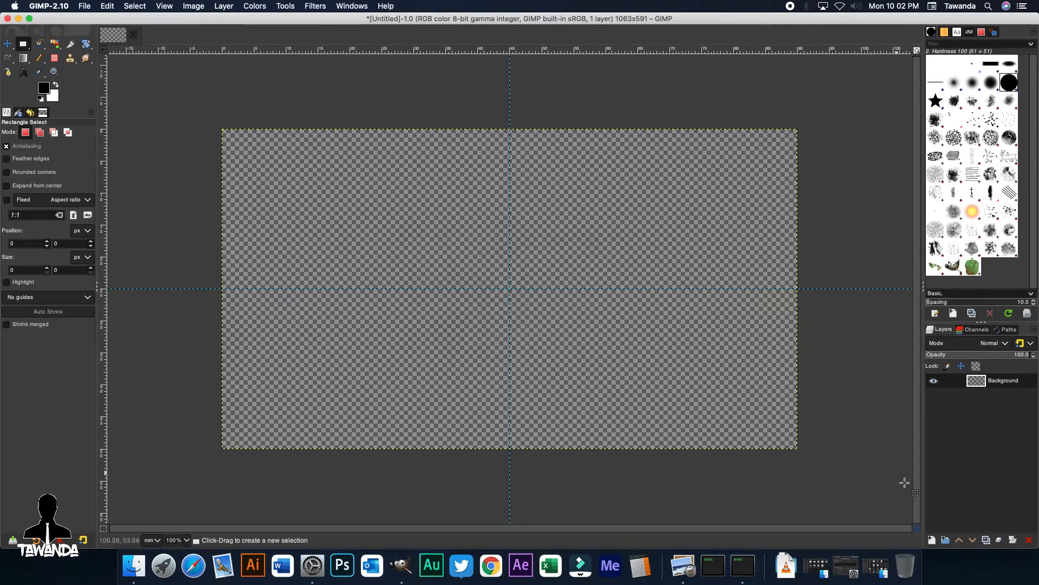
pyautogui.click(223, 6)
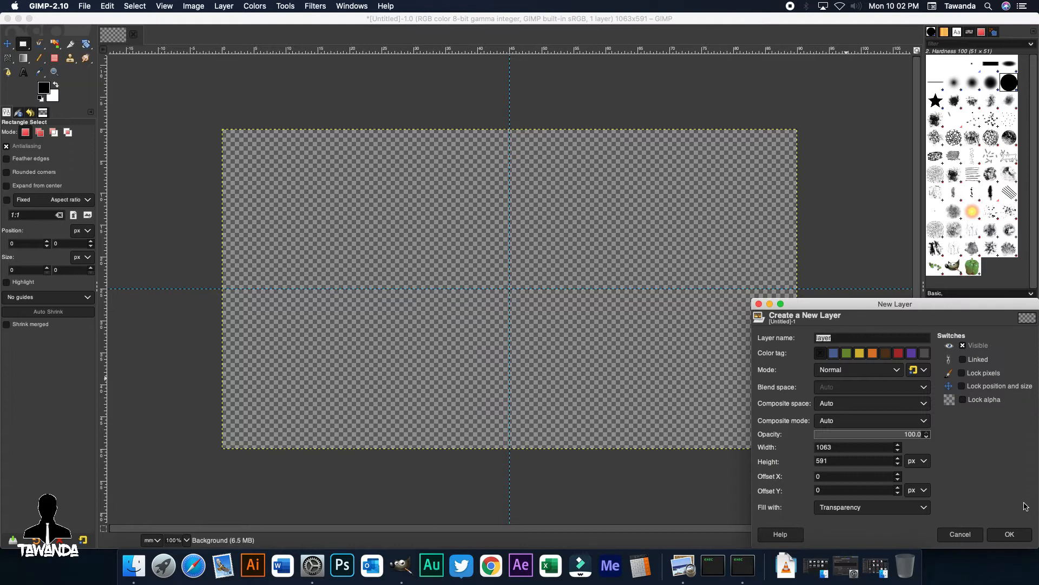
# Fill a new layer with a near-black dark grey like 2b2b30 using Bucket Fill.
pyautogui.click(1009, 534)
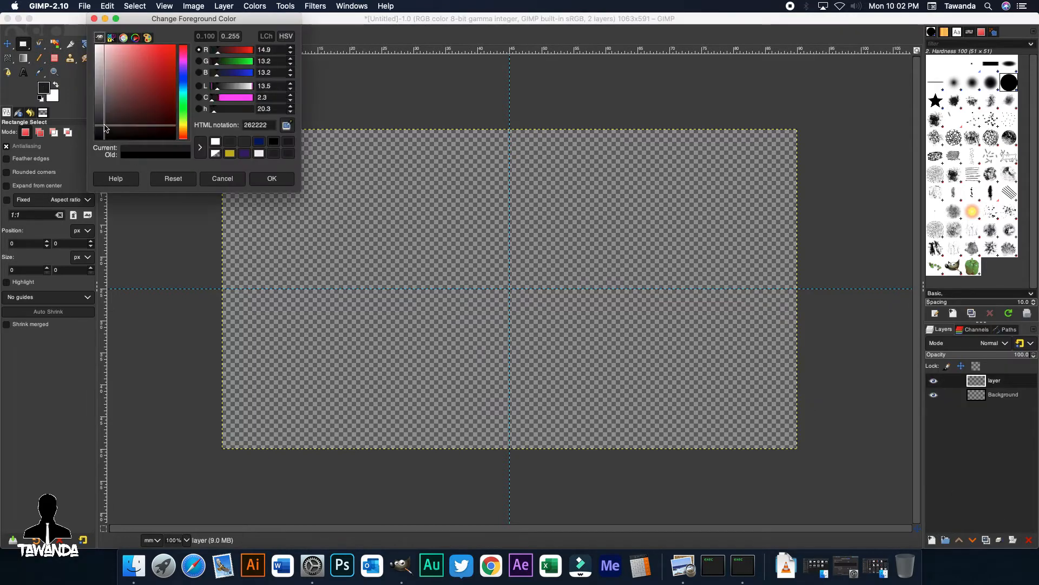
pyautogui.click(128, 122)
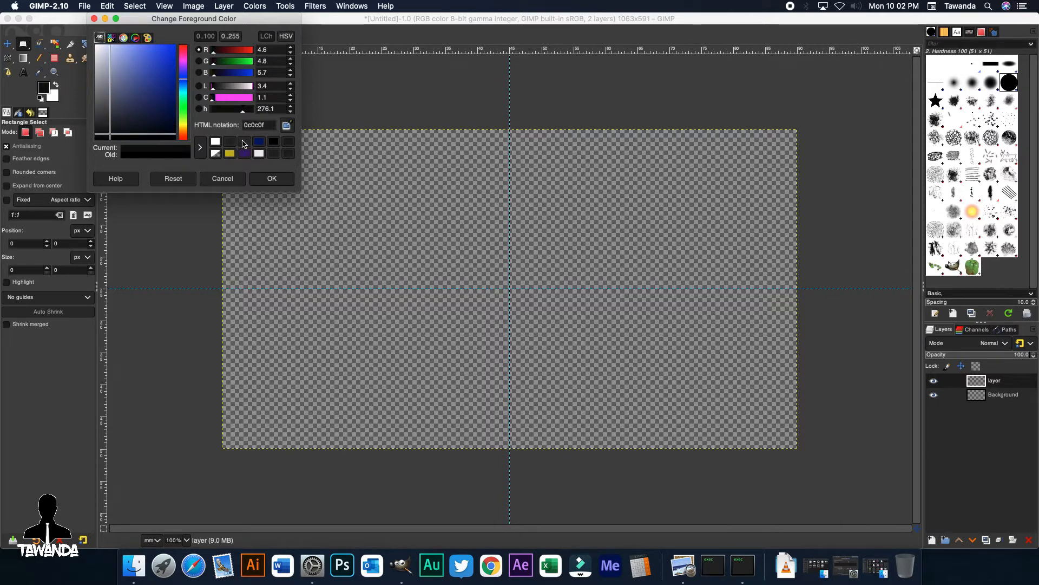
pyautogui.click(140, 87)
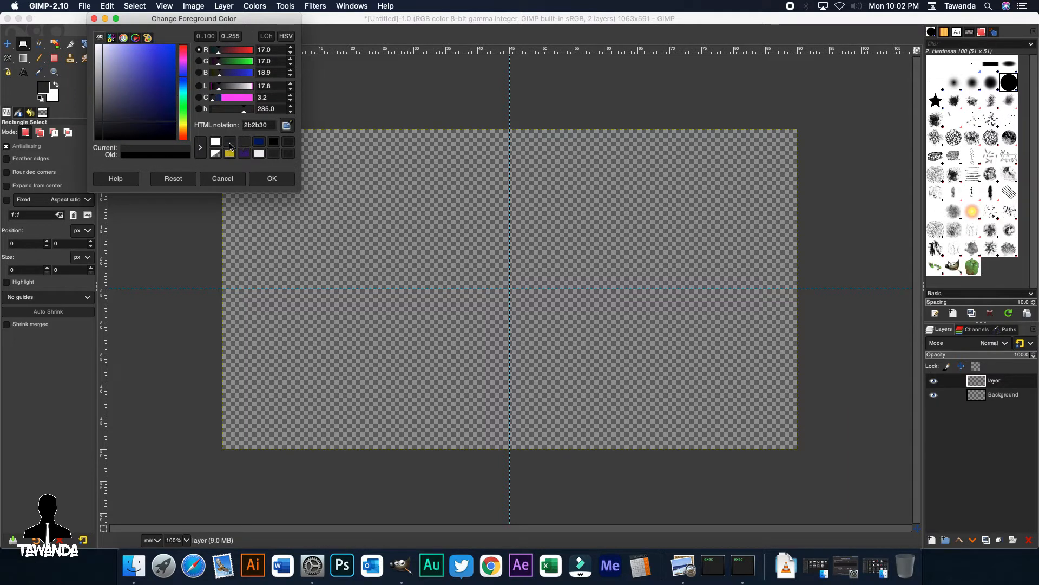
pyautogui.click(125, 129)
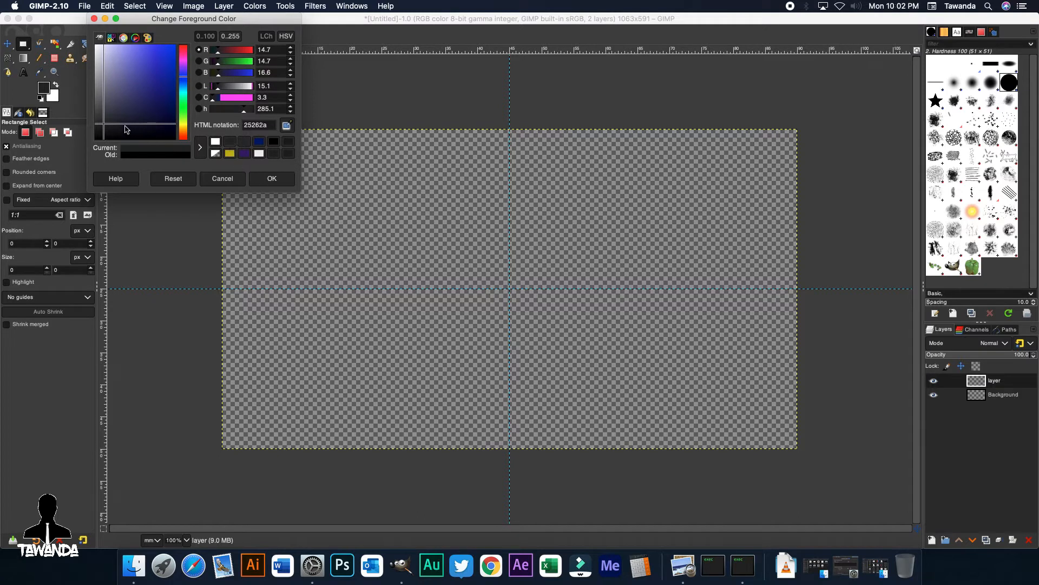
pyautogui.click(113, 129)
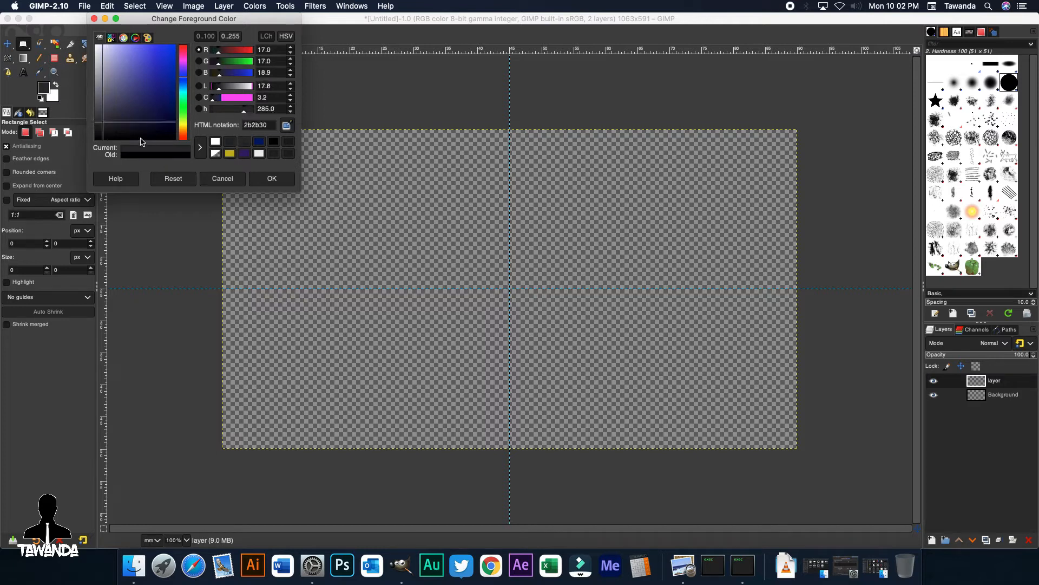
pyautogui.click(106, 133)
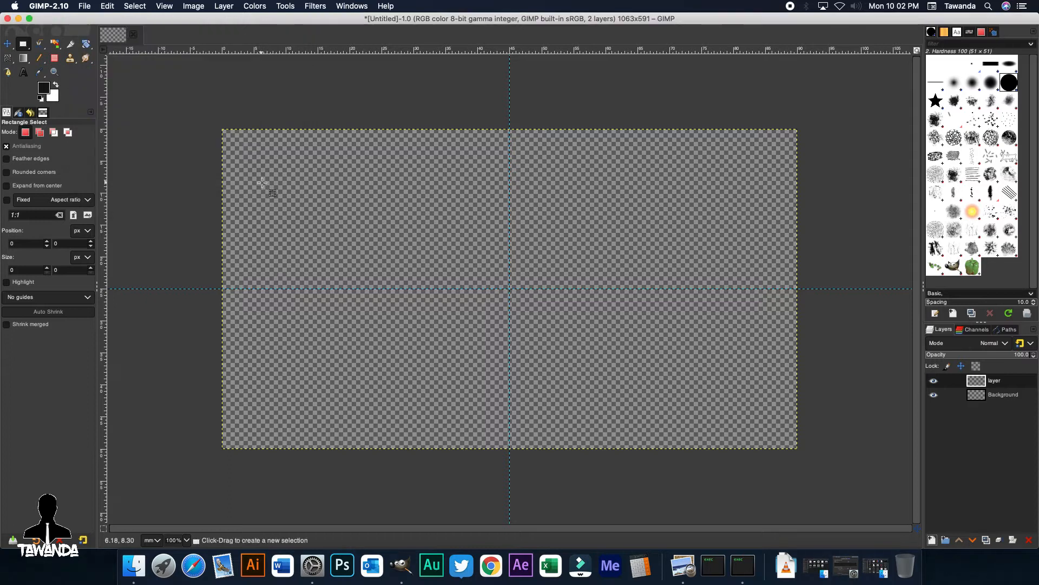
pyautogui.click(39, 59)
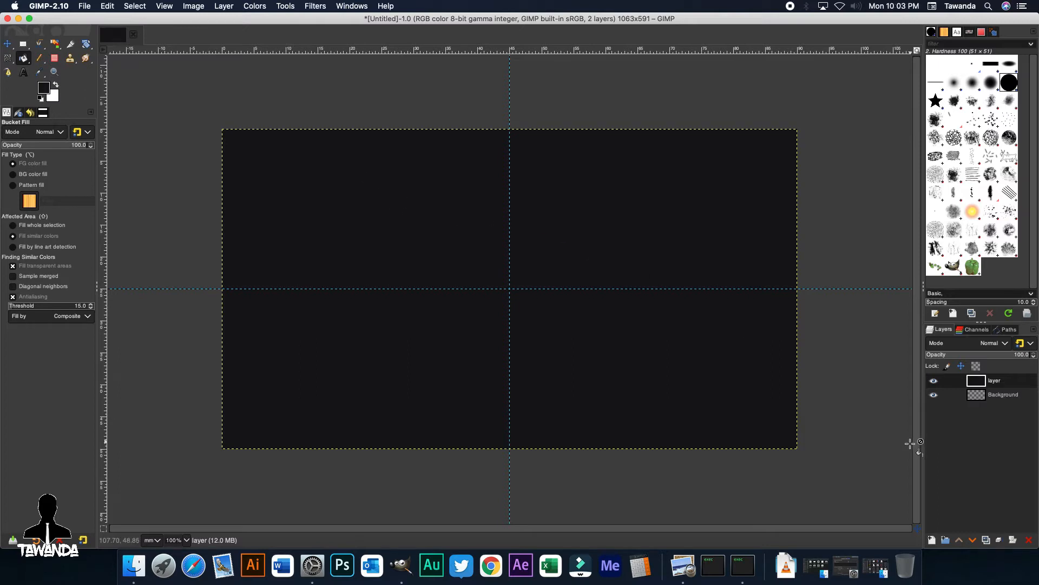
# Add a second layer and set purple foreground with dark blue background for the Gradient tool.
pyautogui.click(223, 6)
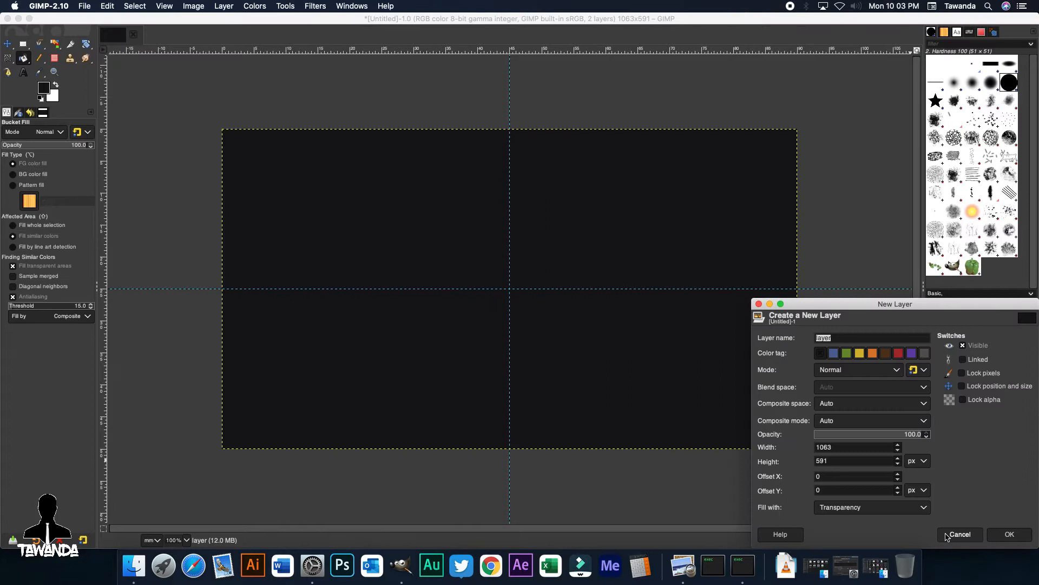
pyautogui.click(1008, 534)
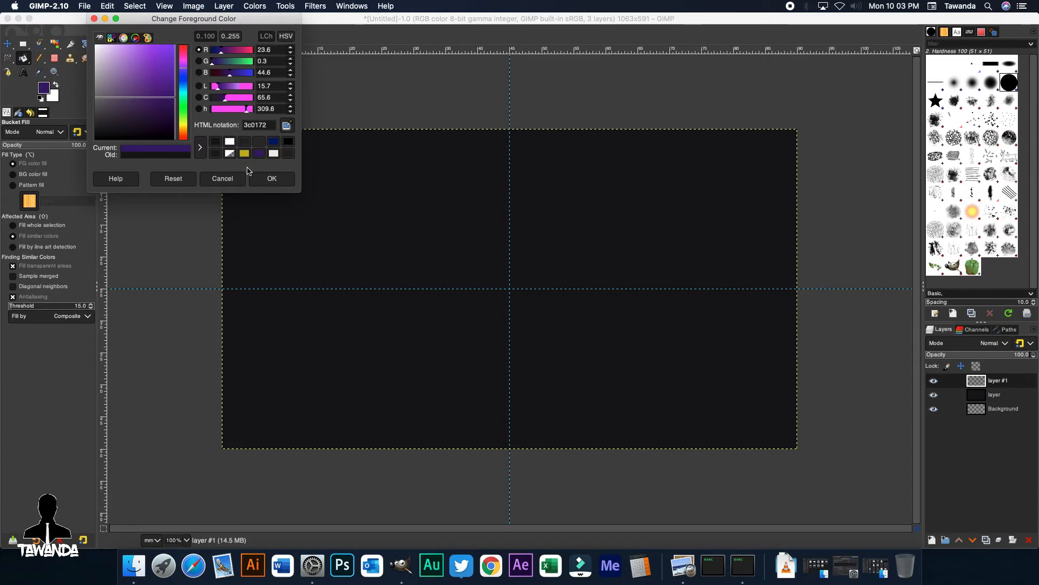
pyautogui.click(270, 178)
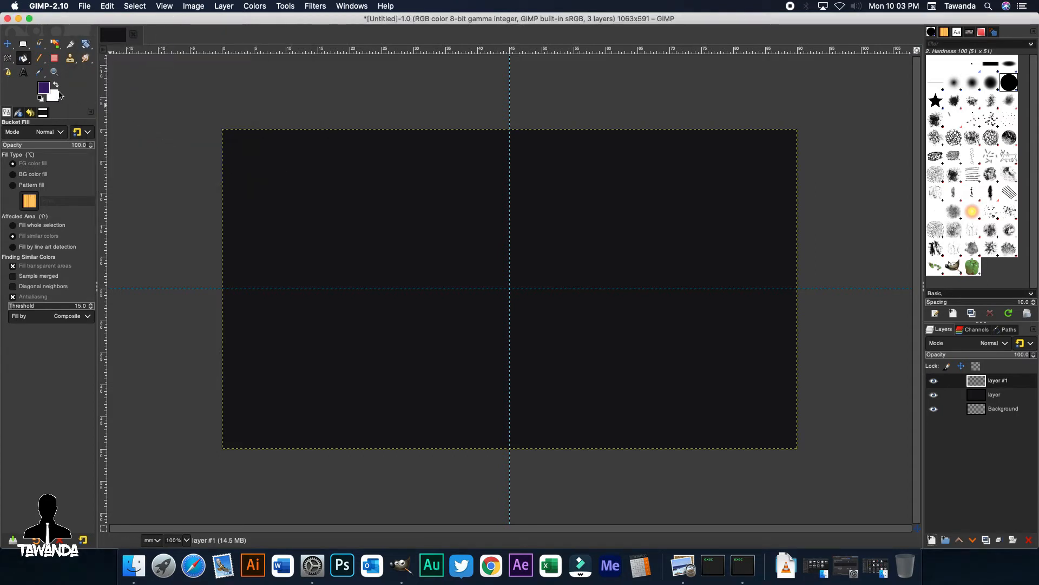
pyautogui.click(43, 87)
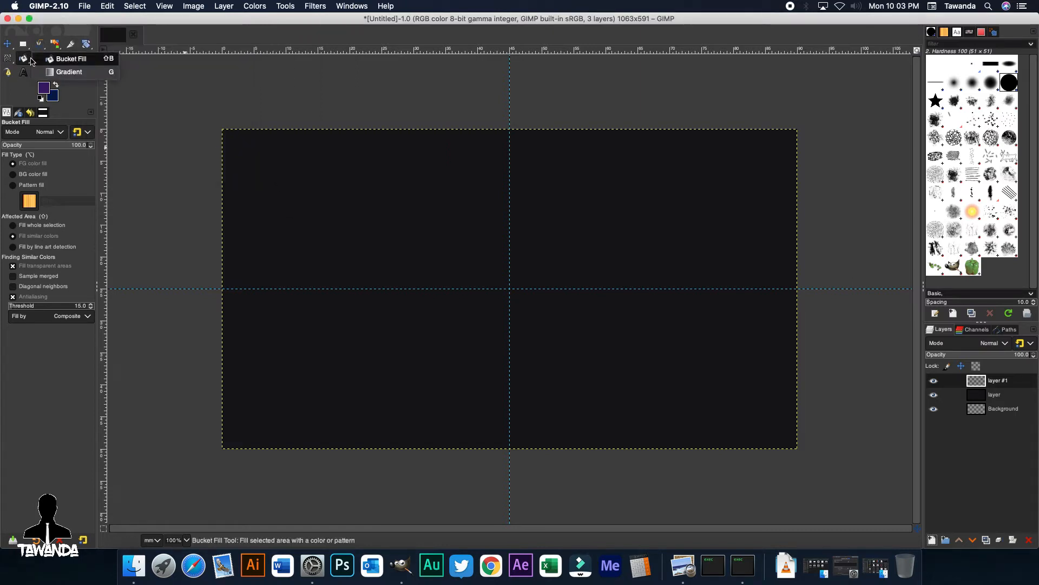
pyautogui.click(69, 71)
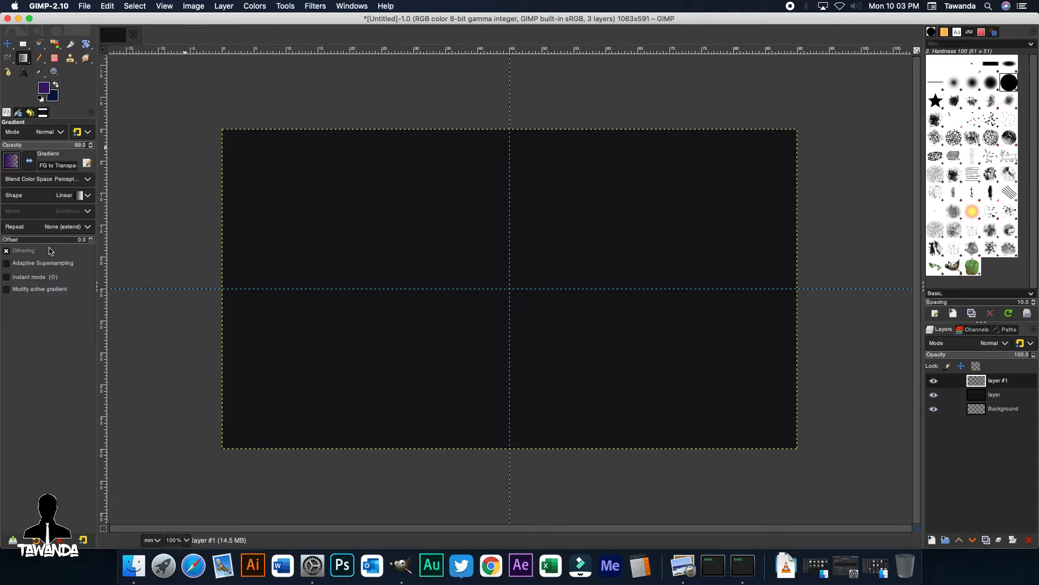
# Lay a purple-to-dark-blue gradient diagonally from past the top-left corner to the bottom-right.
pyautogui.moveTo(188, 247); pyautogui.dragTo(773, 245)
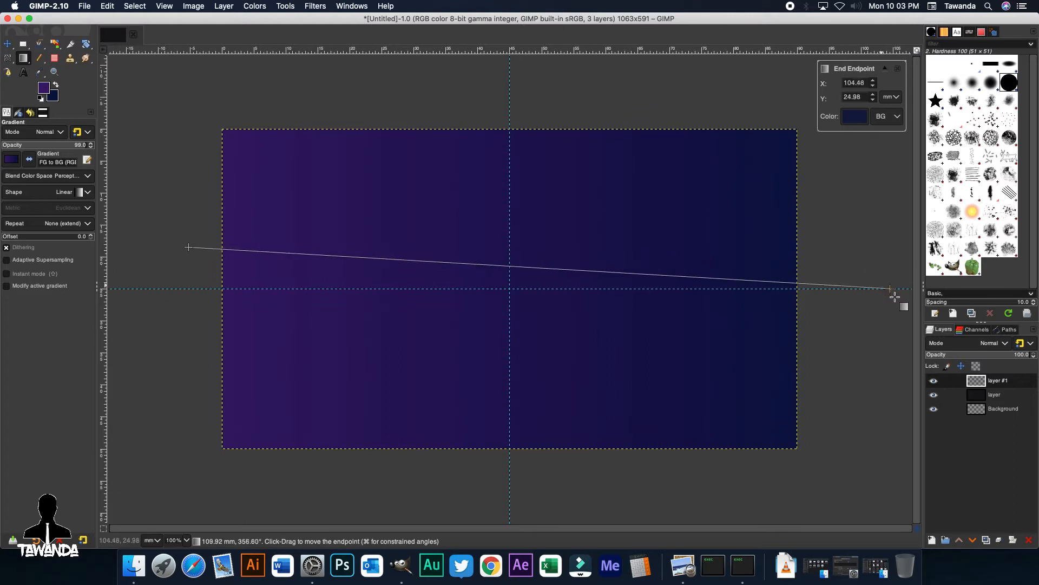
pyautogui.moveTo(891, 291); pyautogui.dragTo(896, 440)
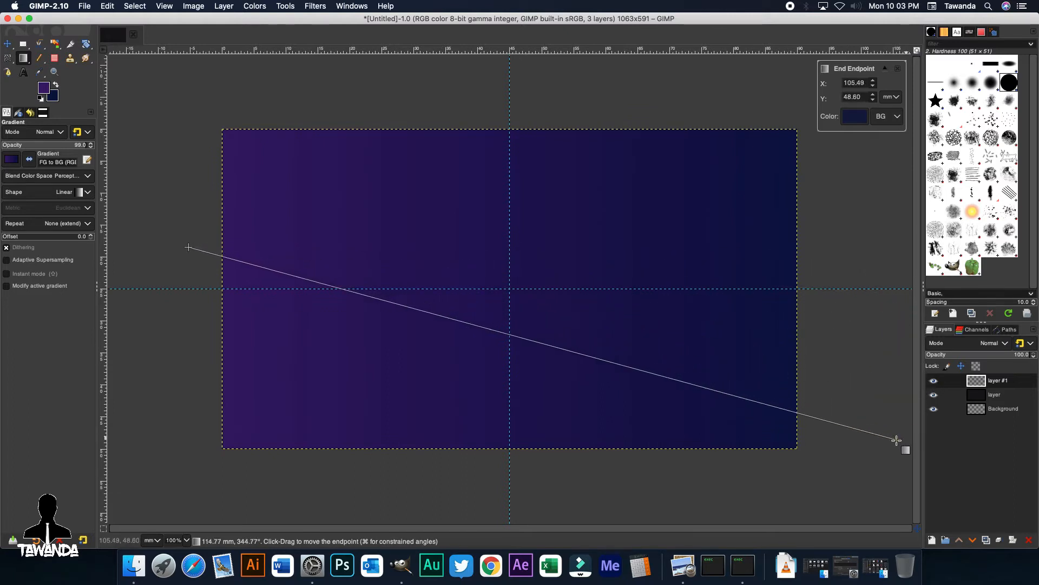
pyautogui.moveTo(189, 246); pyautogui.dragTo(199, 191)
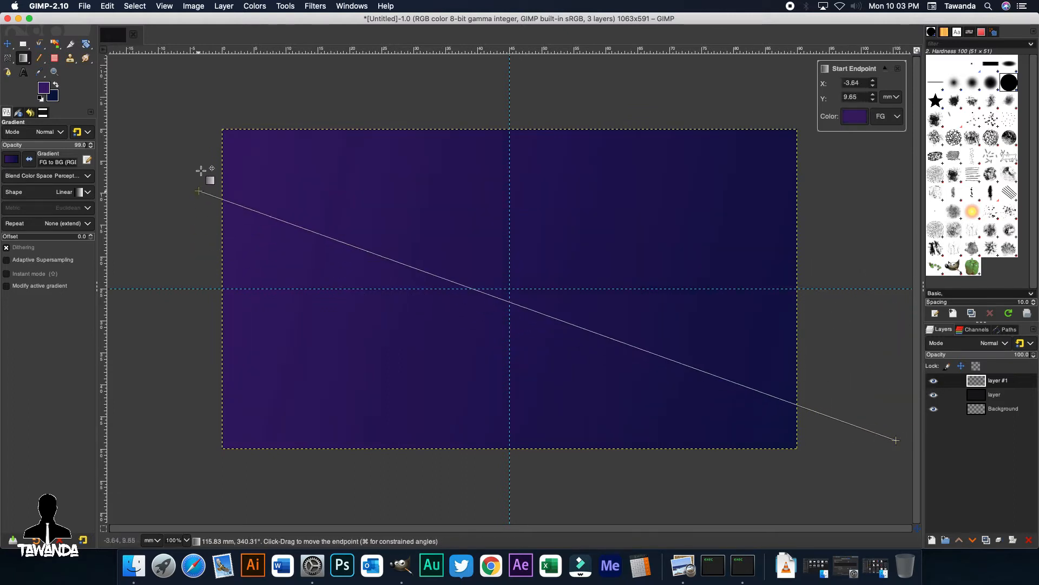
pyautogui.moveTo(199, 191); pyautogui.dragTo(191, 111)
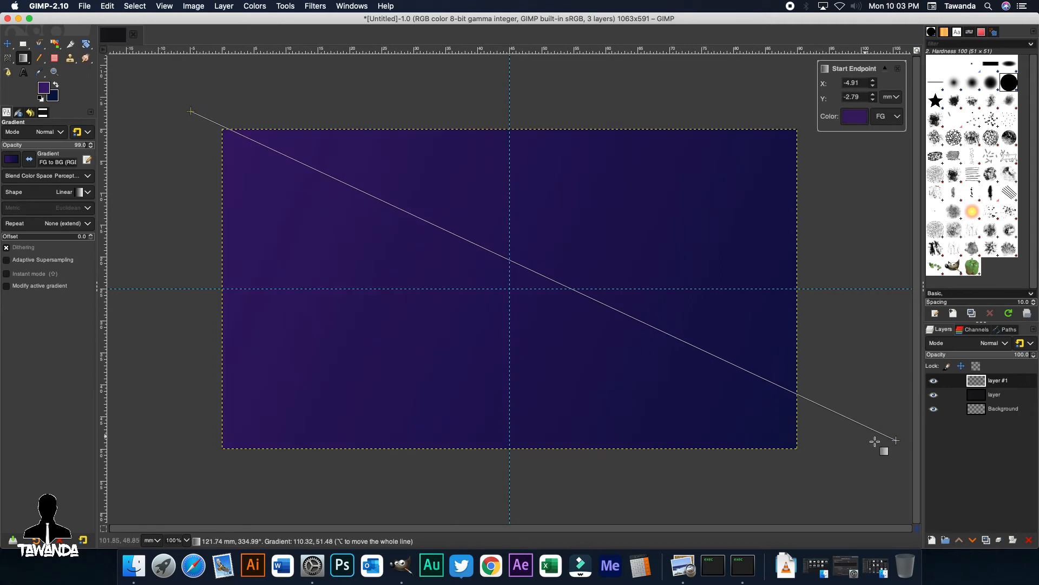
pyautogui.moveTo(895, 441); pyautogui.dragTo(856, 474)
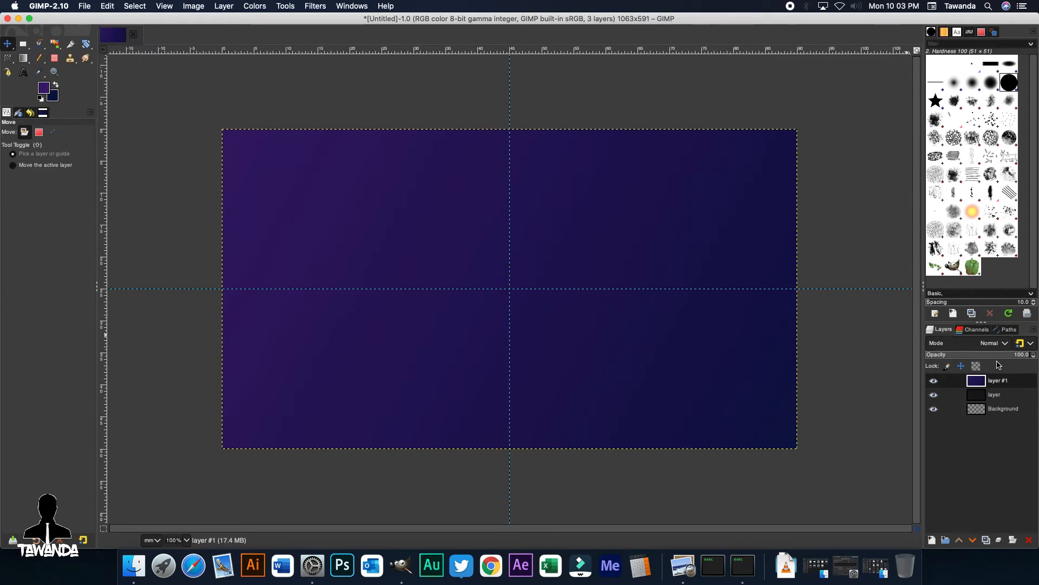
# Lower the gradient layer's opacity to roughly 17-24% so the purple tint is faint.
pyautogui.moveTo(1008, 355); pyautogui.dragTo(988, 355)
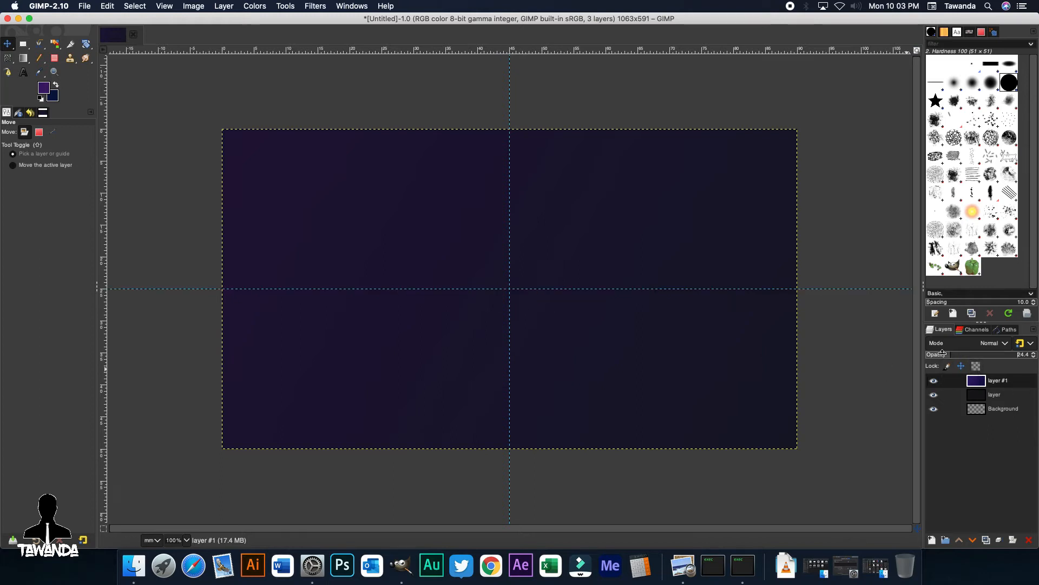
pyautogui.moveTo(975, 354); pyautogui.dragTo(962, 354)
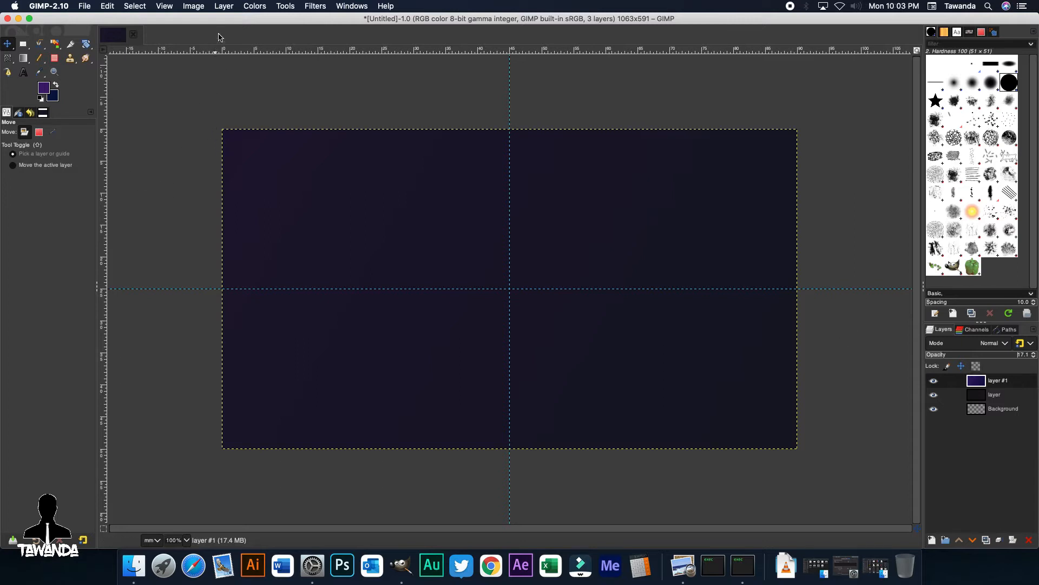
# Show the grid over the canvas and bring up the grid configuration.
pyautogui.click(163, 7)
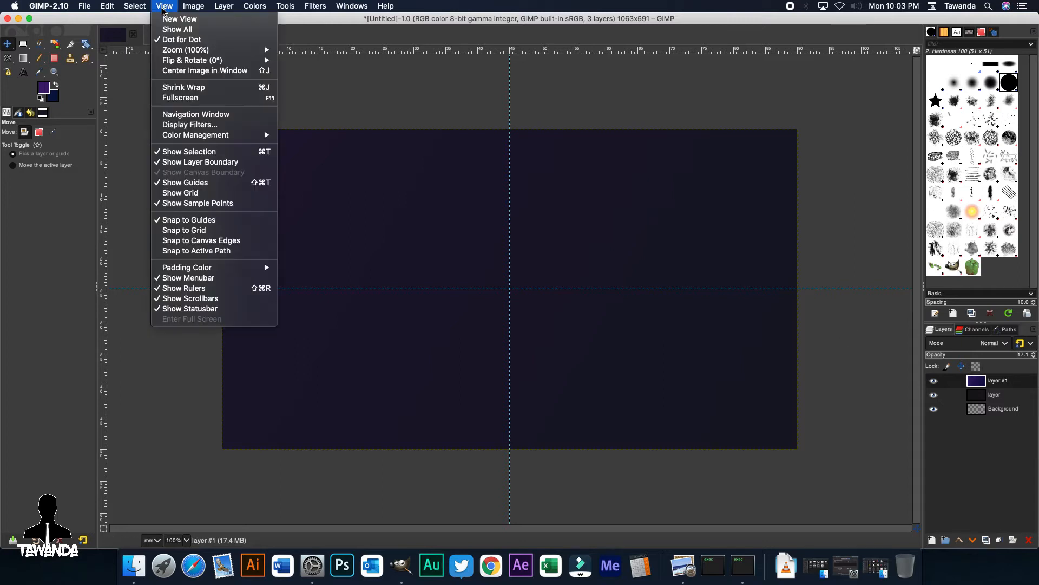
pyautogui.click(164, 6)
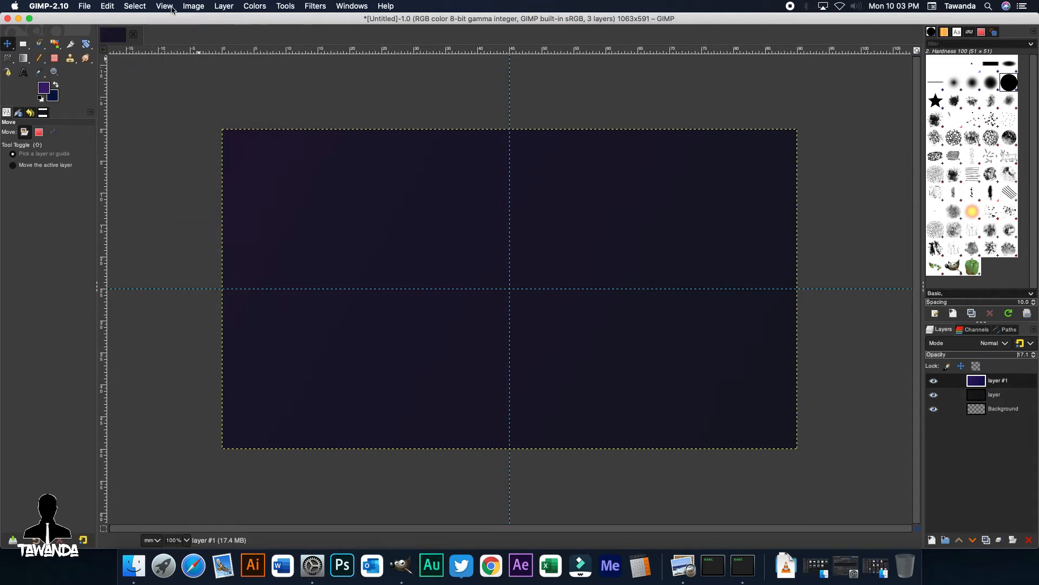
pyautogui.click(163, 7)
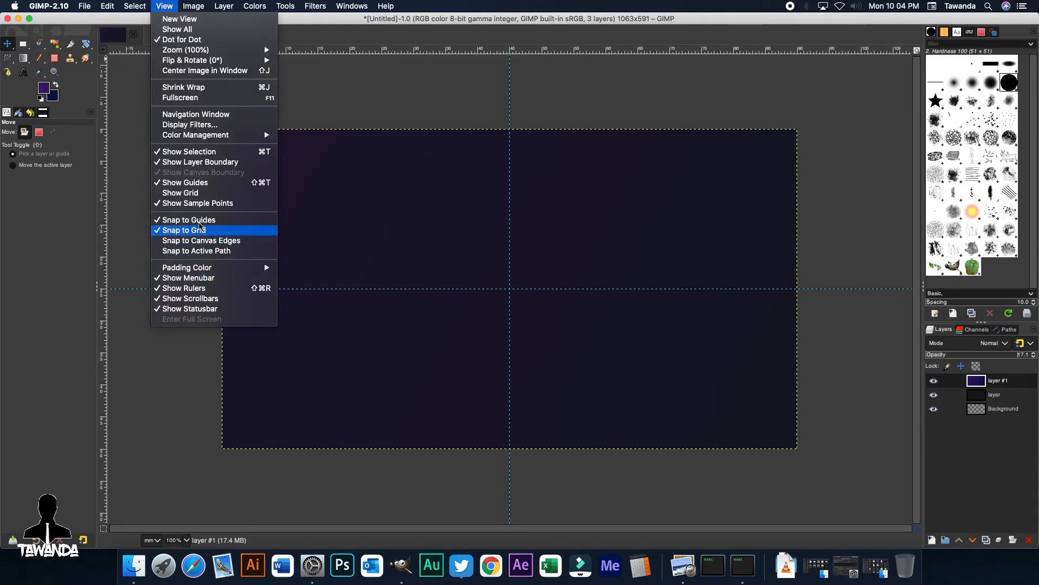
pyautogui.click(180, 193)
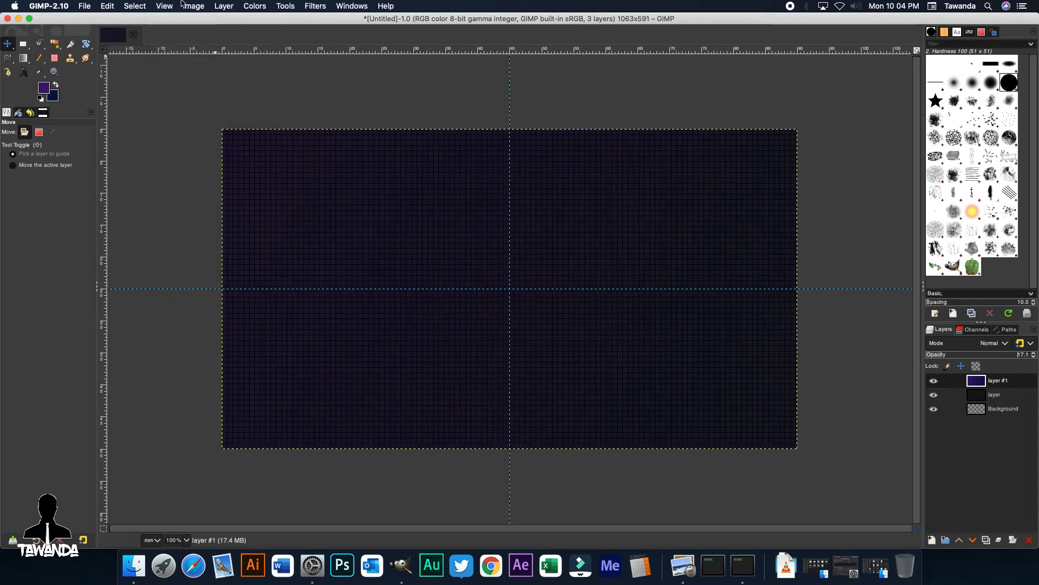
pyautogui.click(193, 6)
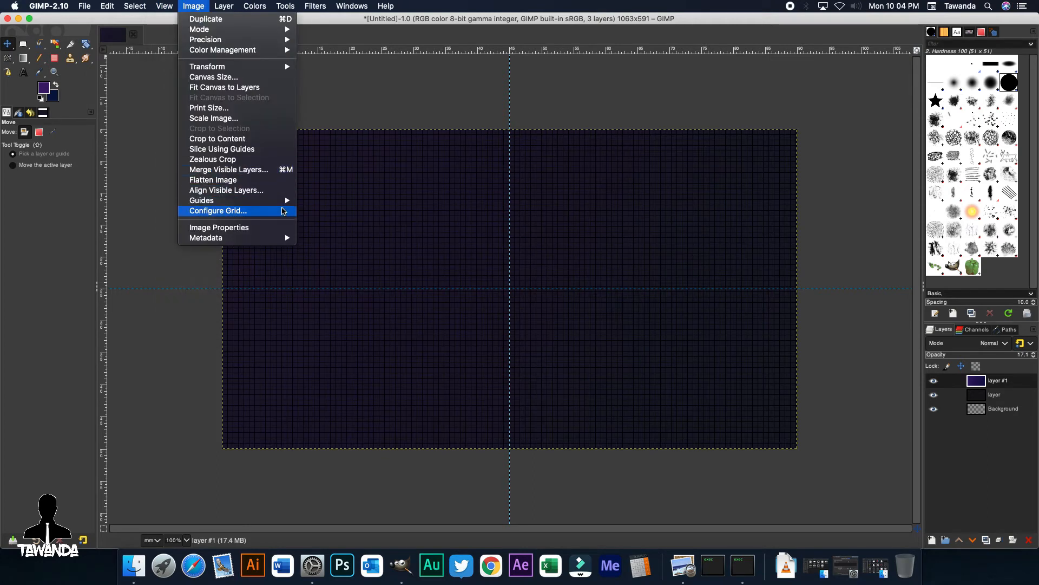
pyautogui.click(218, 210)
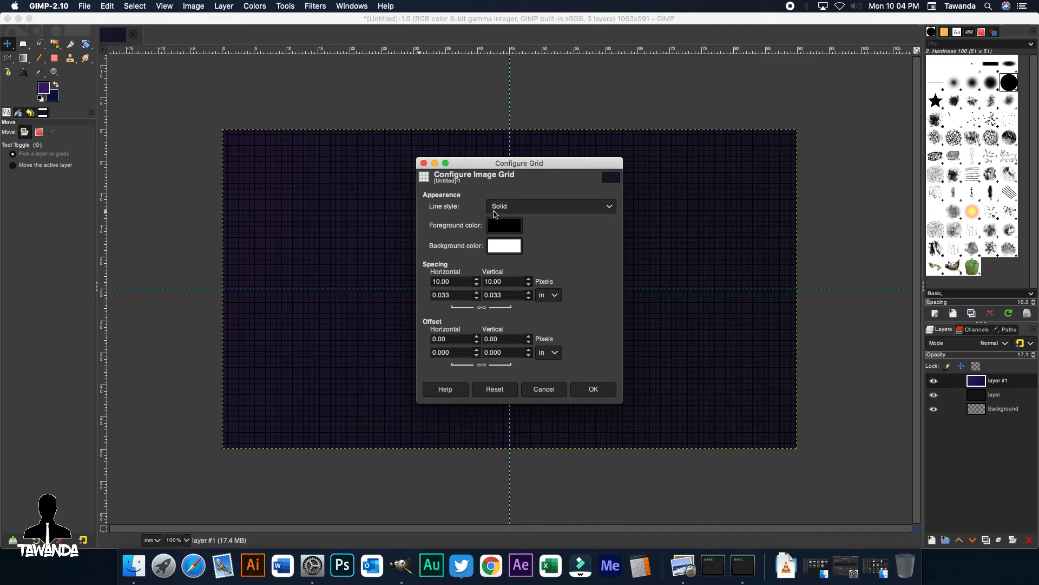
pyautogui.moveTo(507, 233)
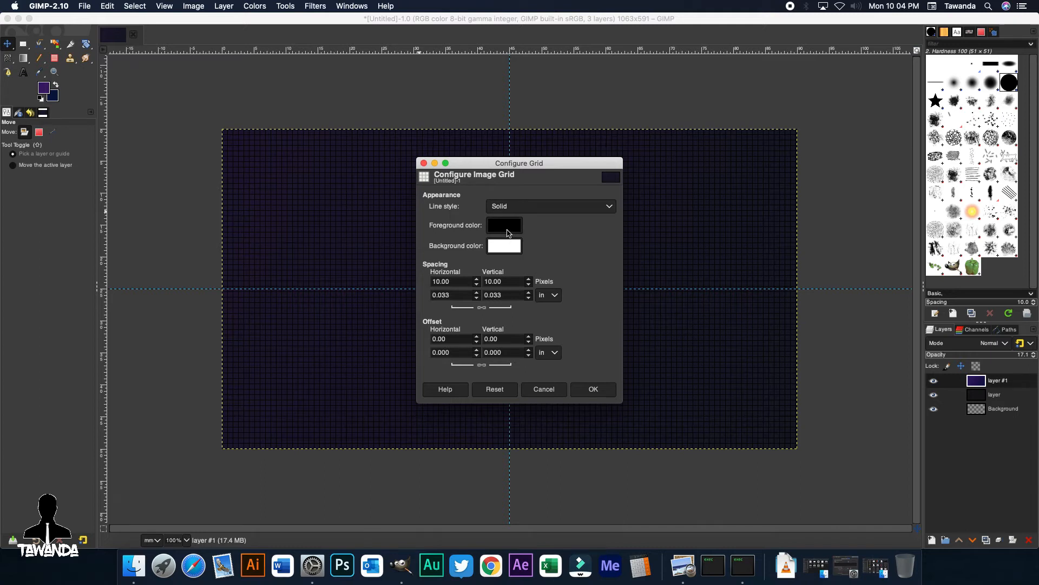
# Give the grid light grey lines and 59-pixel square spacing.
pyautogui.click(504, 225)
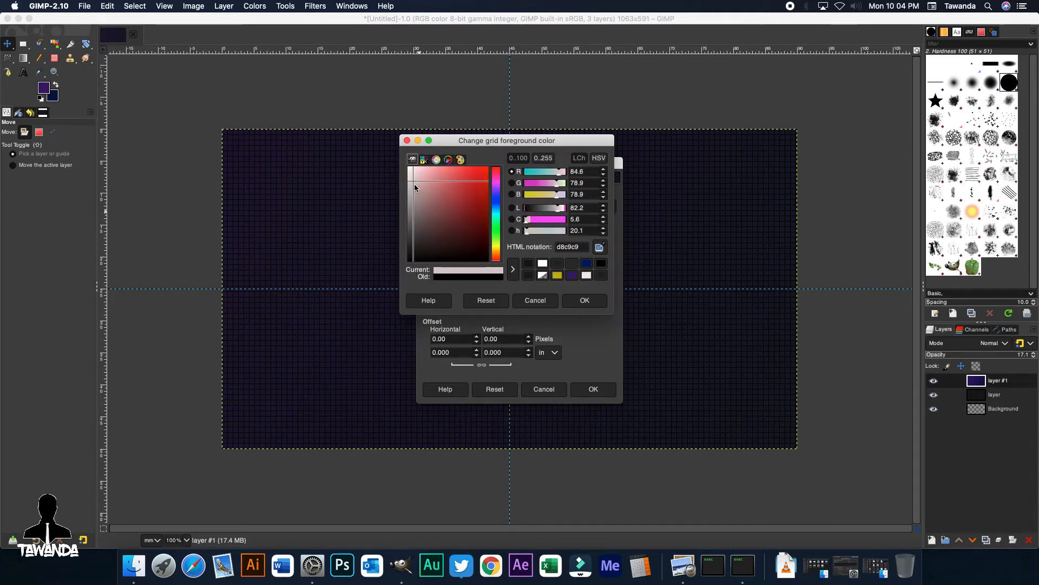
pyautogui.click(451, 221)
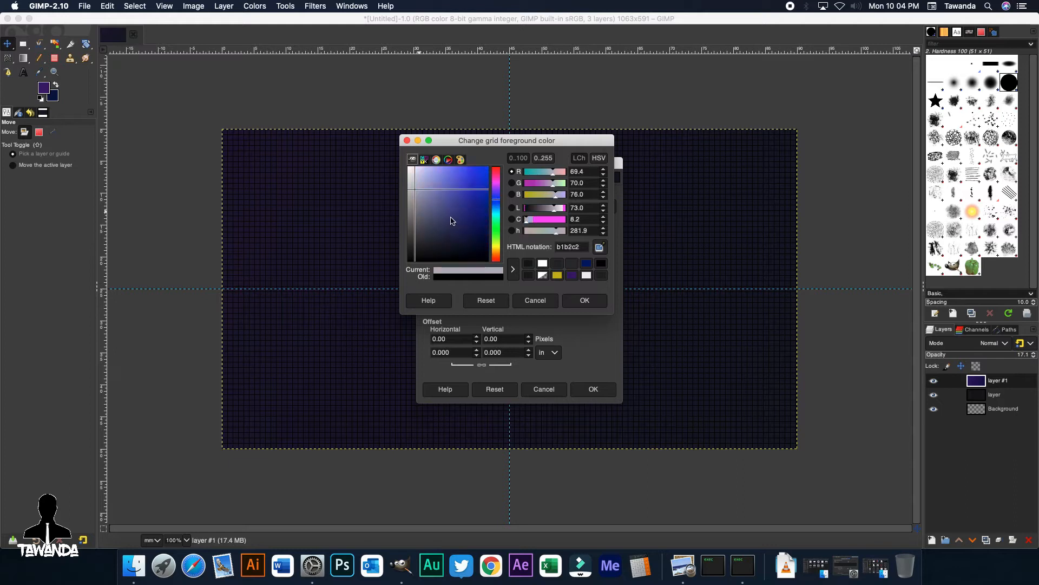
pyautogui.click(411, 199)
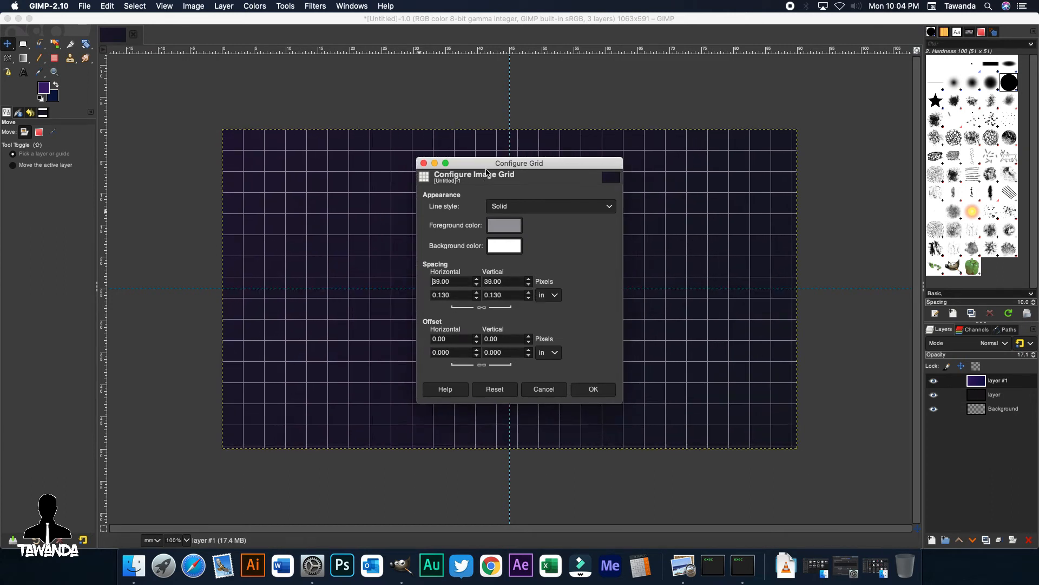
pyautogui.moveTo(519, 163); pyautogui.dragTo(749, 187)
pyautogui.write('53')
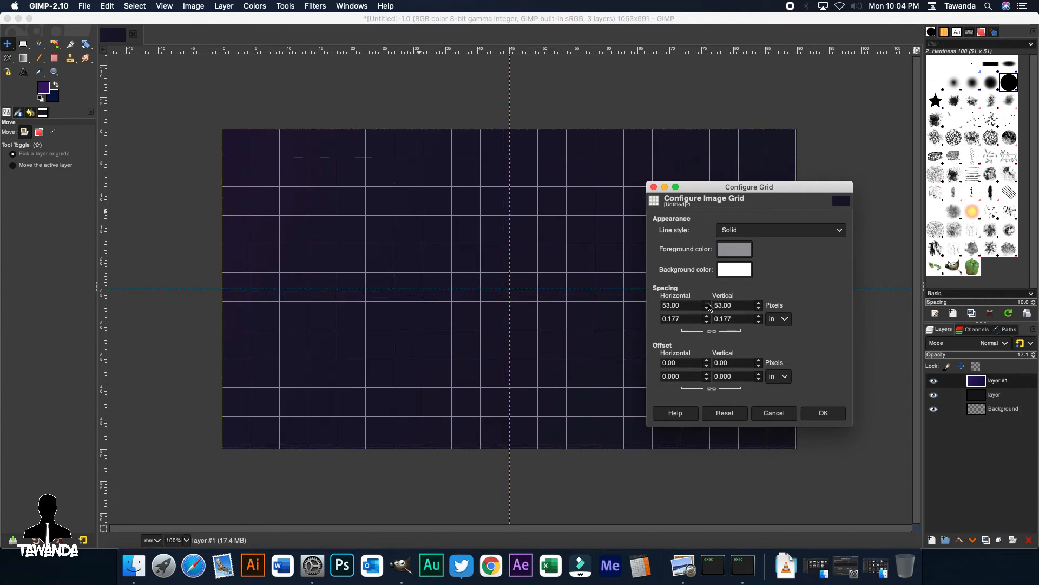
pyautogui.click(757, 302)
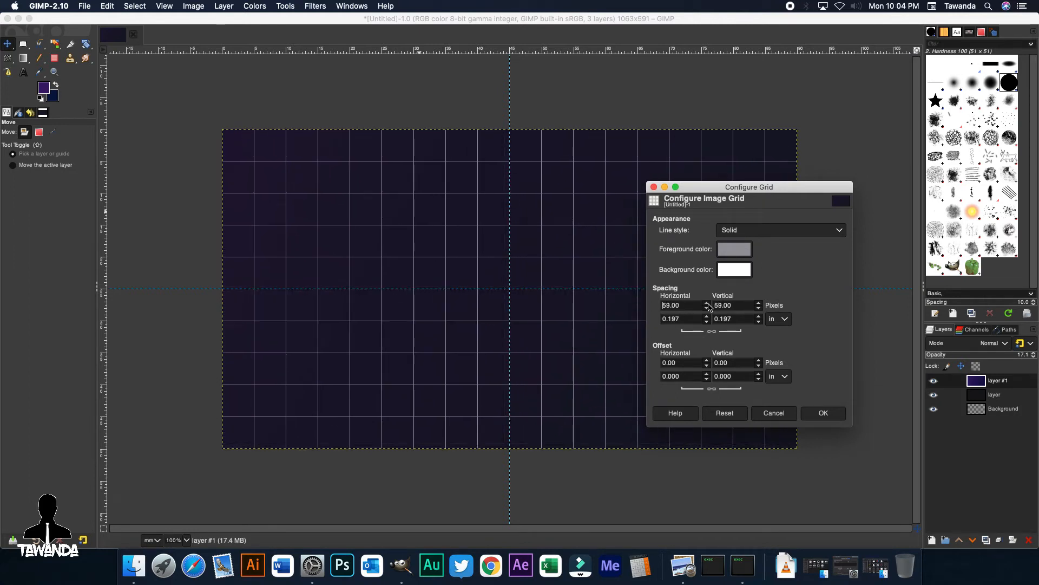
pyautogui.click(823, 412)
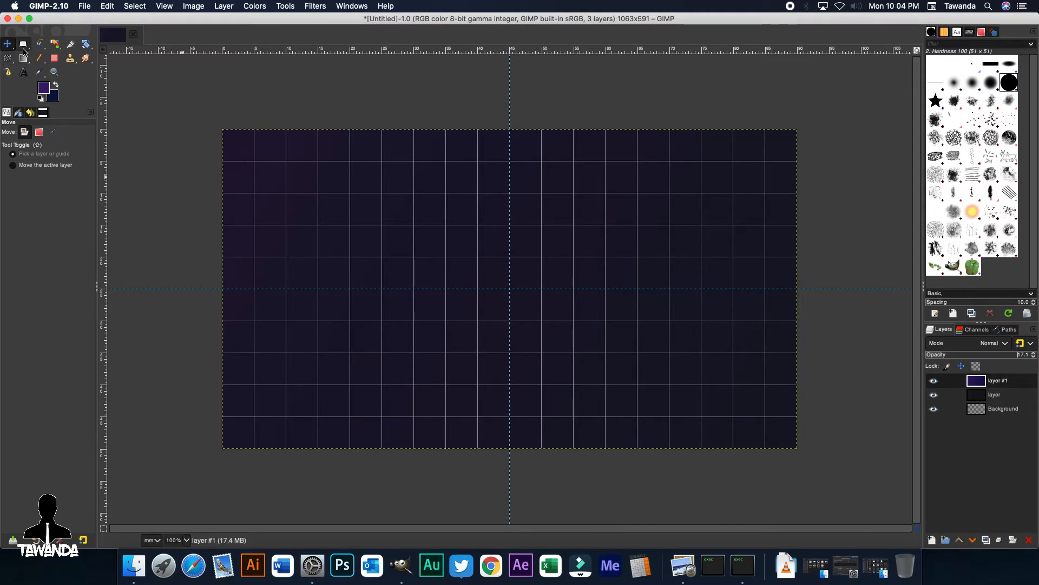
# Set the background colour to bright blue (188ed0) alongside the purple foreground, with Rectangle Select active.
pyautogui.click(24, 44)
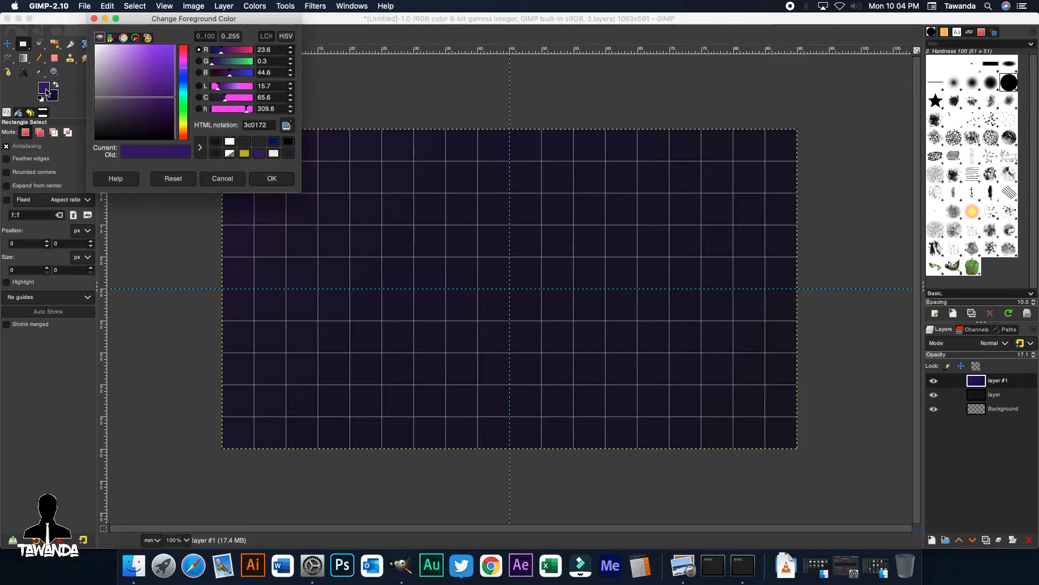
pyautogui.click(271, 178)
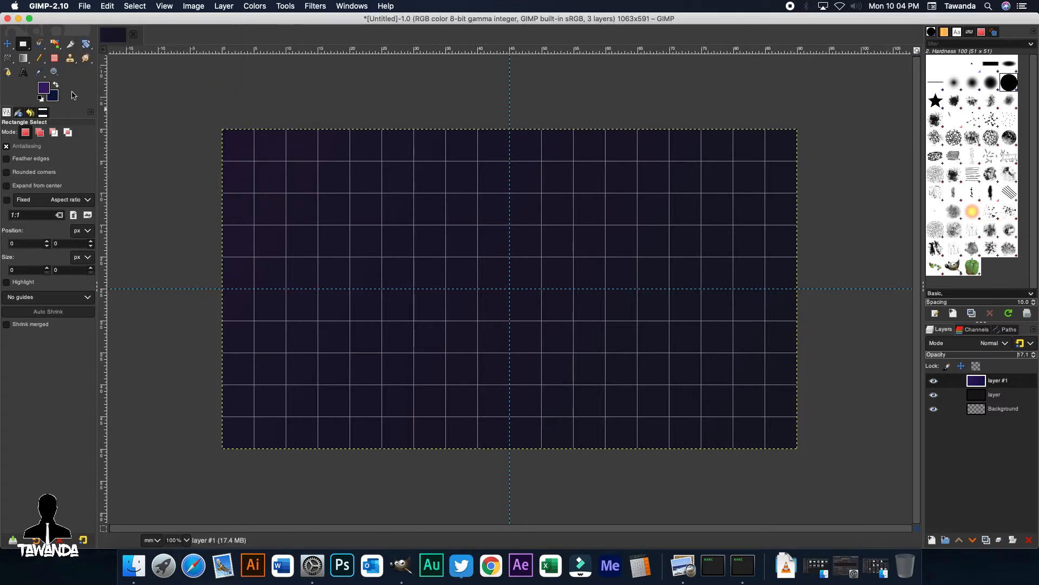
pyautogui.click(43, 87)
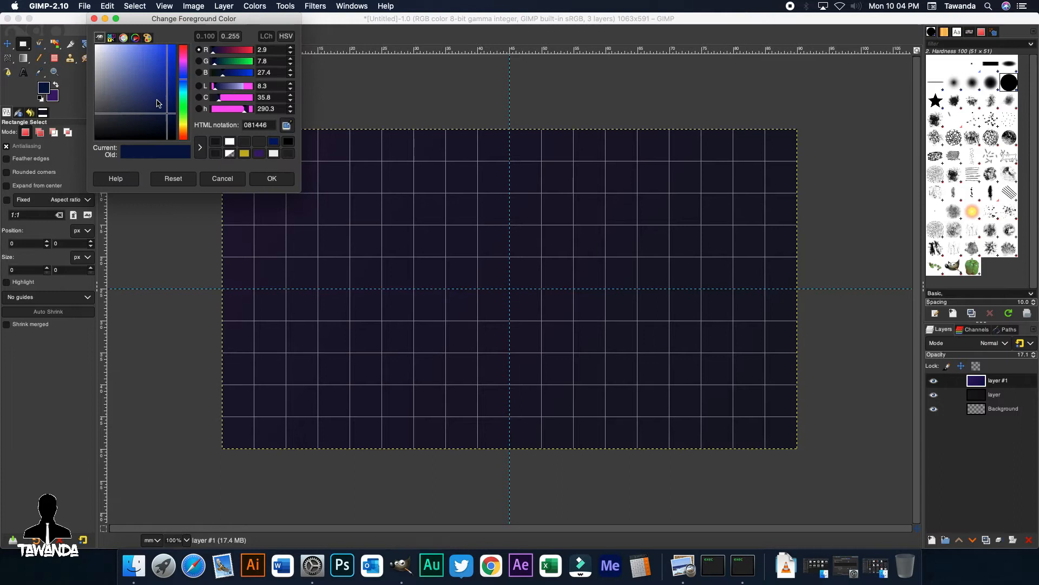
pyautogui.click(159, 66)
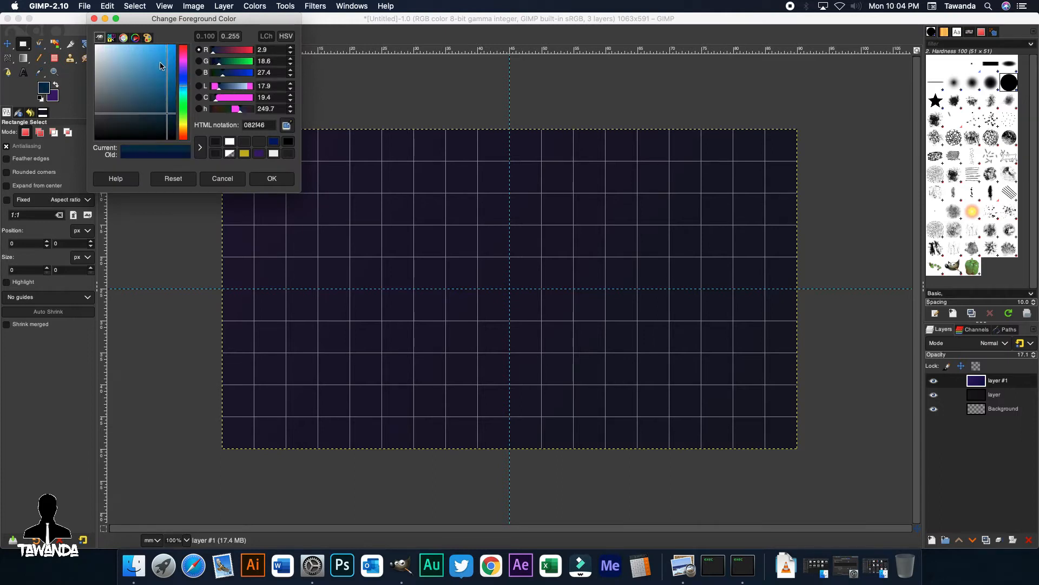
pyautogui.click(159, 51)
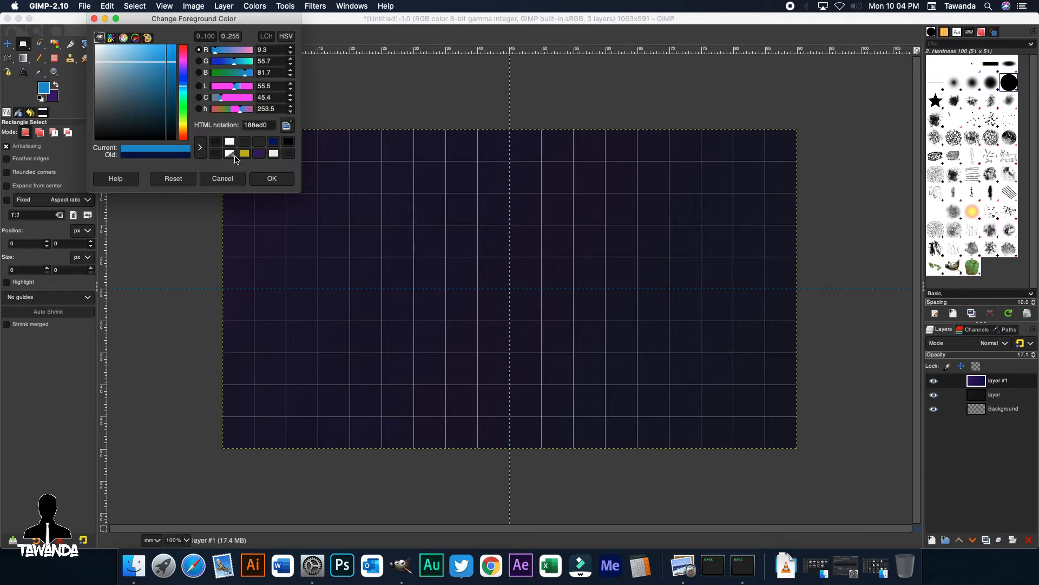
pyautogui.click(270, 178)
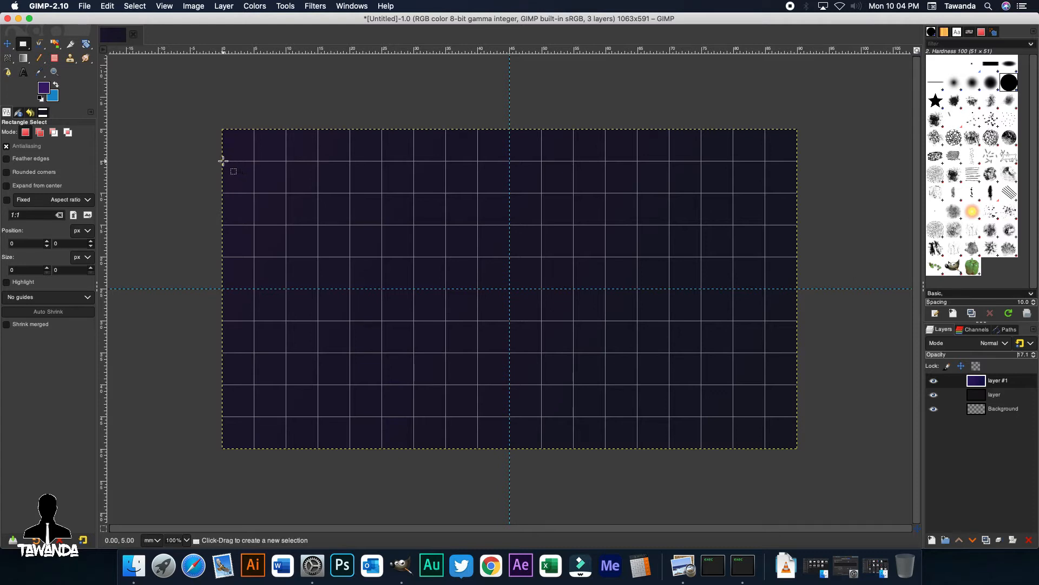
# Fill a full-width, one-grid-row band with a purple-to-blue gradient, then clear the selection.
pyautogui.moveTo(223, 159); pyautogui.dragTo(640, 175)
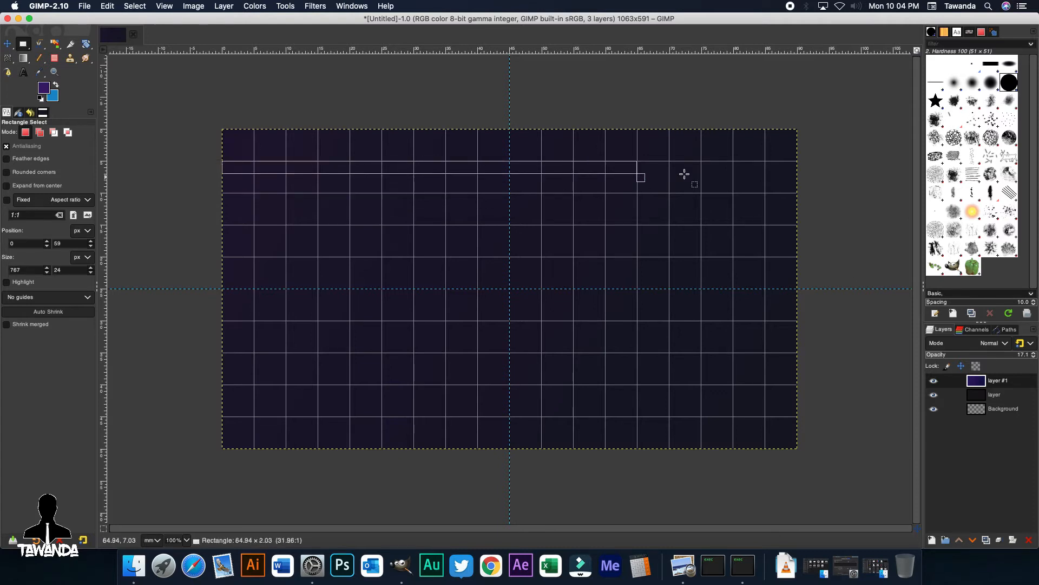
pyautogui.moveTo(640, 178); pyautogui.dragTo(799, 188)
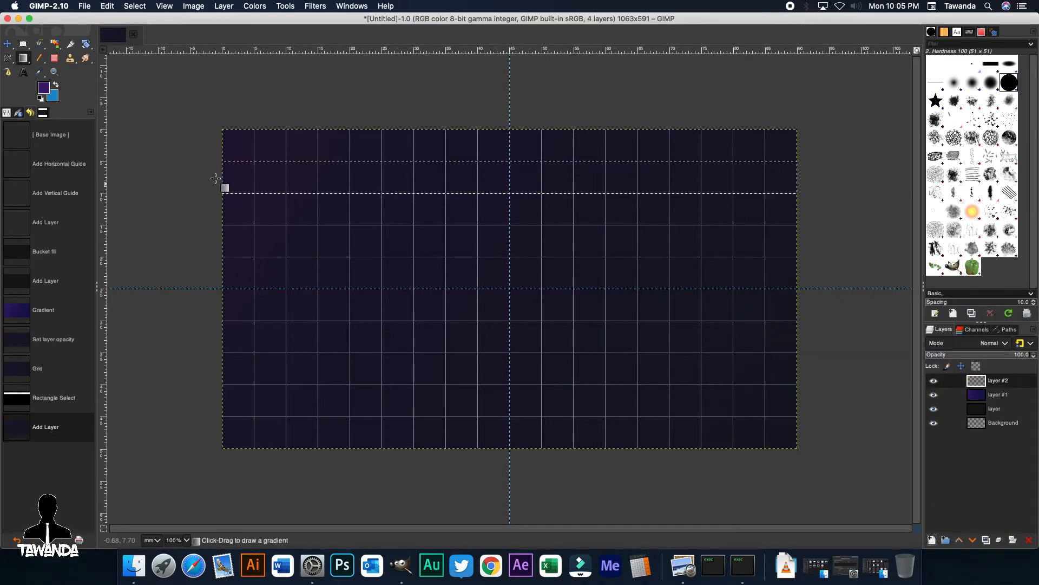
pyautogui.moveTo(223, 187); pyautogui.dragTo(807, 177)
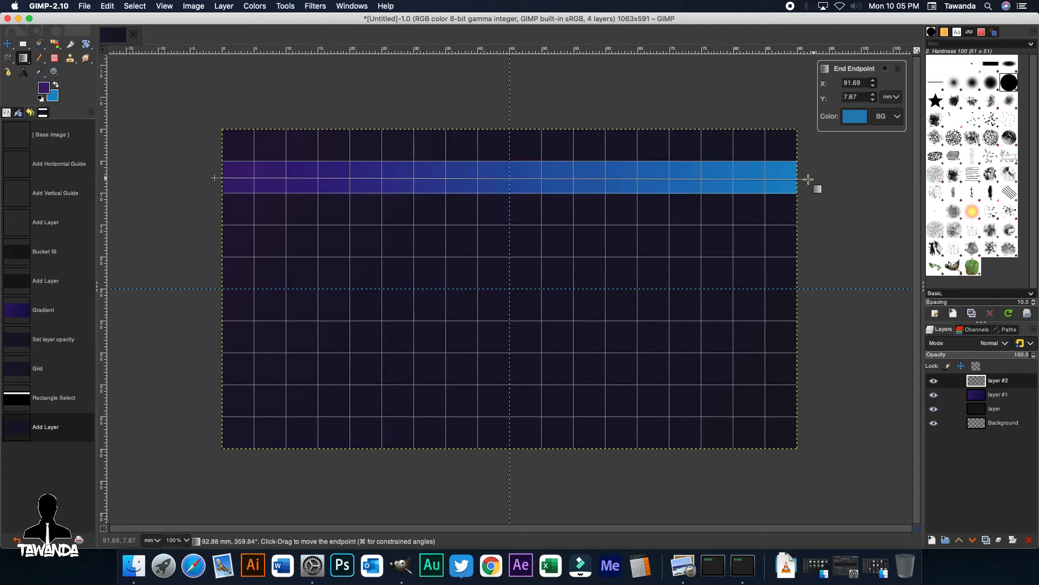
pyautogui.moveTo(808, 177); pyautogui.dragTo(825, 177)
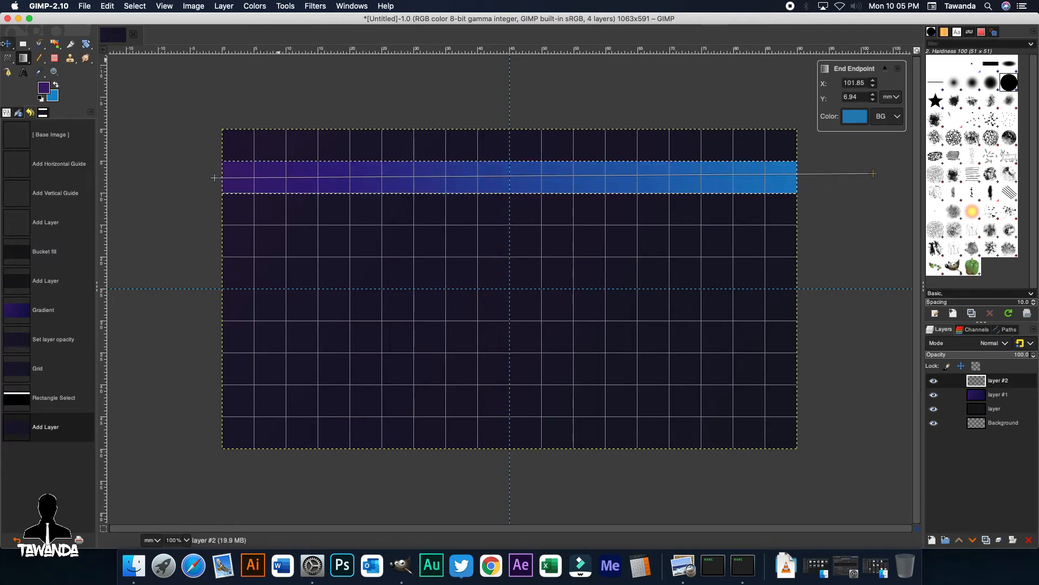
pyautogui.click(134, 7)
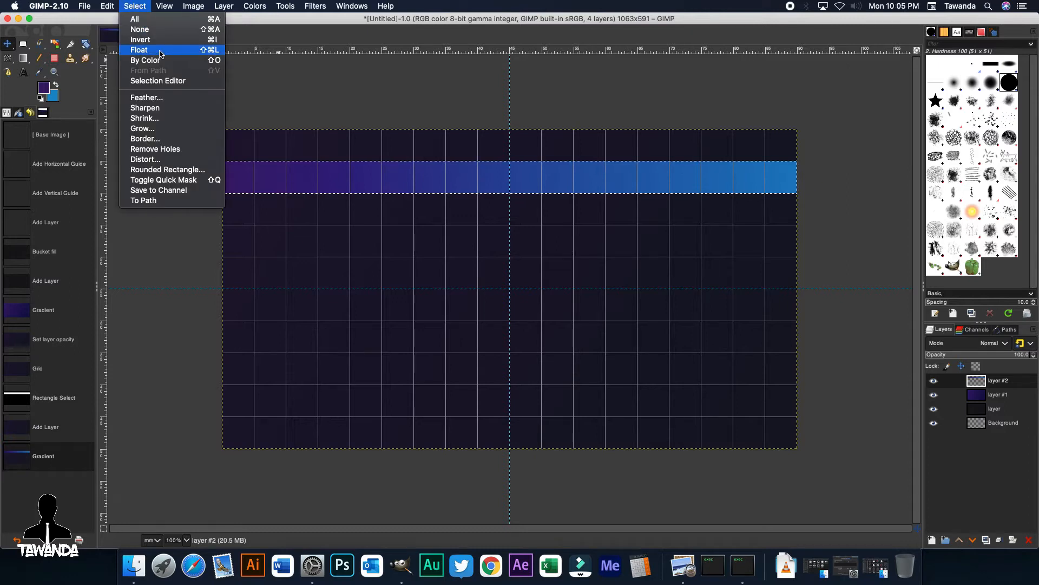
pyautogui.click(140, 28)
pyautogui.write('-35')
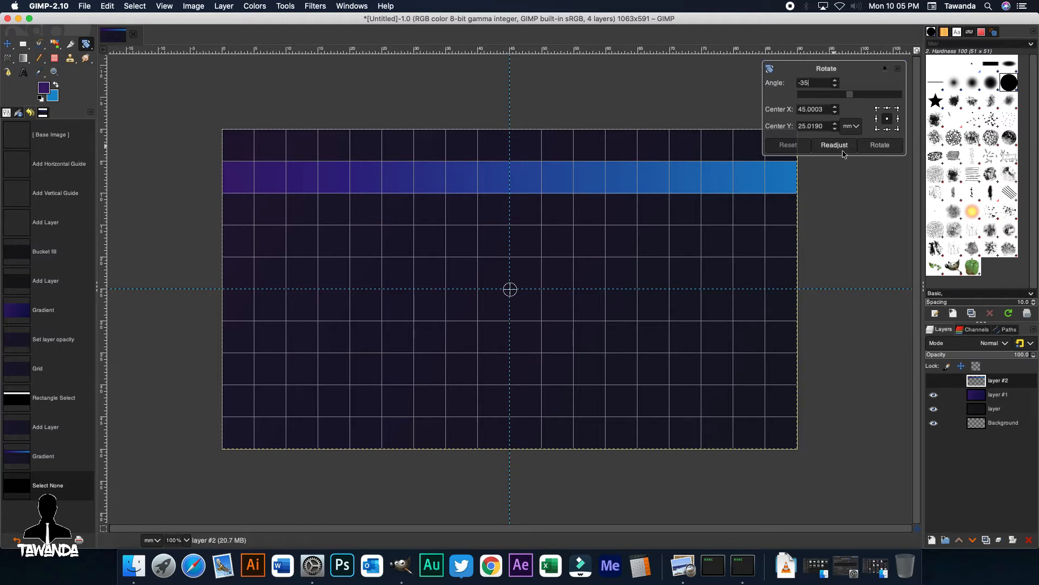
# Rotate the band by -35 degrees and move it into the card's top-left corner.
pyautogui.click(879, 144)
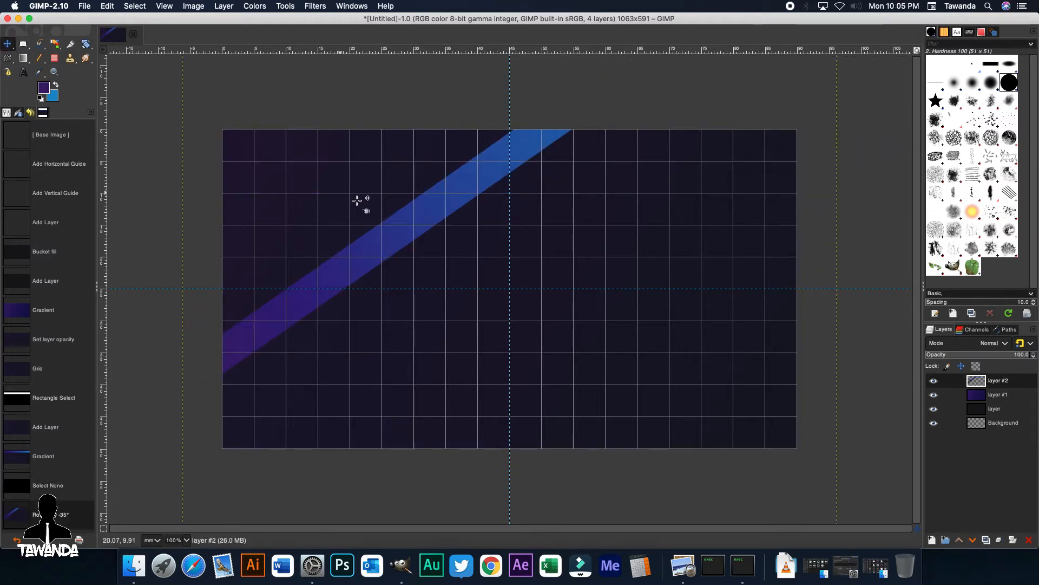
pyautogui.moveTo(358, 206); pyautogui.dragTo(350, 205)
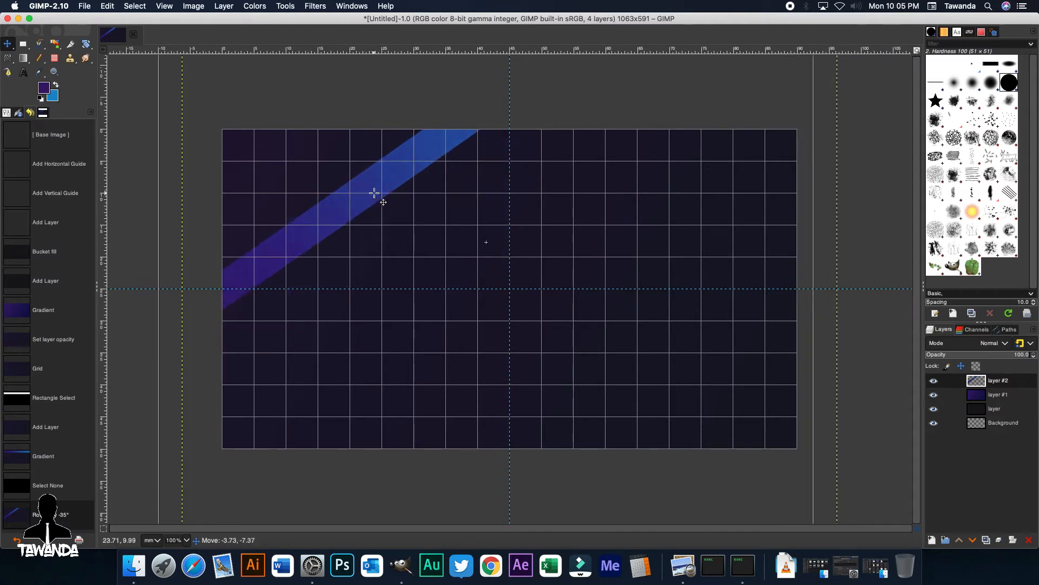
pyautogui.moveTo(382, 201); pyautogui.dragTo(368, 184)
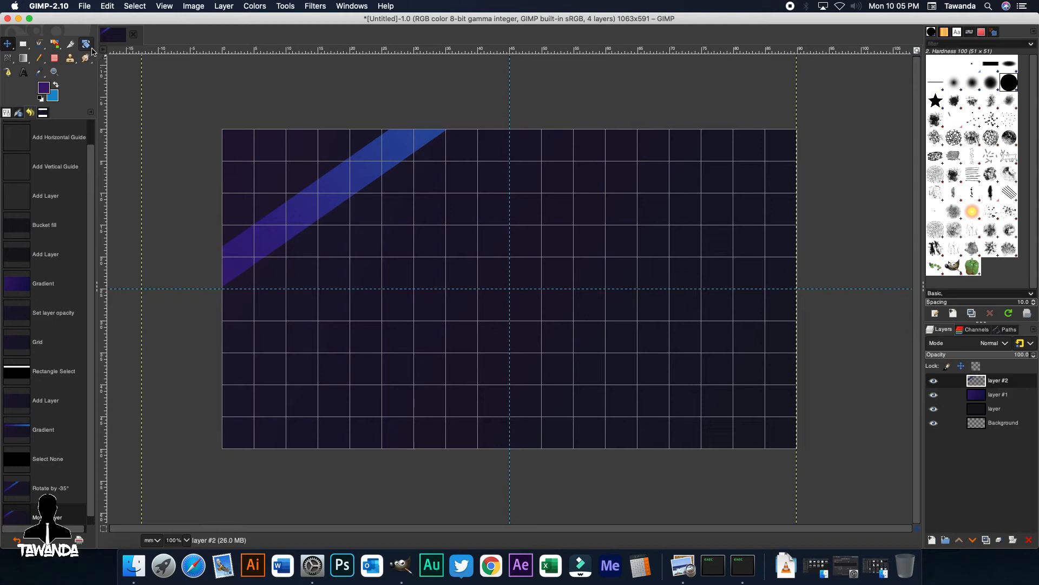
pyautogui.moveTo(904, 566)
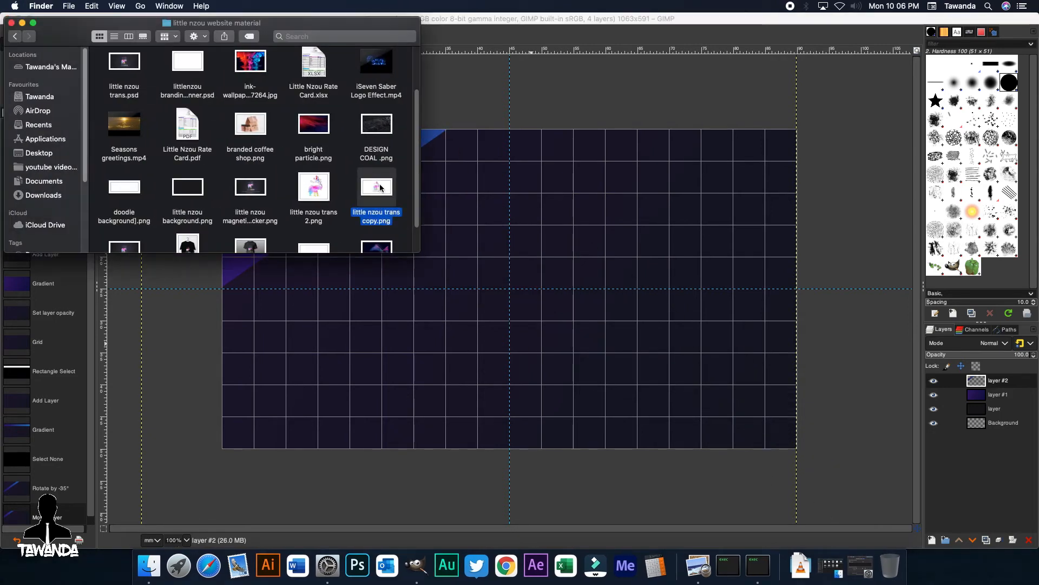
pyautogui.moveTo(510, 100)
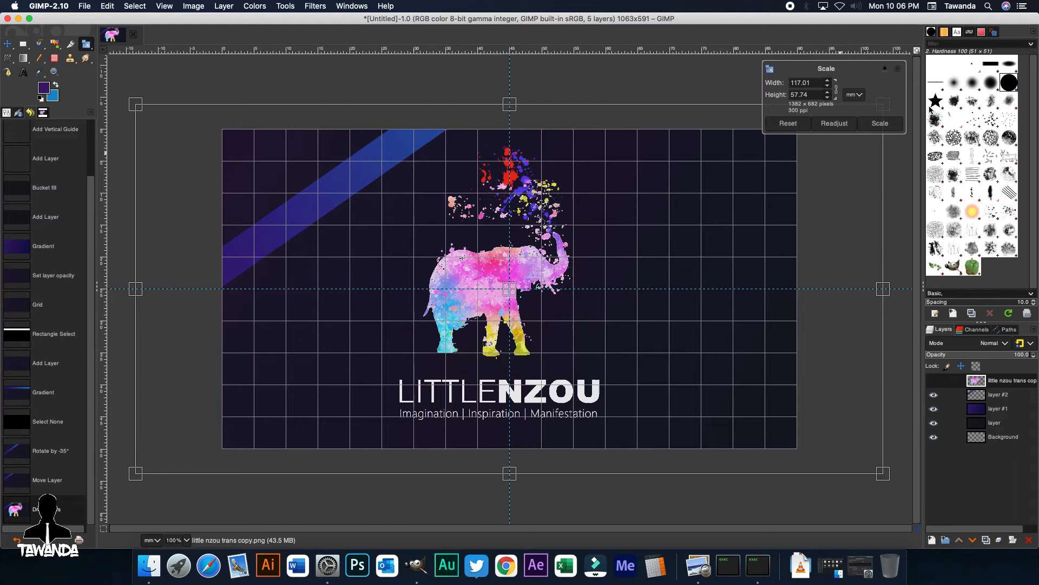
# Scale the dragged-in 'little nzou trans copy.png' logo to sit centred, then add an empty layer.
pyautogui.click(879, 123)
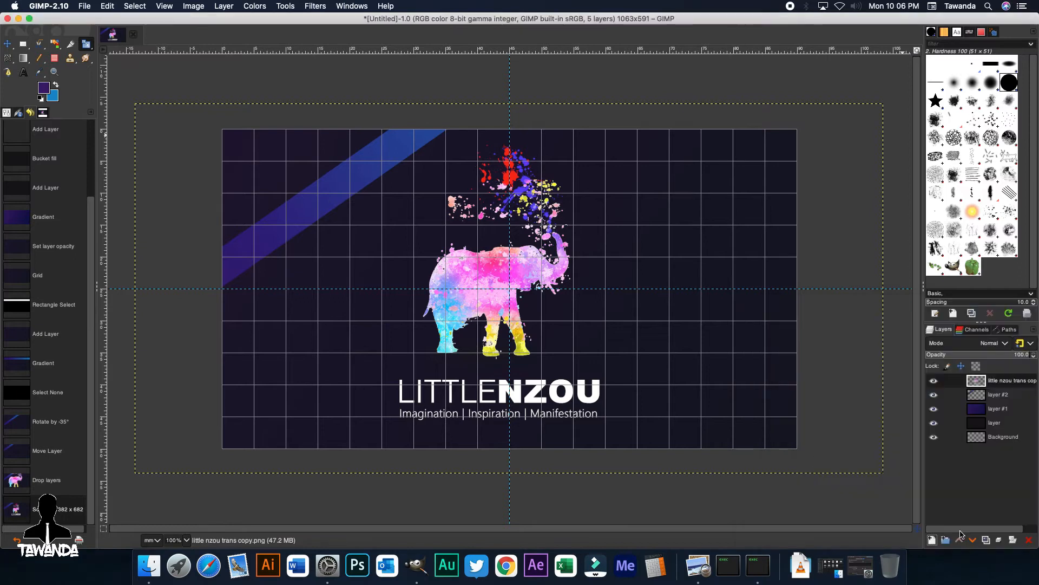
pyautogui.click(163, 7)
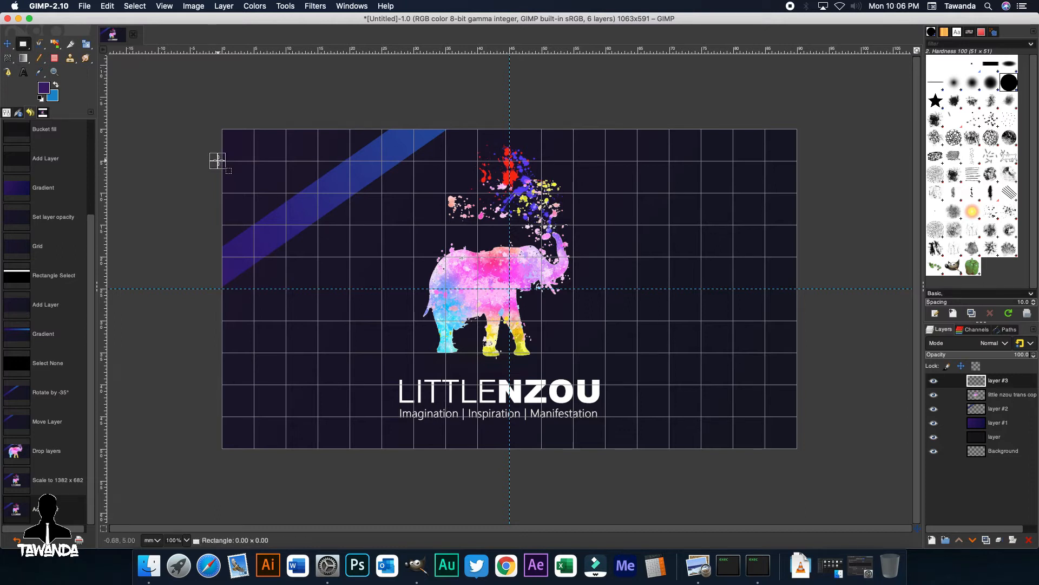
# Select a full-width band across the upper card and fill it with a yellow-to-purple gradient.
pyautogui.moveTo(218, 159); pyautogui.dragTo(796, 192)
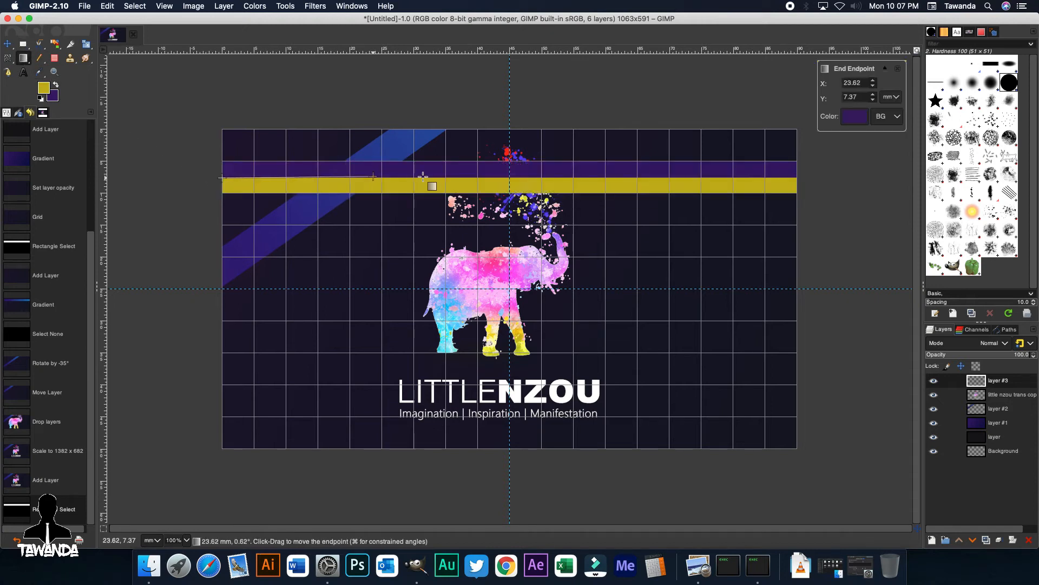
pyautogui.moveTo(431, 185); pyautogui.dragTo(805, 185)
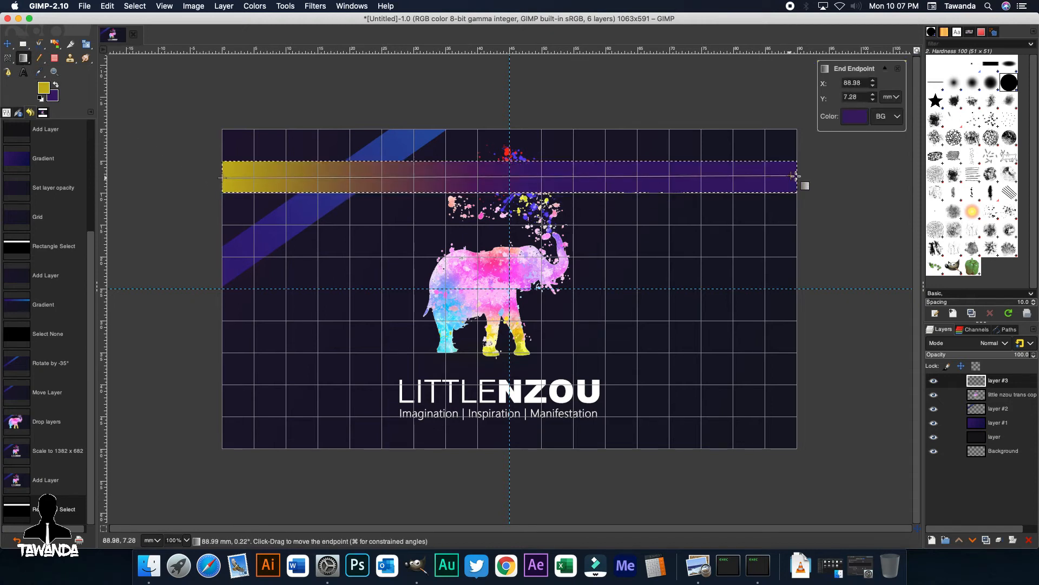
pyautogui.moveTo(796, 176); pyautogui.dragTo(806, 204)
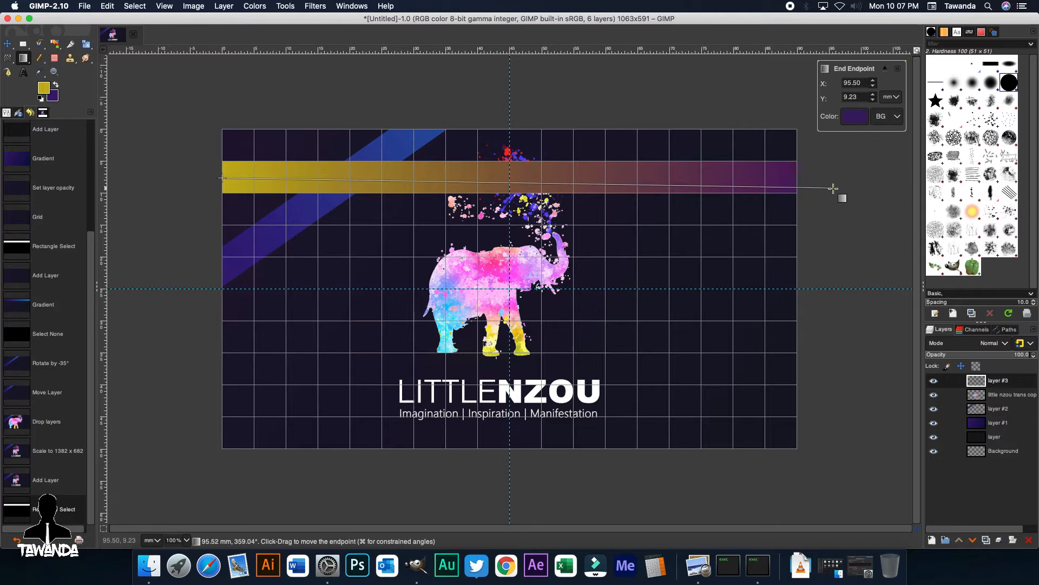
pyautogui.moveTo(834, 188); pyautogui.dragTo(834, 179)
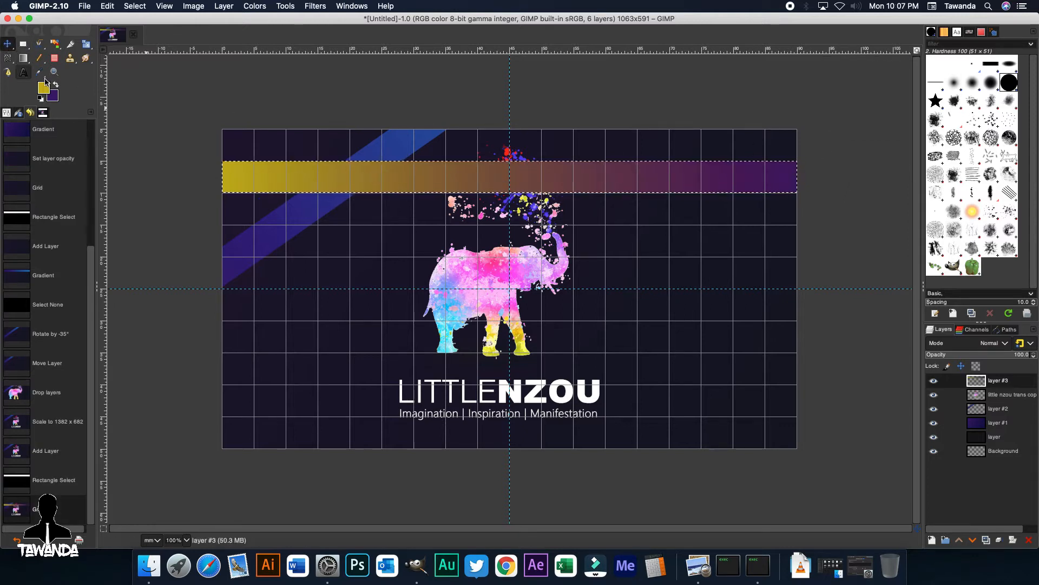
pyautogui.click(134, 6)
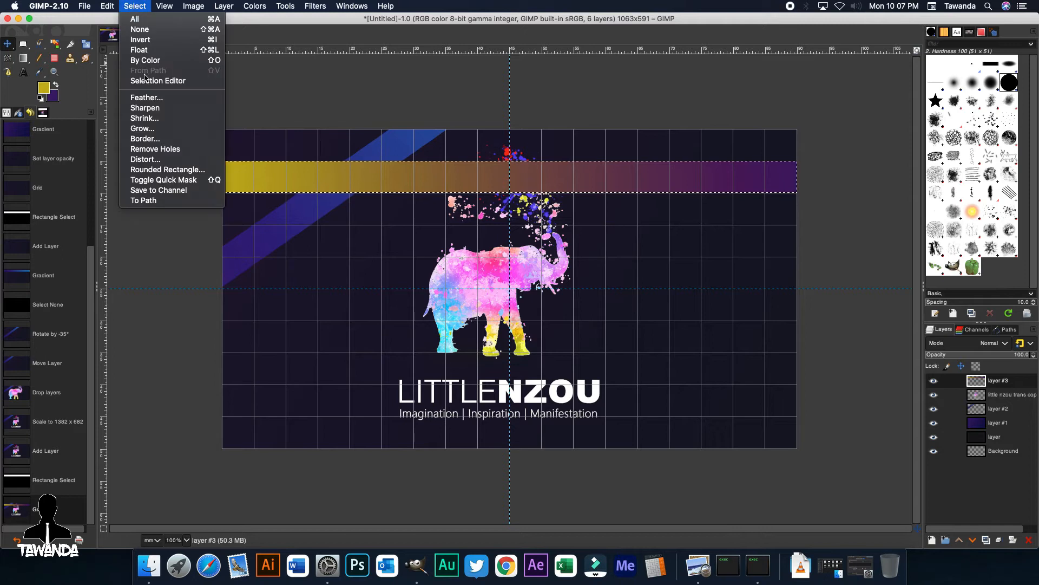
# Hide the original band, rotate the copy by -35° and move it toward the lower right.
pyautogui.click(140, 30)
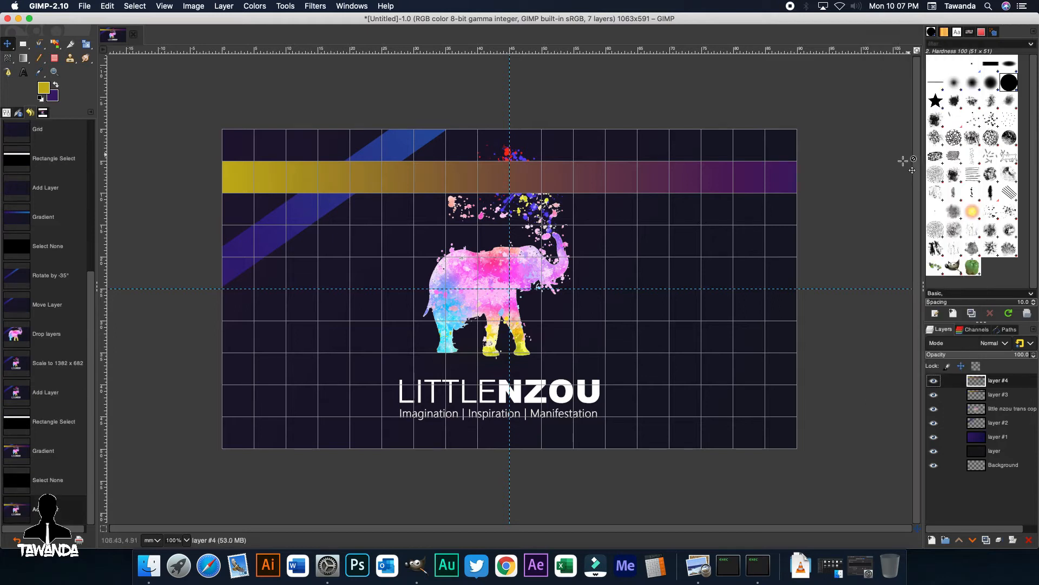
pyautogui.moveTo(1000, 271)
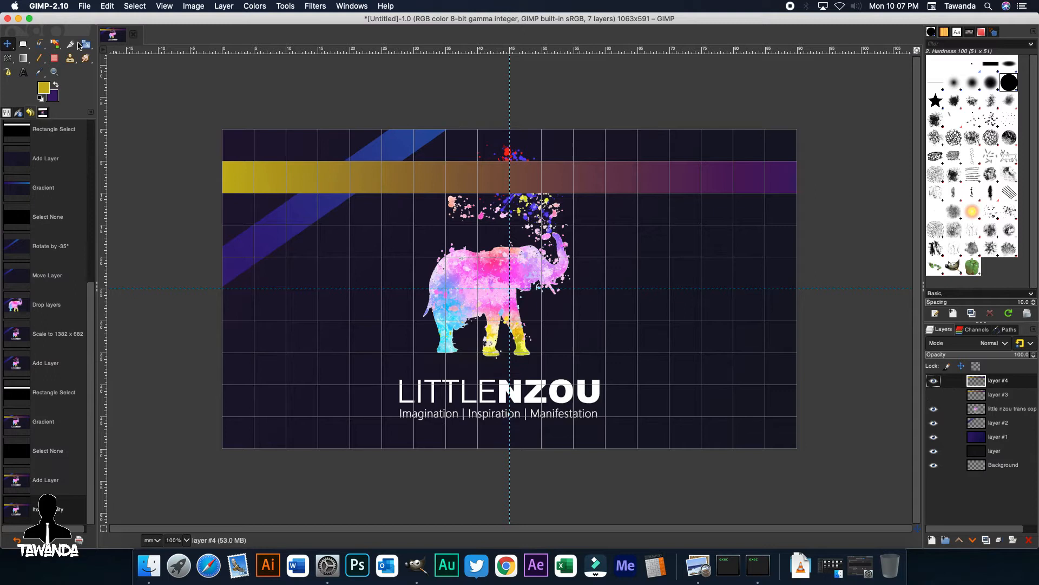
pyautogui.click(55, 43)
pyautogui.write('-35')
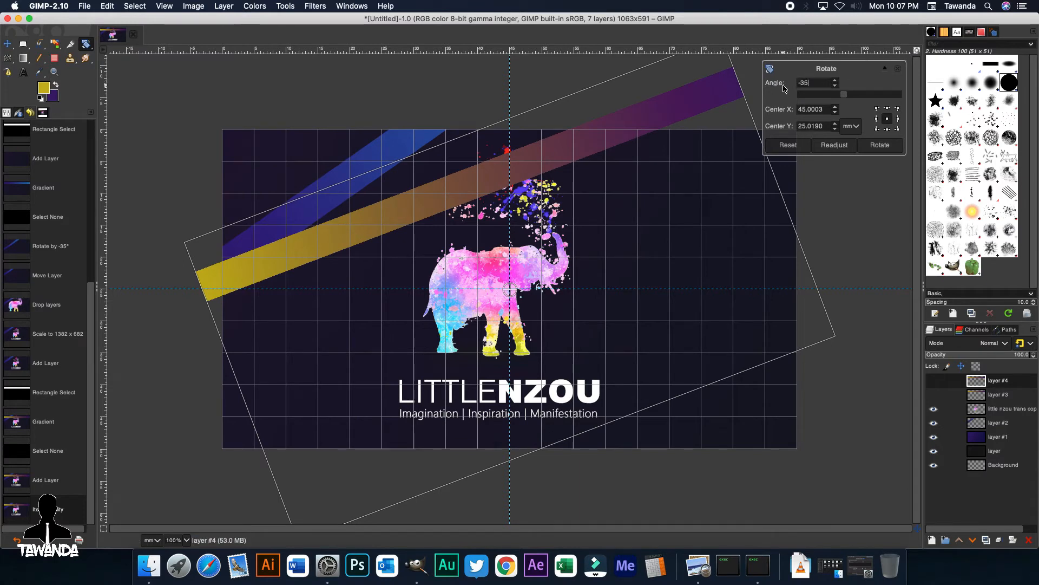
pyautogui.click(879, 144)
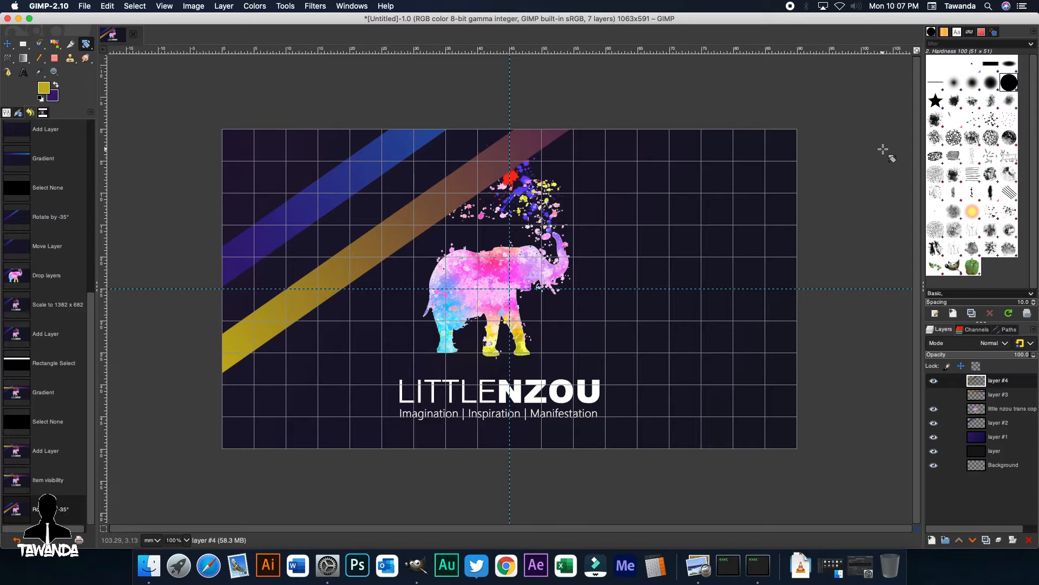
pyautogui.moveTo(97, 97)
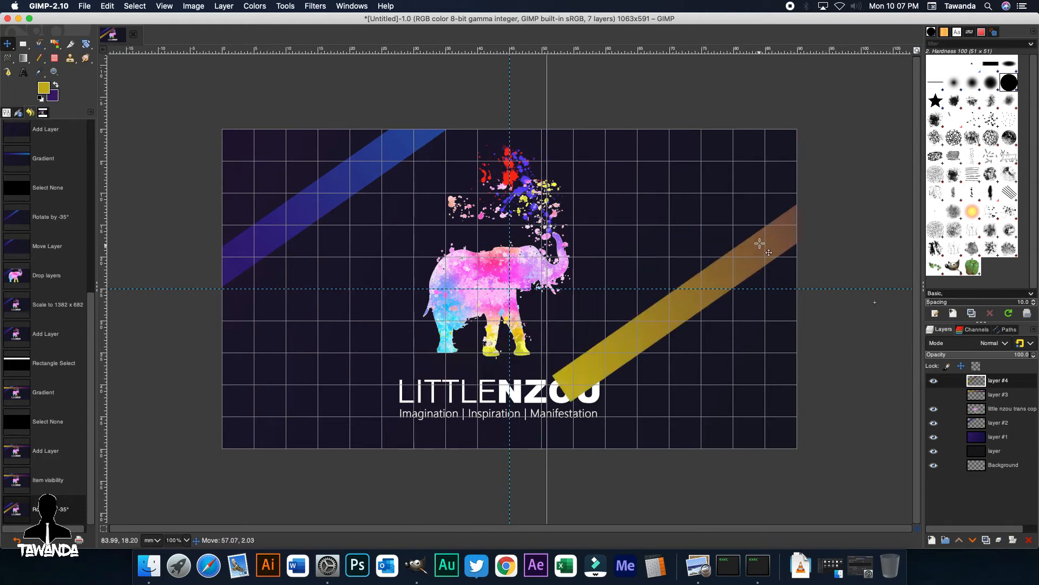
pyautogui.moveTo(760, 242); pyautogui.dragTo(781, 199)
pyautogui.write('6')
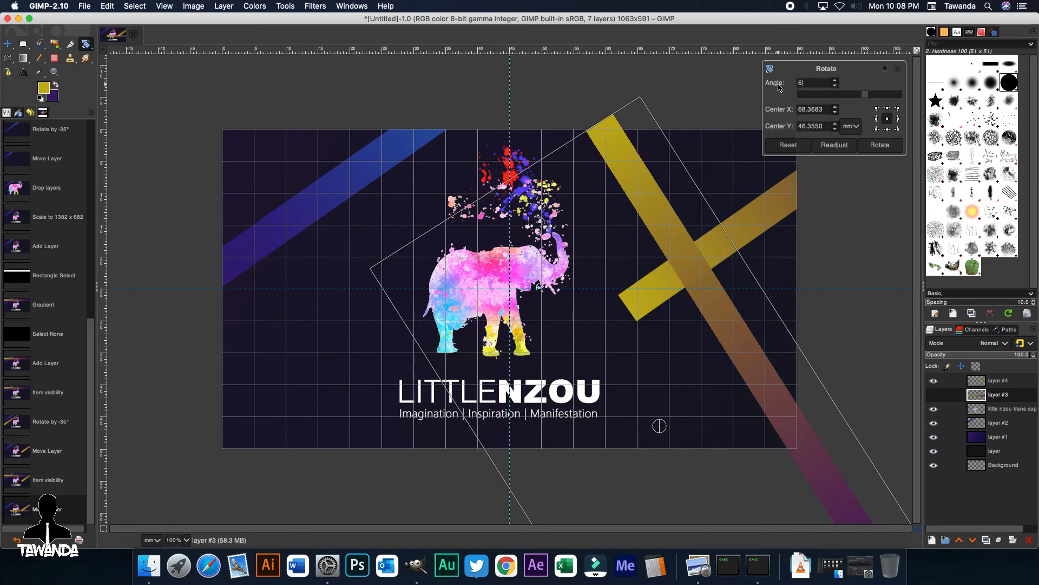
# Rotate the original band by 65° so it crosses the tilted copy on the right.
pyautogui.write('5')
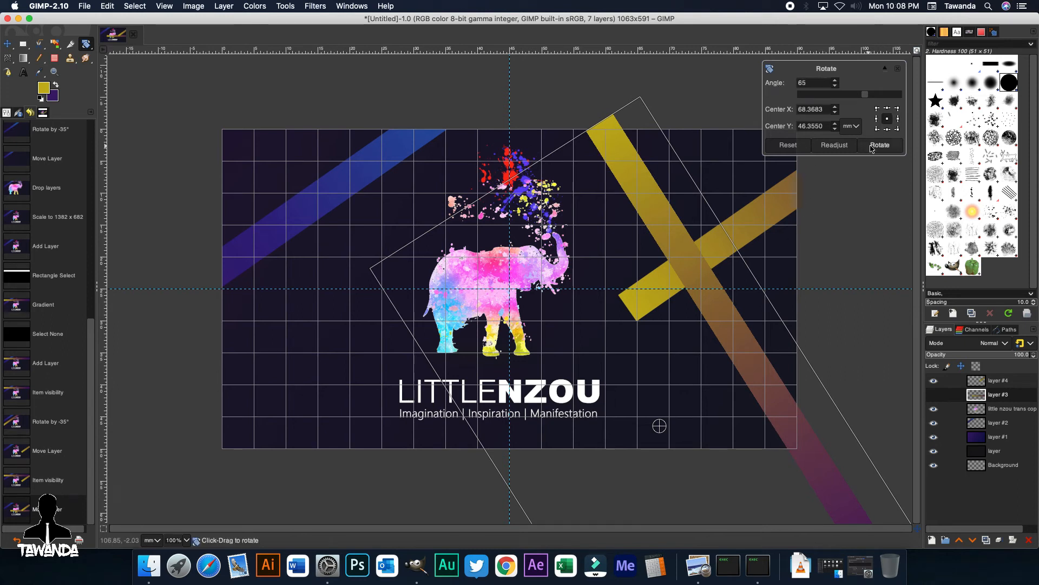
pyautogui.click(880, 144)
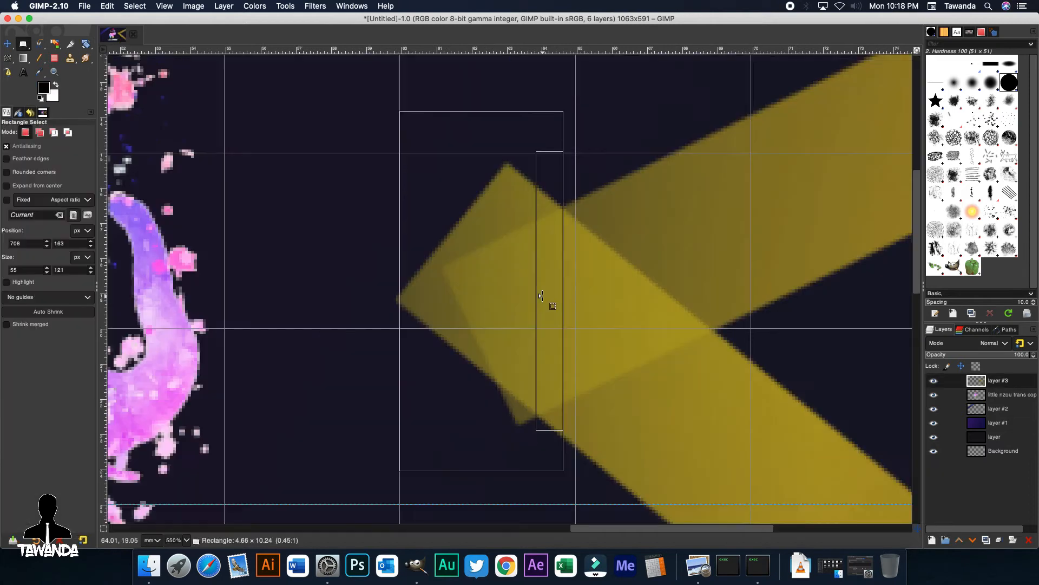
# Select and clear the overhanging left tips of the crossed bands, leaving a clean chevron.
pyautogui.moveTo(539, 295); pyautogui.dragTo(564, 295)
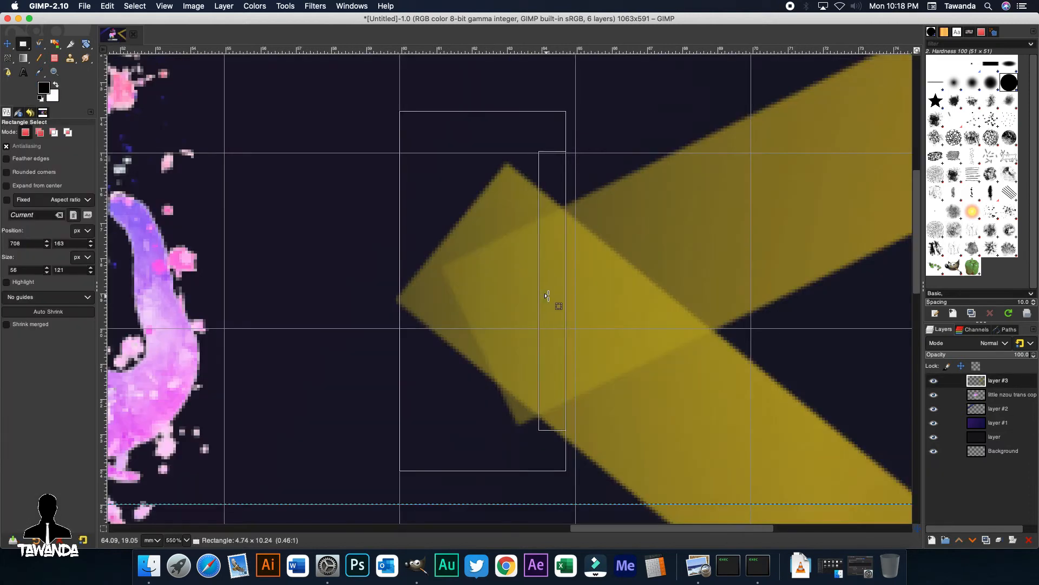
pyautogui.rightClick(545, 295)
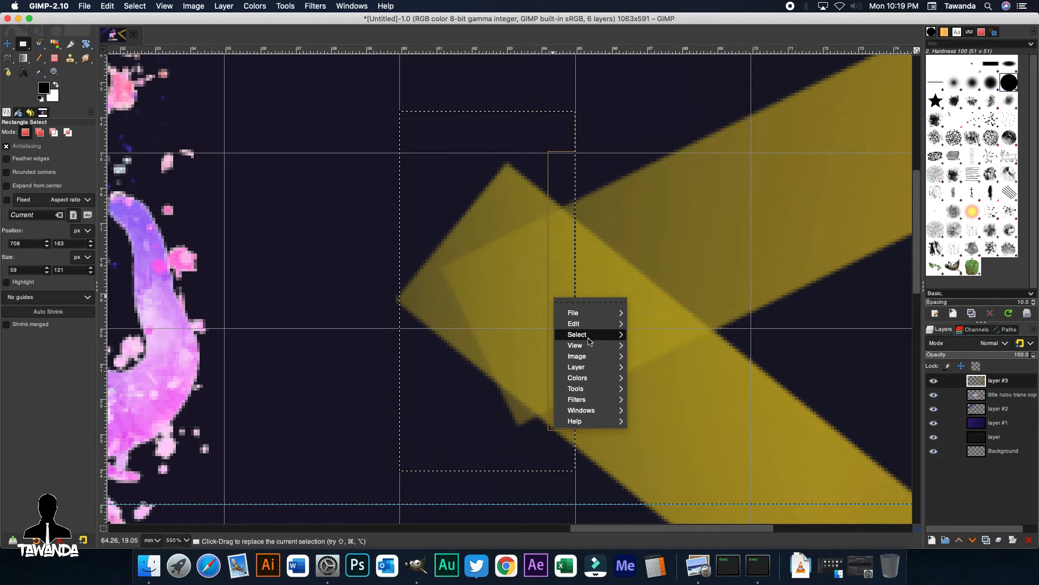
pyautogui.click(689, 424)
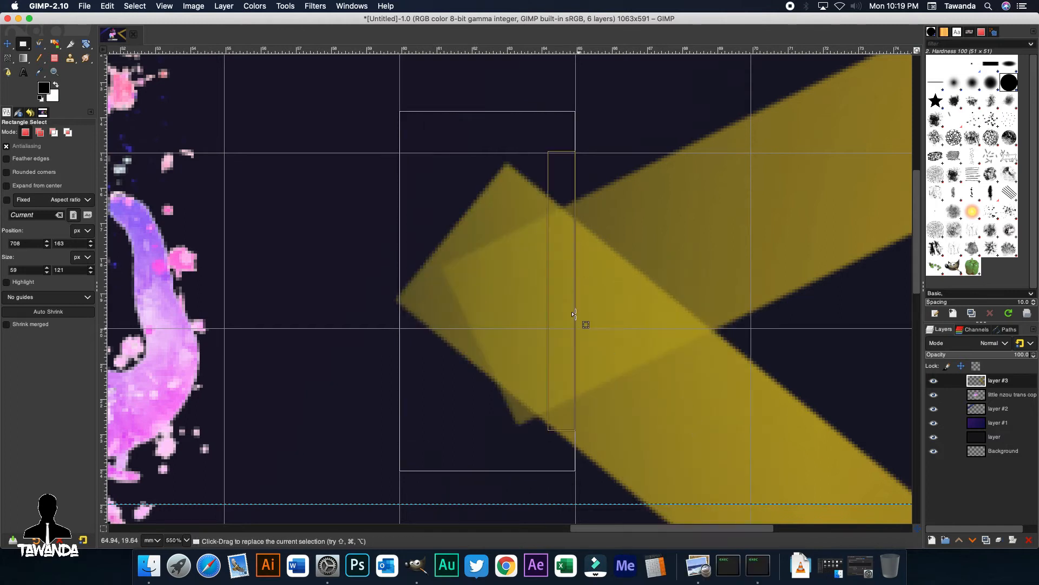
pyautogui.moveTo(571, 314); pyautogui.dragTo(556, 312)
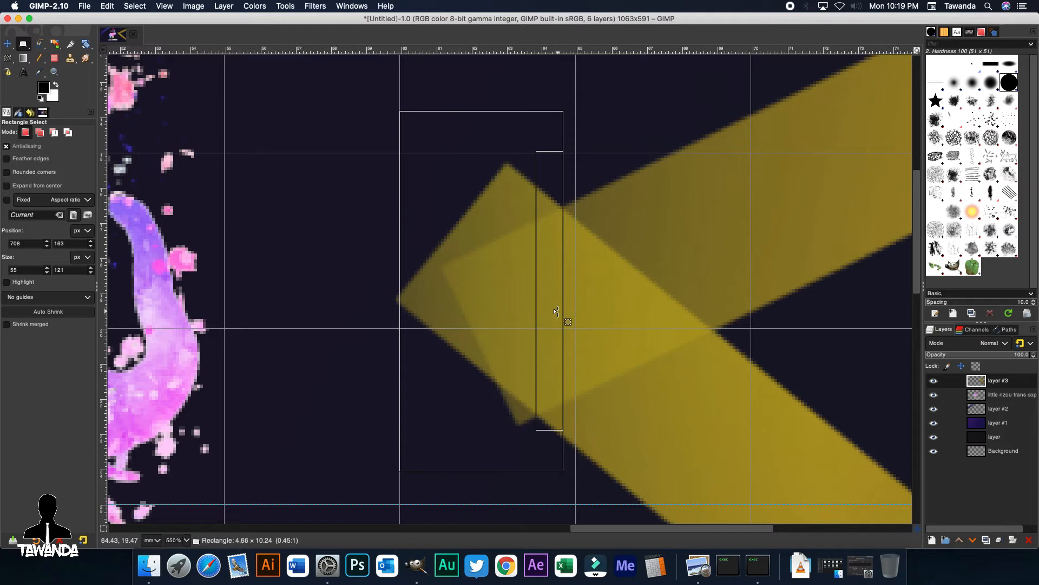
pyautogui.rightClick(555, 312)
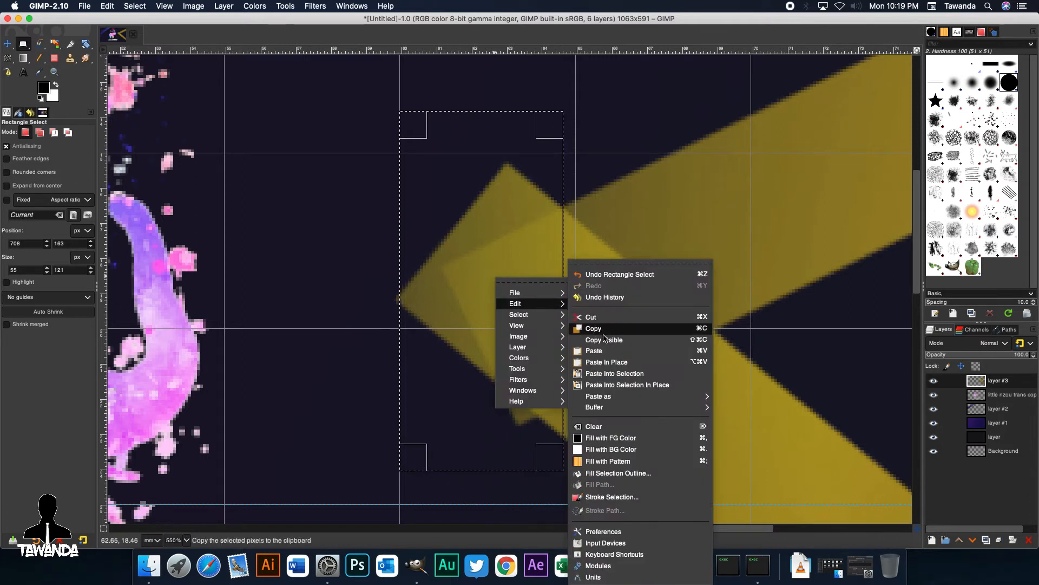
pyautogui.click(593, 328)
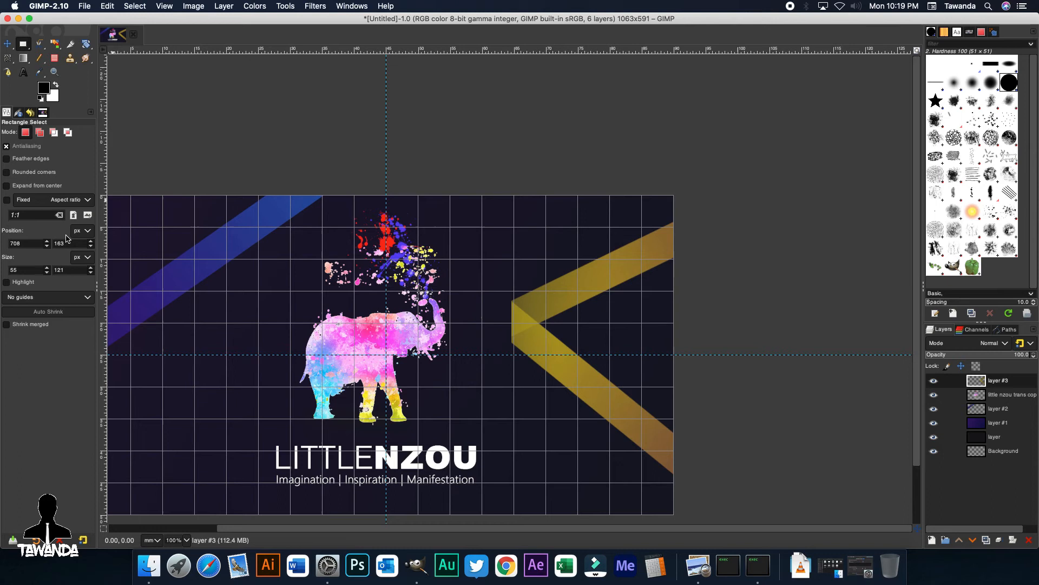
pyautogui.click(53, 58)
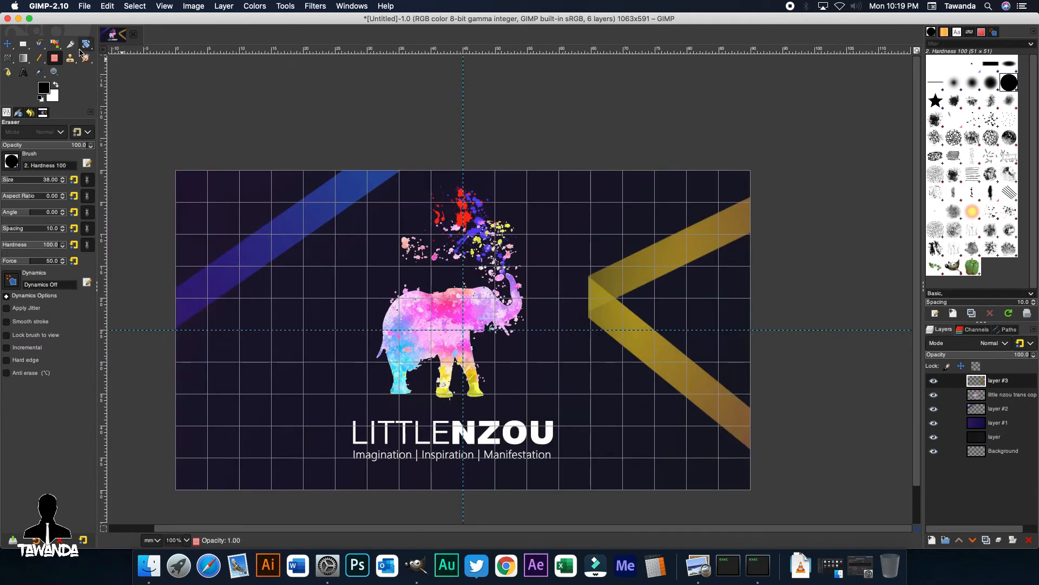
# Move the chevron layer down so its lower arm reaches the card's bottom edge.
pyautogui.click(7, 44)
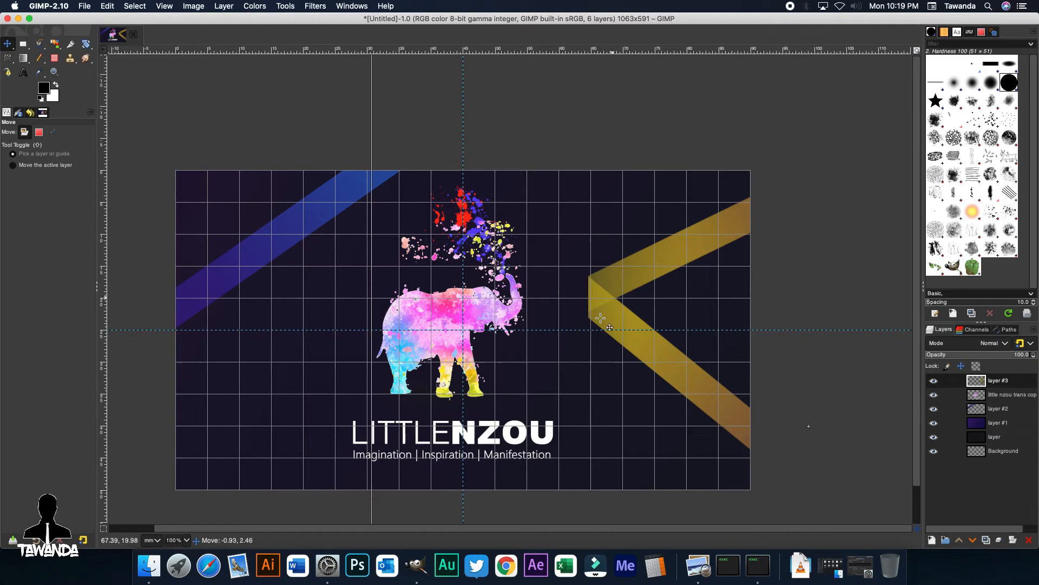
pyautogui.moveTo(608, 325); pyautogui.dragTo(589, 368)
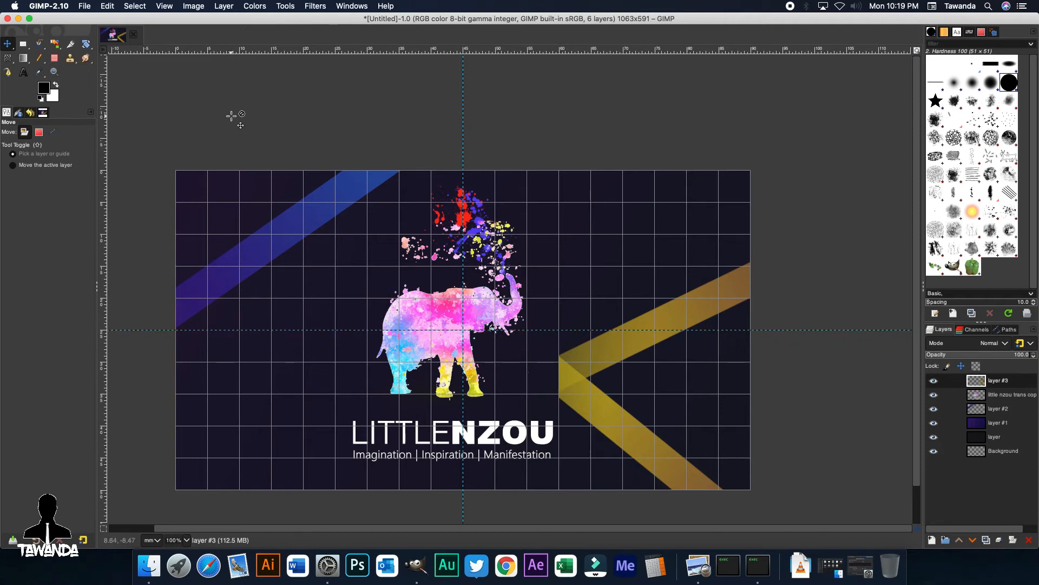
pyautogui.moveTo(235, 126)
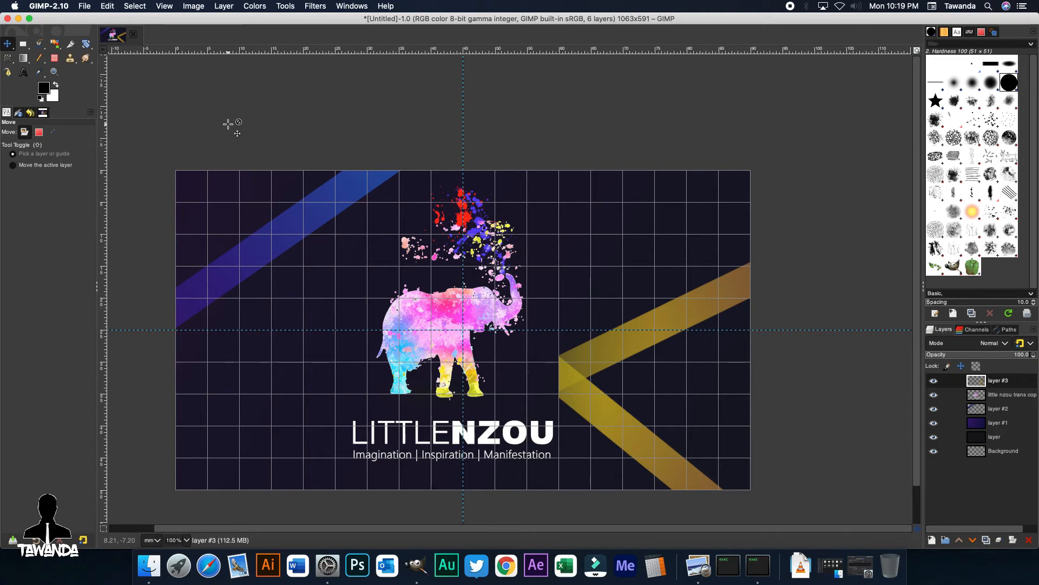
pyautogui.moveTo(228, 126)
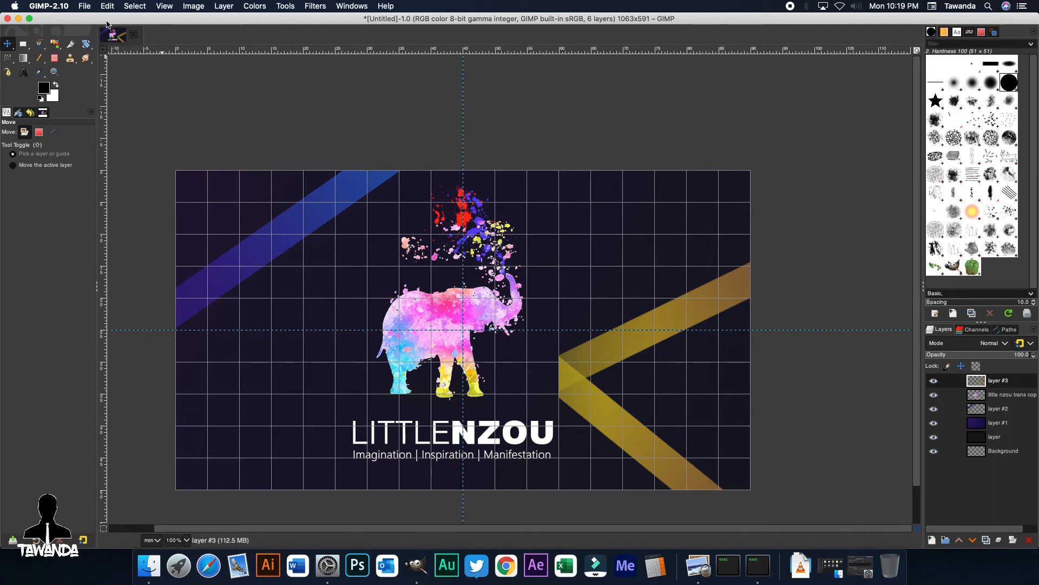
# Create a new image from the 90x50 Eastern Europe Business Card template.
pyautogui.click(84, 6)
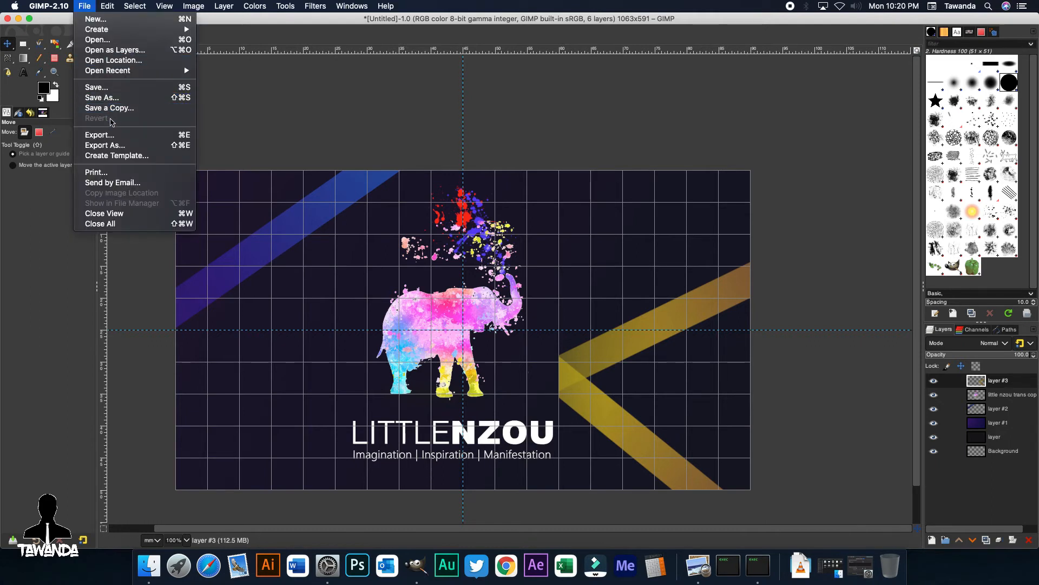
pyautogui.moveTo(95, 19)
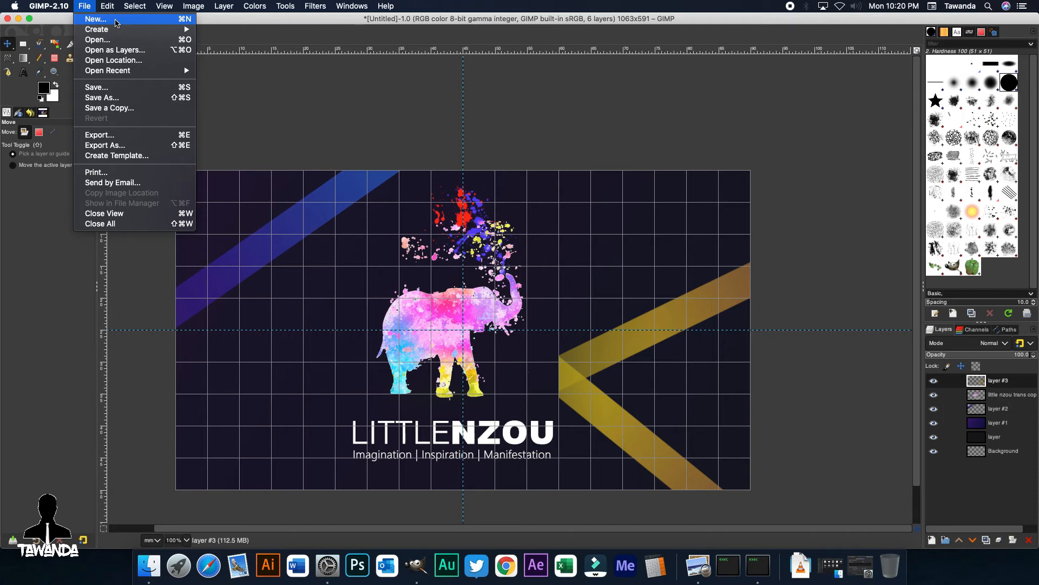
pyautogui.click(96, 18)
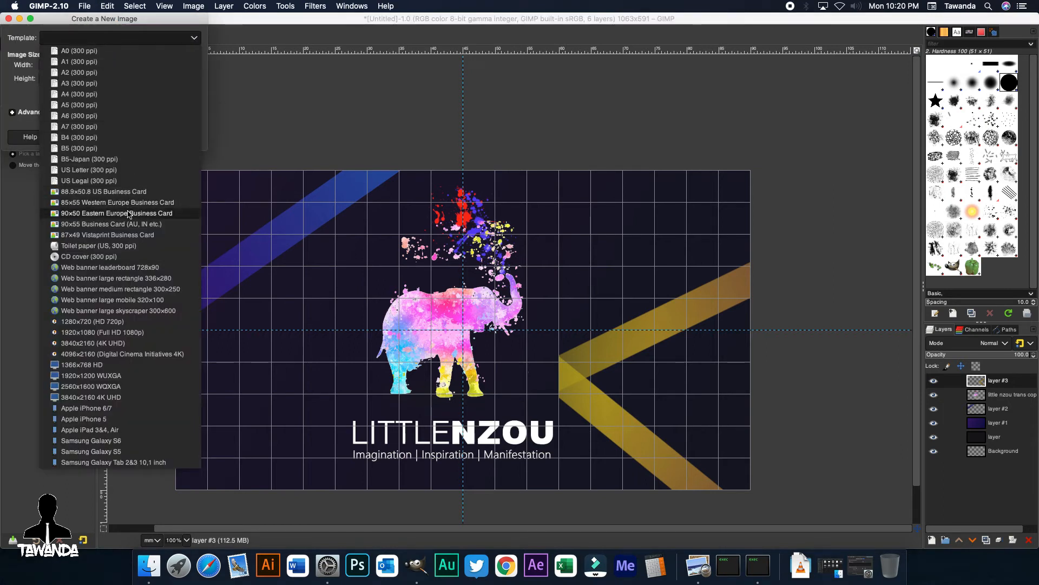
pyautogui.click(117, 213)
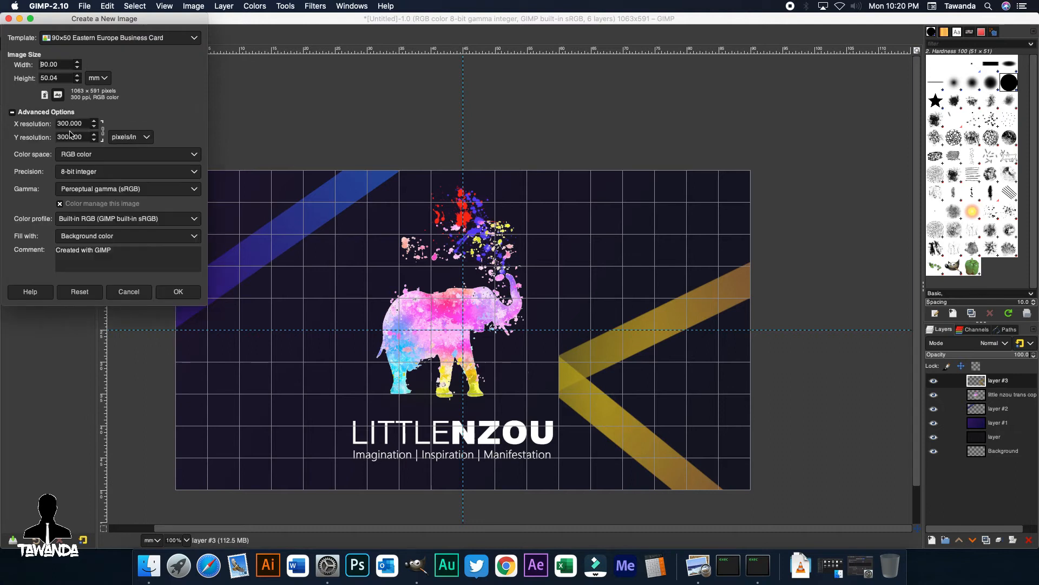
pyautogui.click(177, 291)
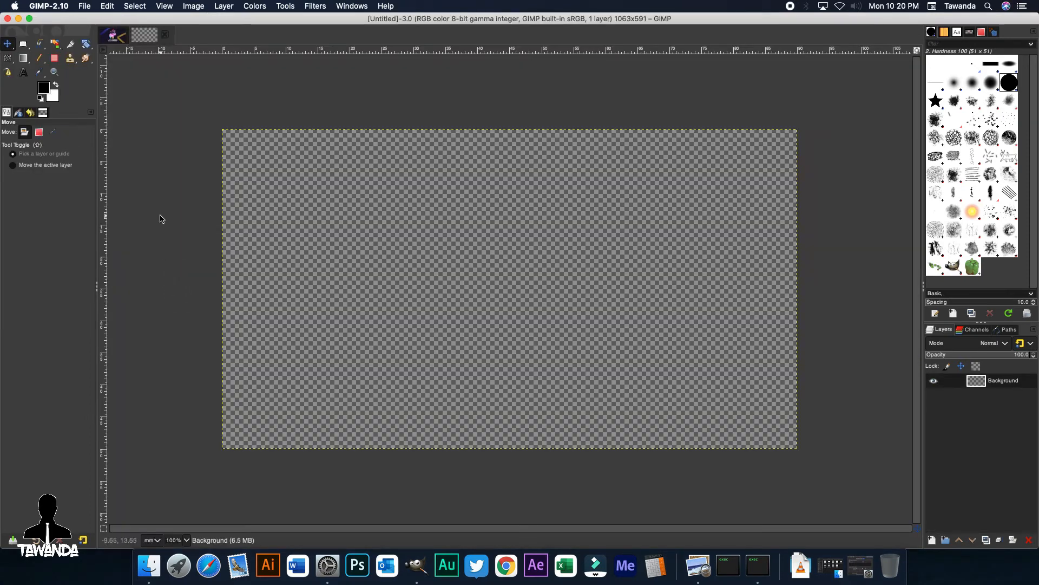
# Add centre guides and set the grid spacing in Configure Grid.
pyautogui.click(194, 7)
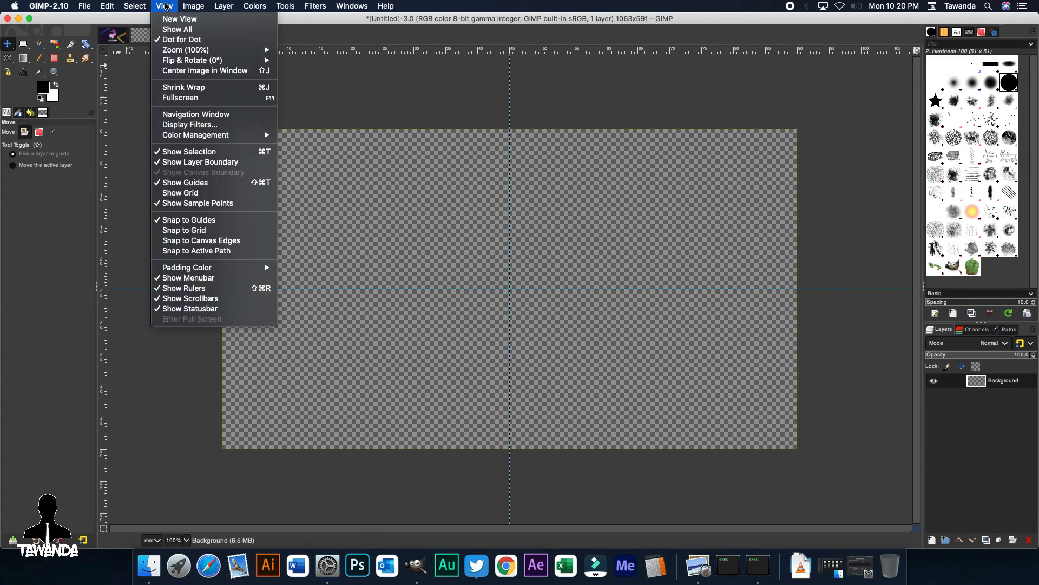
pyautogui.click(193, 6)
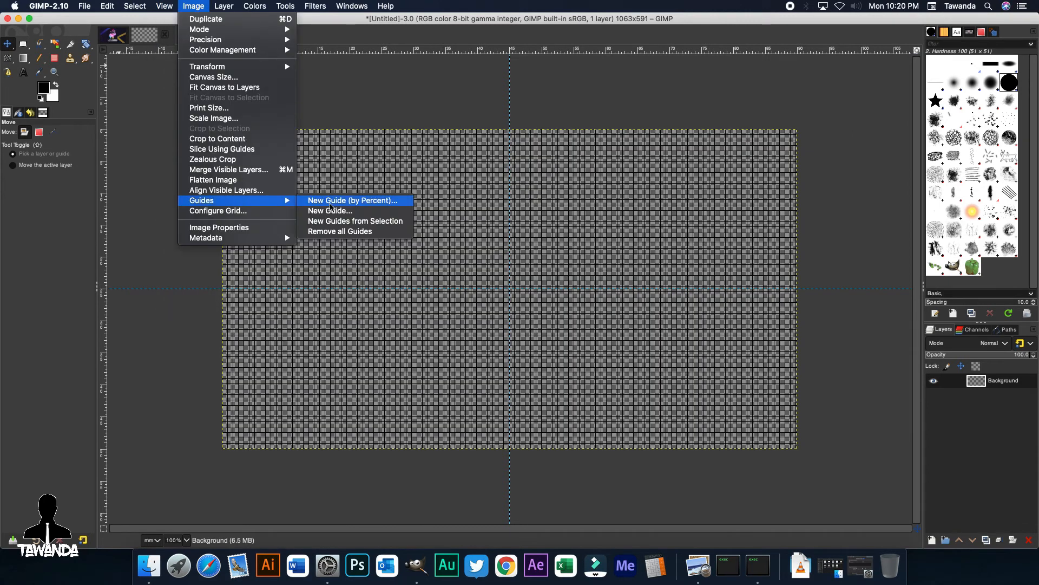
pyautogui.click(217, 210)
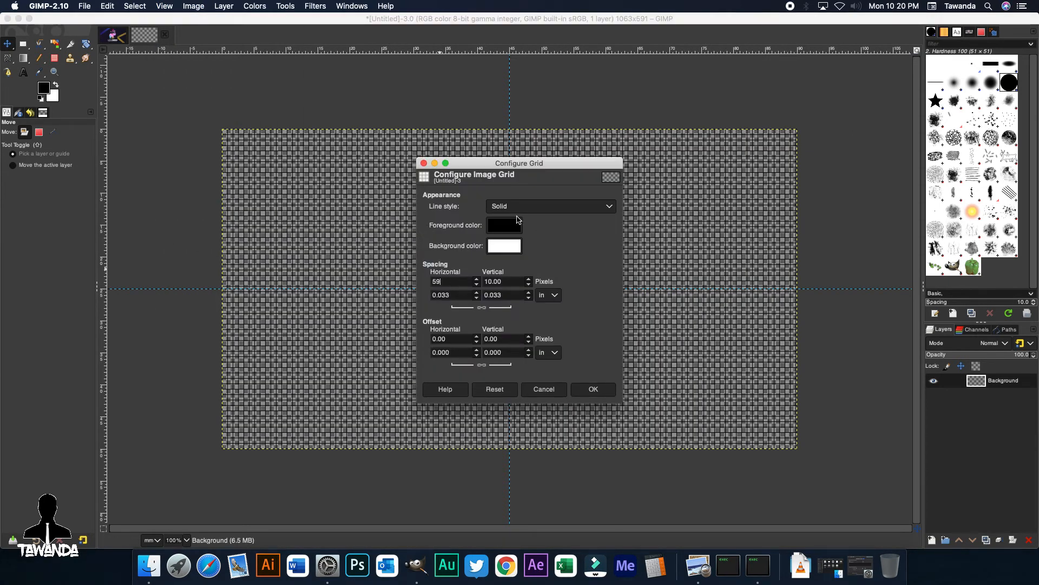
pyautogui.click(503, 225)
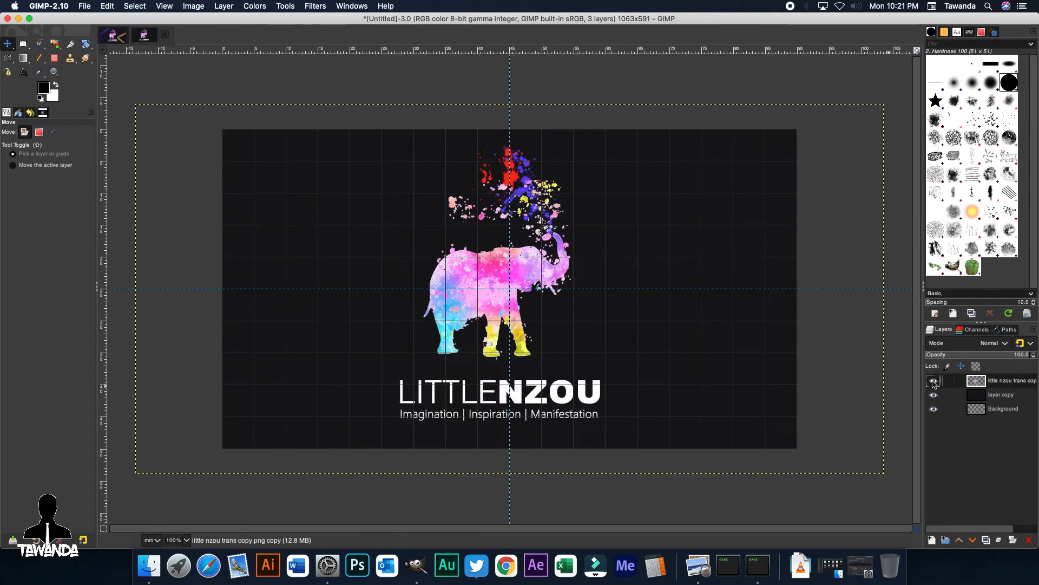
# Hide the logo layer and place the blue band along the card's lower right.
pyautogui.click(163, 7)
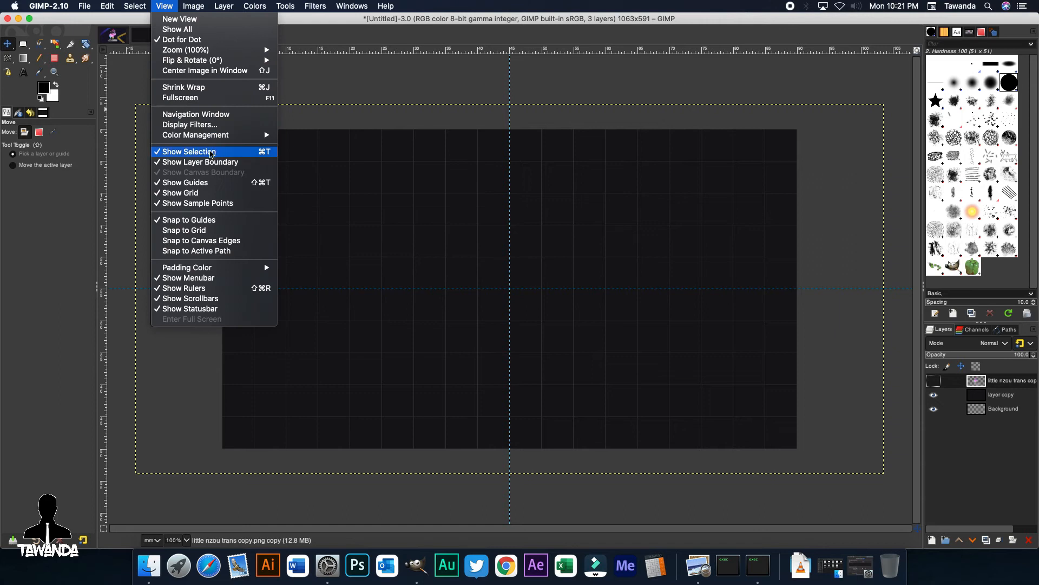
pyautogui.click(189, 151)
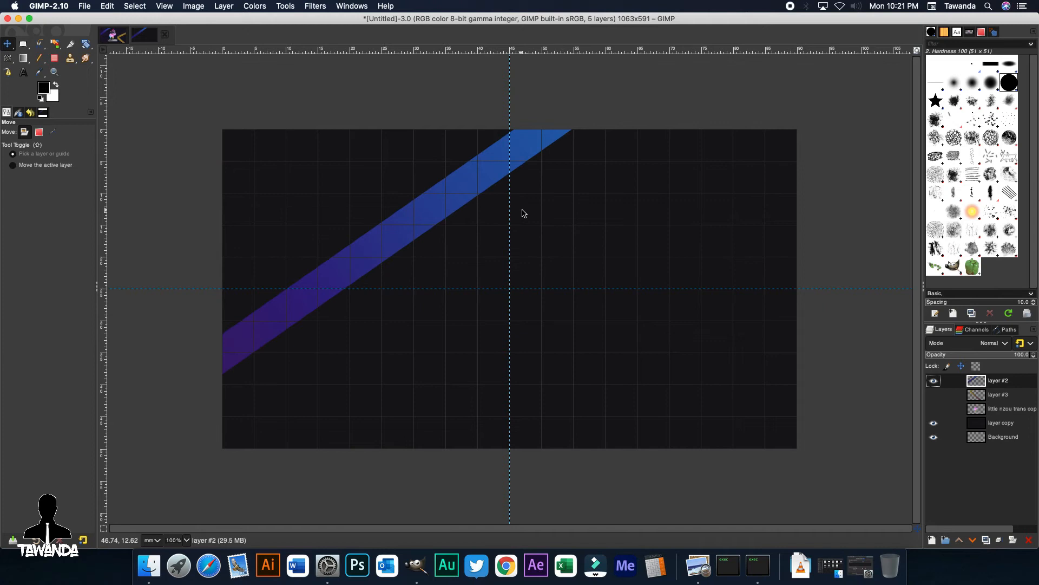
pyautogui.moveTo(414, 235)
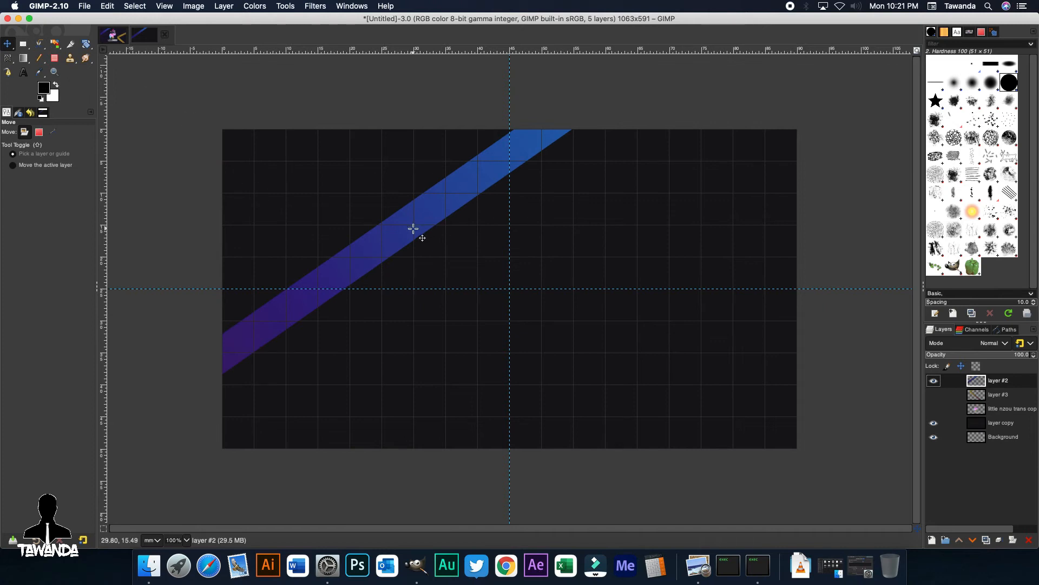
pyautogui.moveTo(414, 232); pyautogui.dragTo(680, 396)
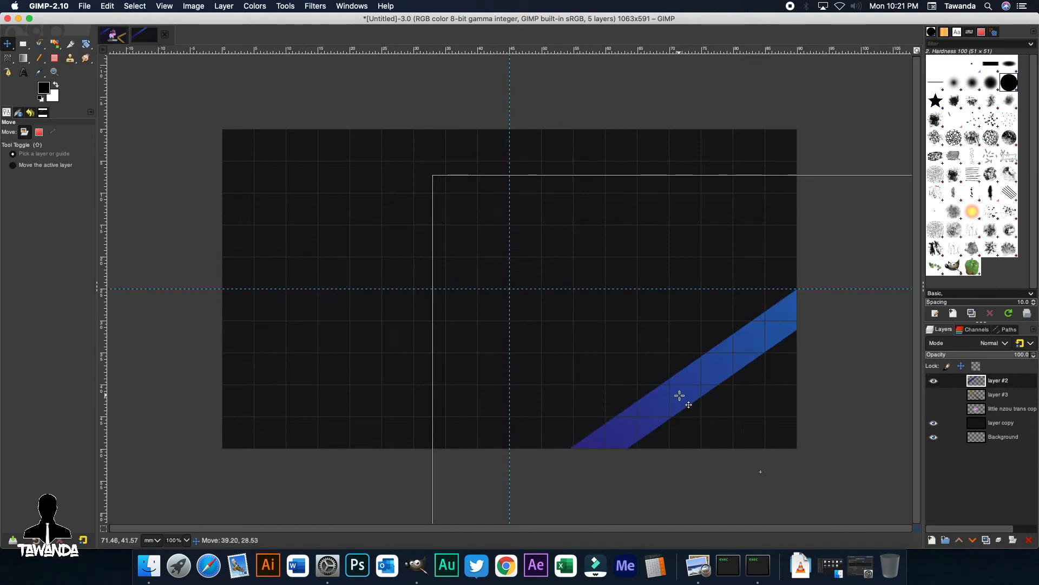
pyautogui.moveTo(678, 395); pyautogui.dragTo(689, 420)
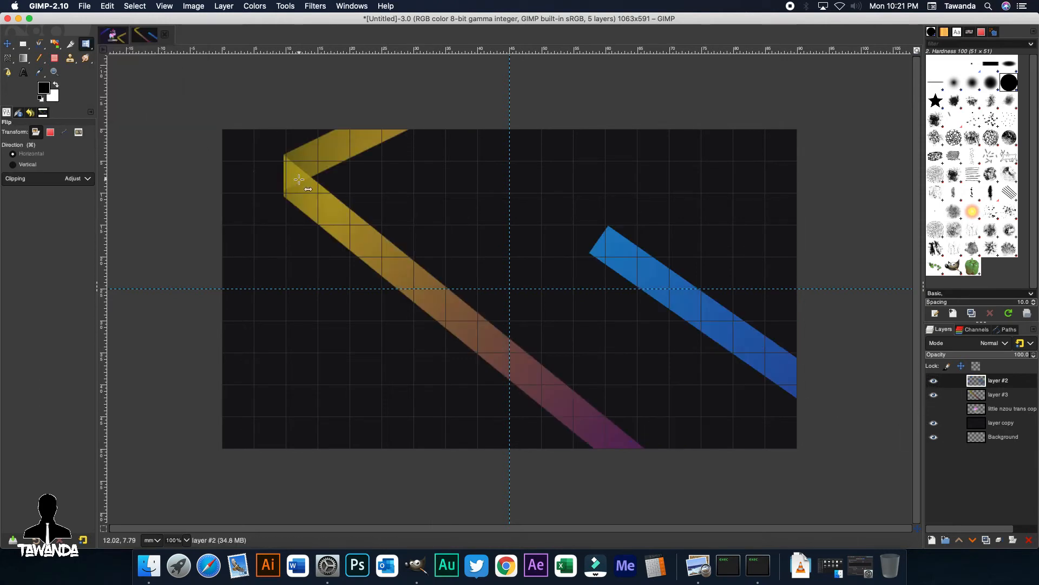
# Flip the yellow chevron horizontally, move it left and scale it so its tip reaches the centre.
pyautogui.click(997, 394)
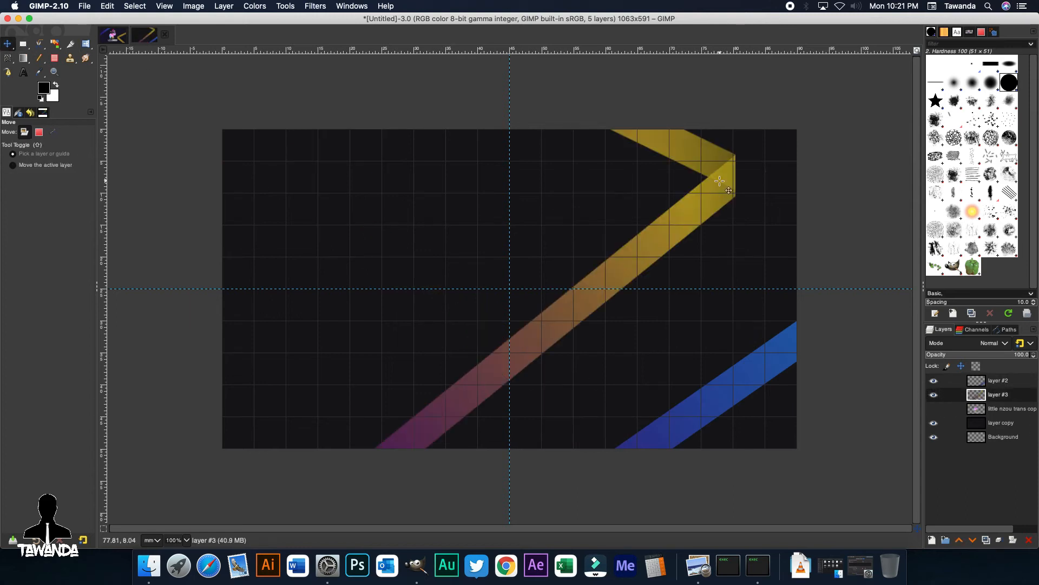
pyautogui.moveTo(719, 181); pyautogui.dragTo(477, 306)
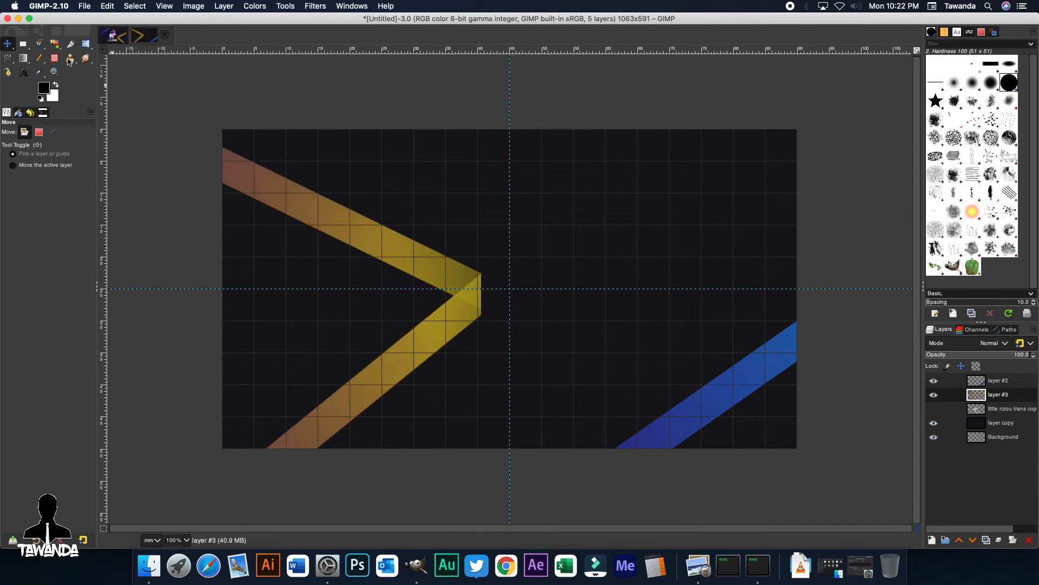
pyautogui.click(54, 59)
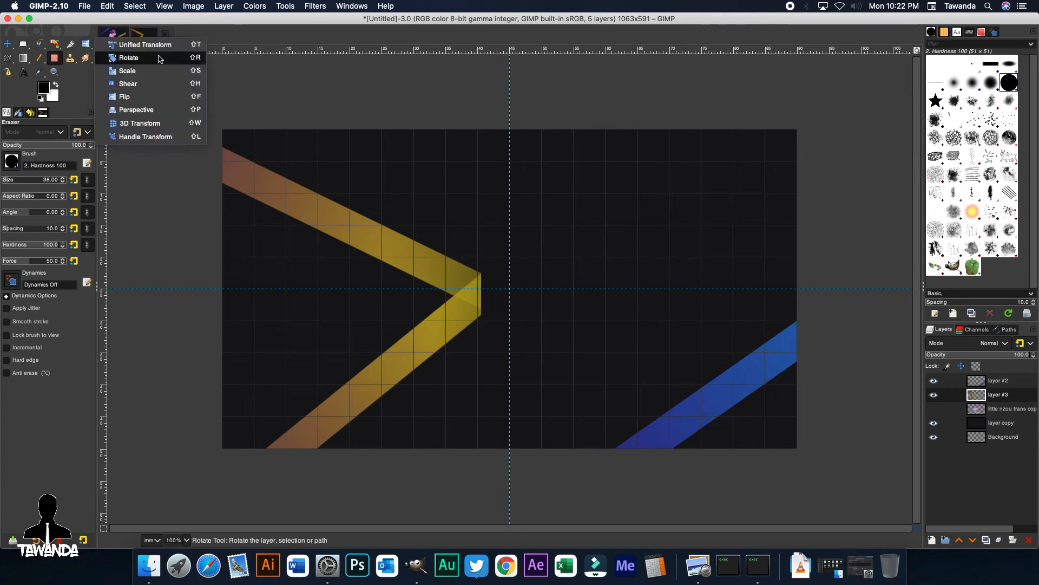
pyautogui.click(127, 70)
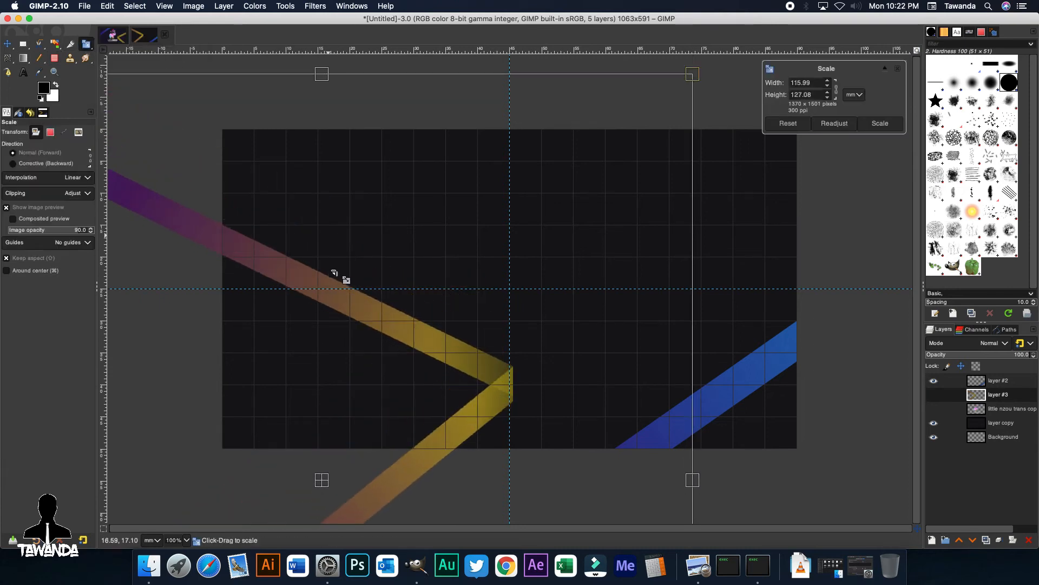
pyautogui.moveTo(344, 279); pyautogui.dragTo(322, 398)
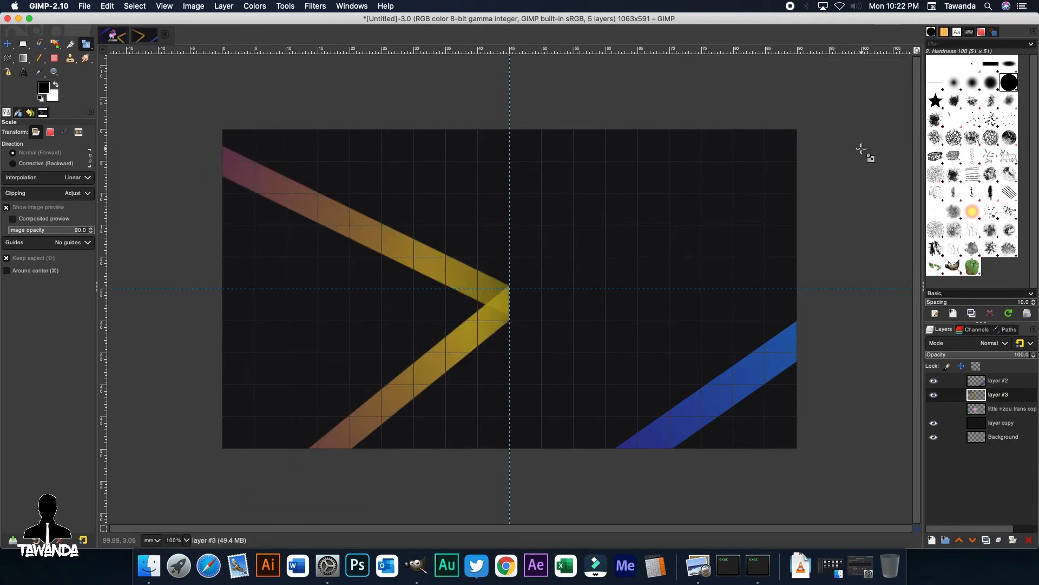
pyautogui.click(935, 408)
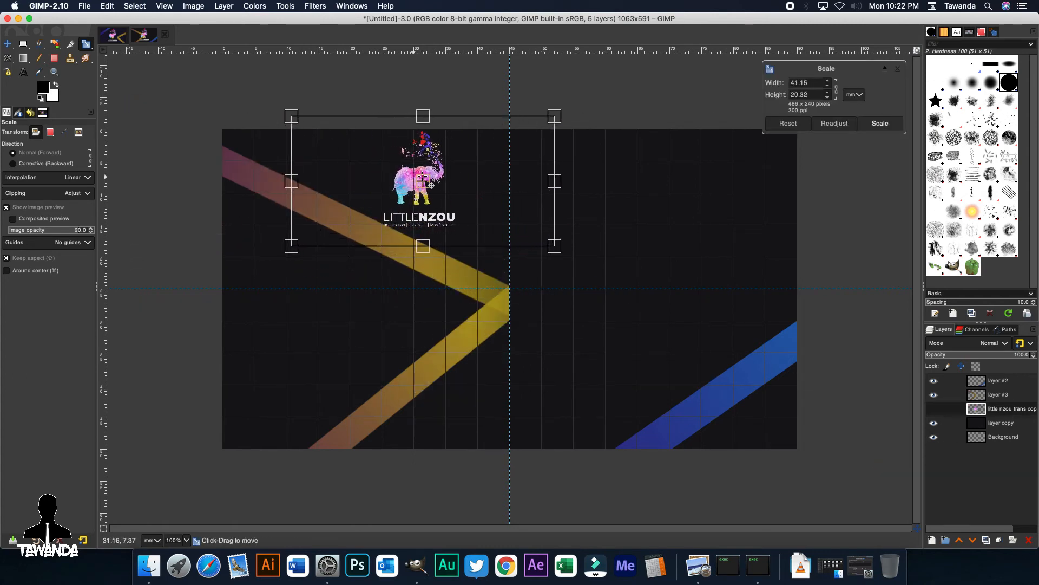
# Scale the LittleNzou logo down to a small emblem above the chevron.
pyautogui.moveTo(554, 246); pyautogui.dragTo(530, 233)
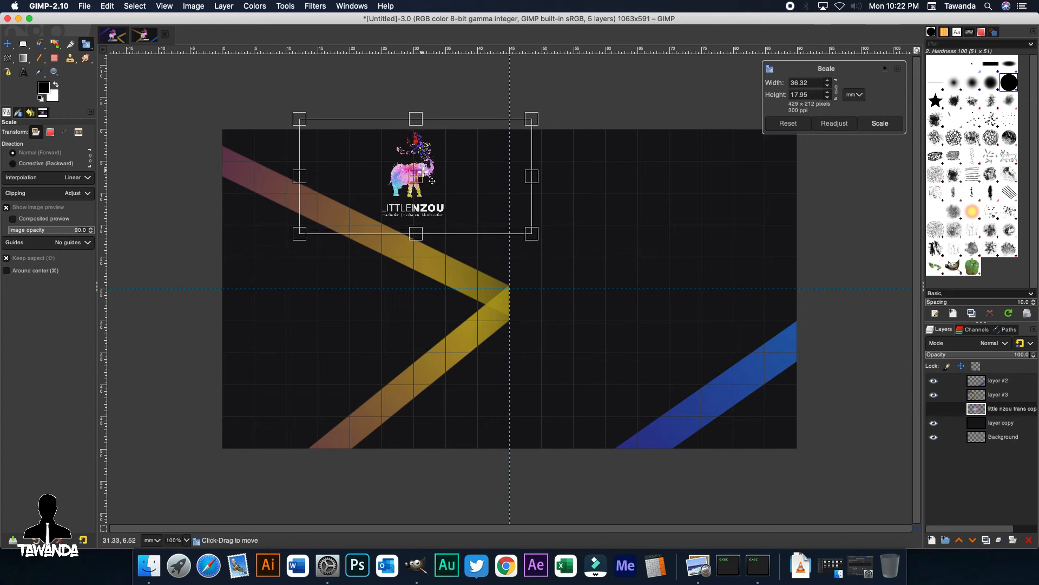
pyautogui.click(879, 123)
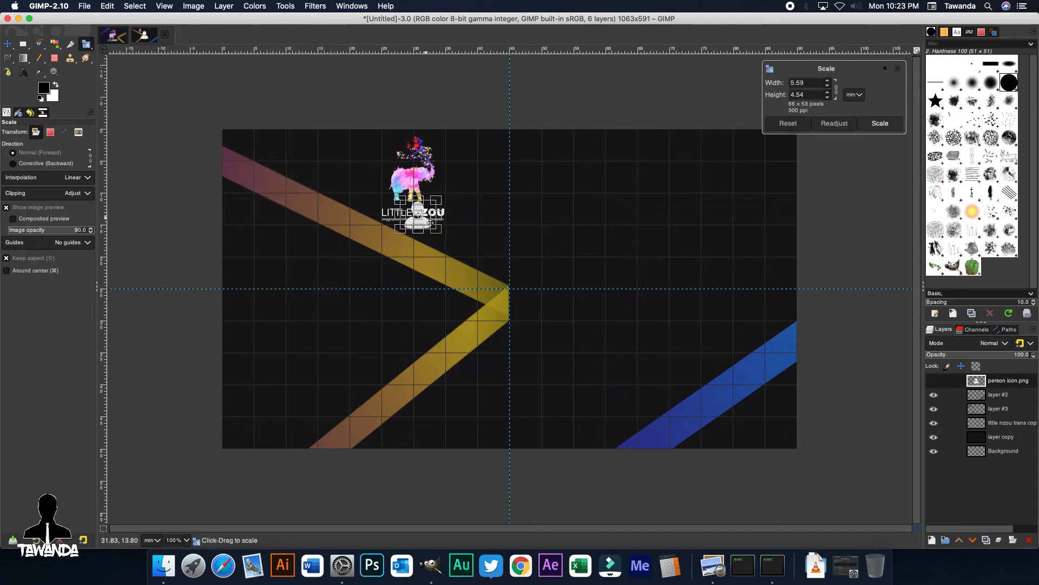
# Place and scale down the person, location pin and telephone icons on the right half.
pyautogui.moveTo(418, 216); pyautogui.dragTo(556, 173)
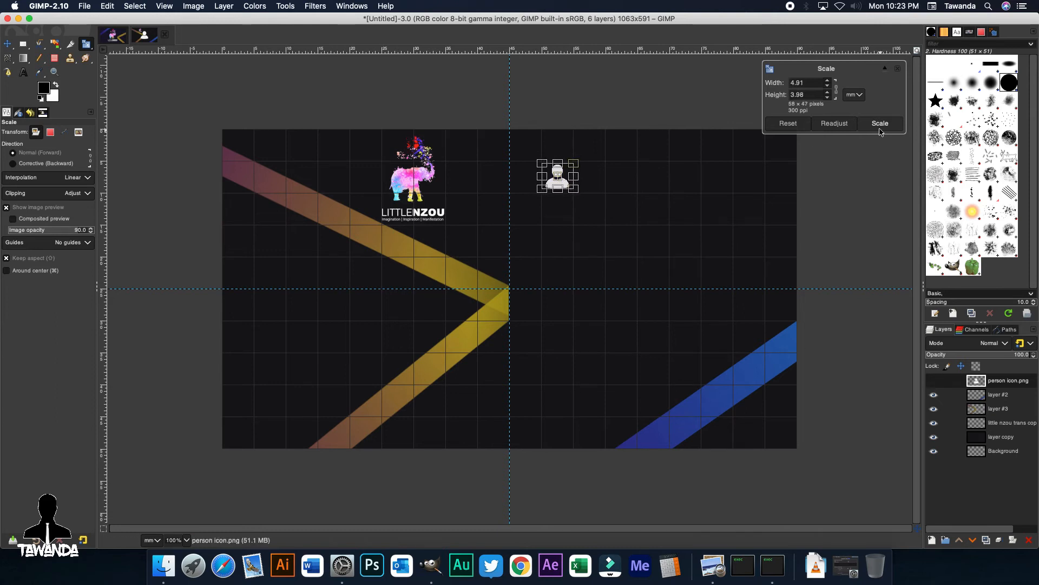
pyautogui.click(879, 124)
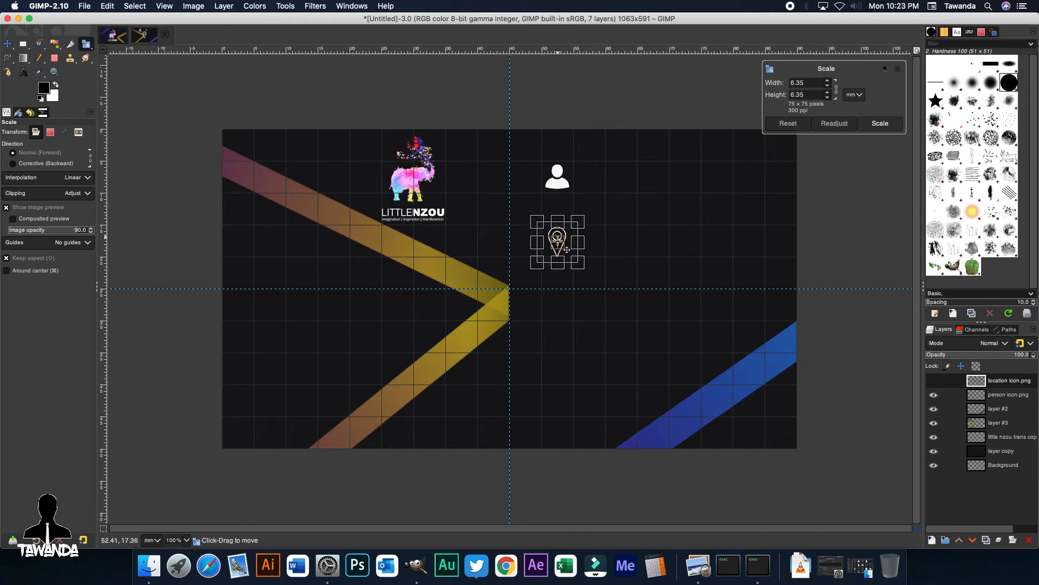
pyautogui.click(880, 124)
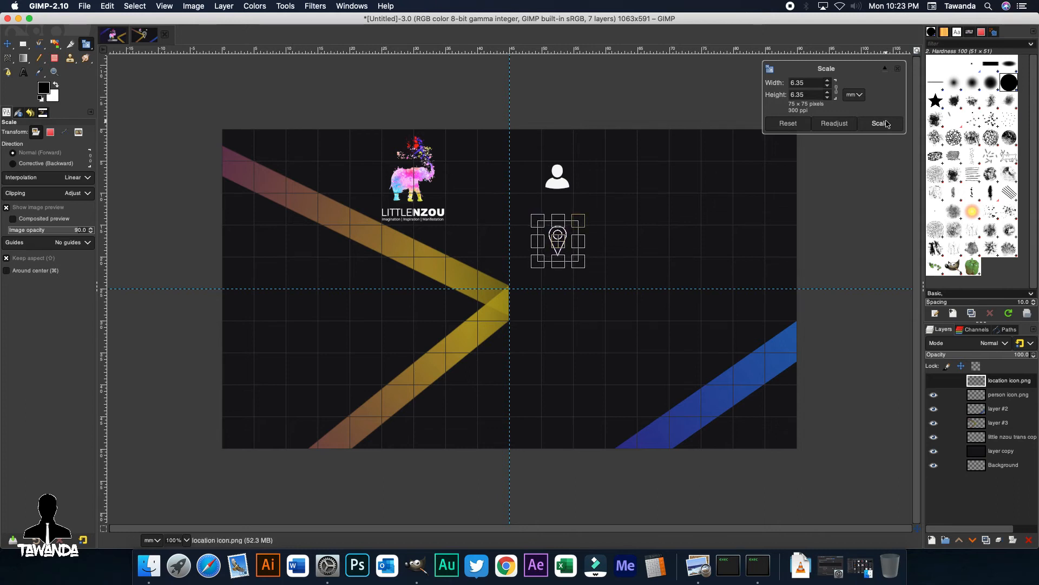
pyautogui.click(879, 124)
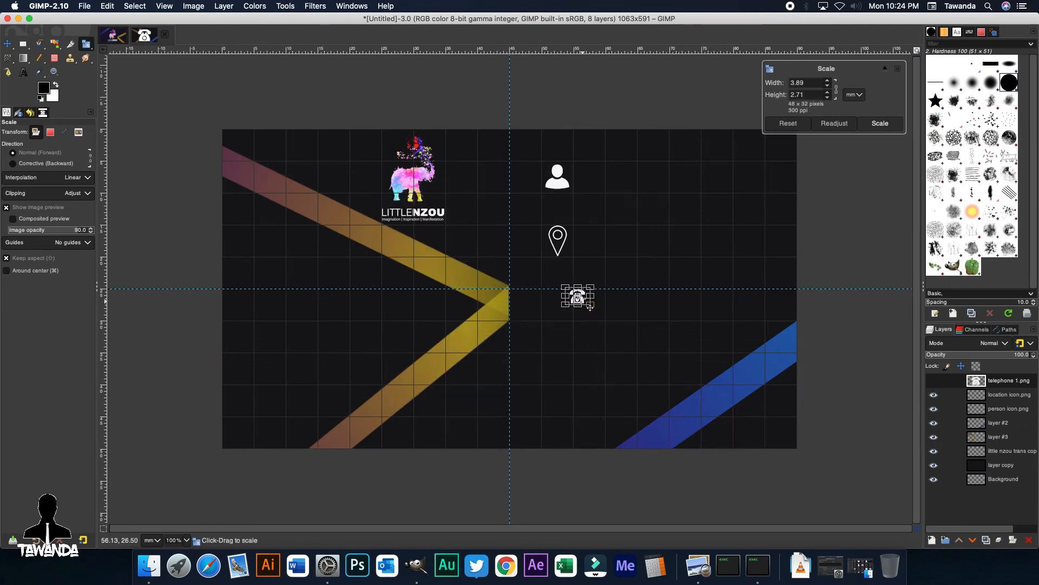
pyautogui.click(879, 123)
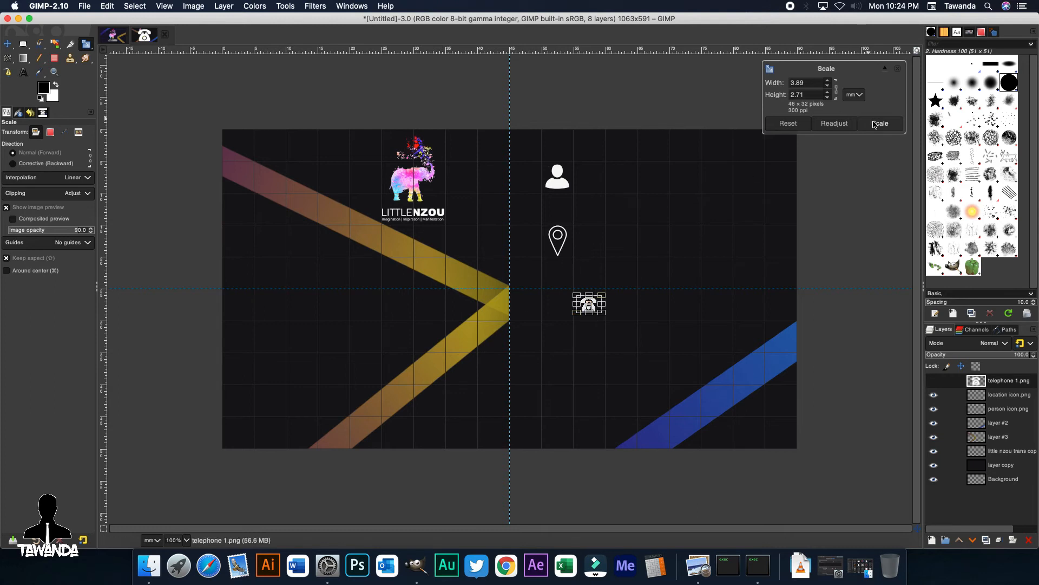
pyautogui.click(880, 123)
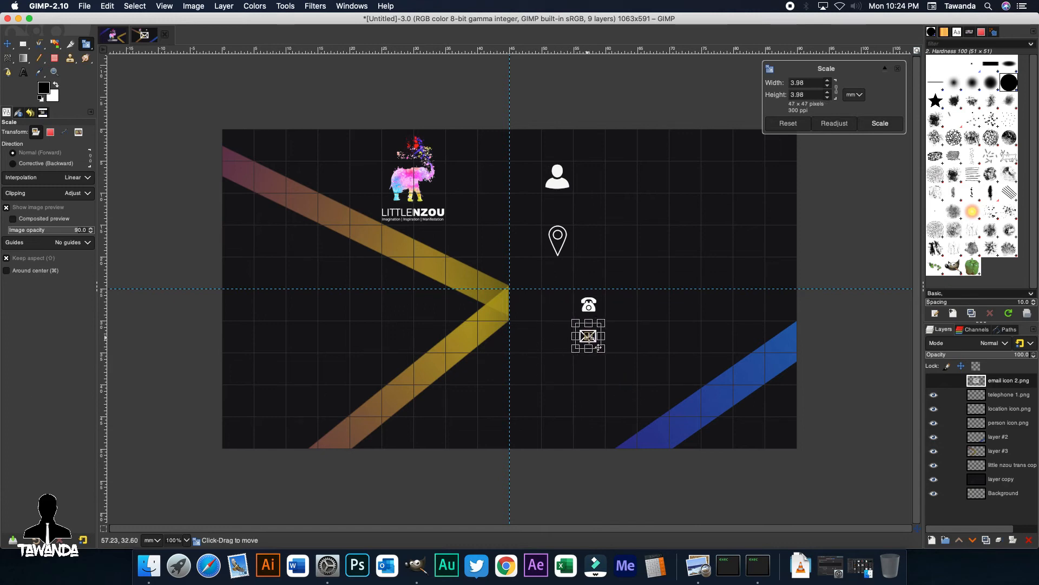
# Position the envelope icon and scale the globe icon to 4.40 × 4.06 mm to match.
pyautogui.moveTo(603, 351); pyautogui.dragTo(600, 347)
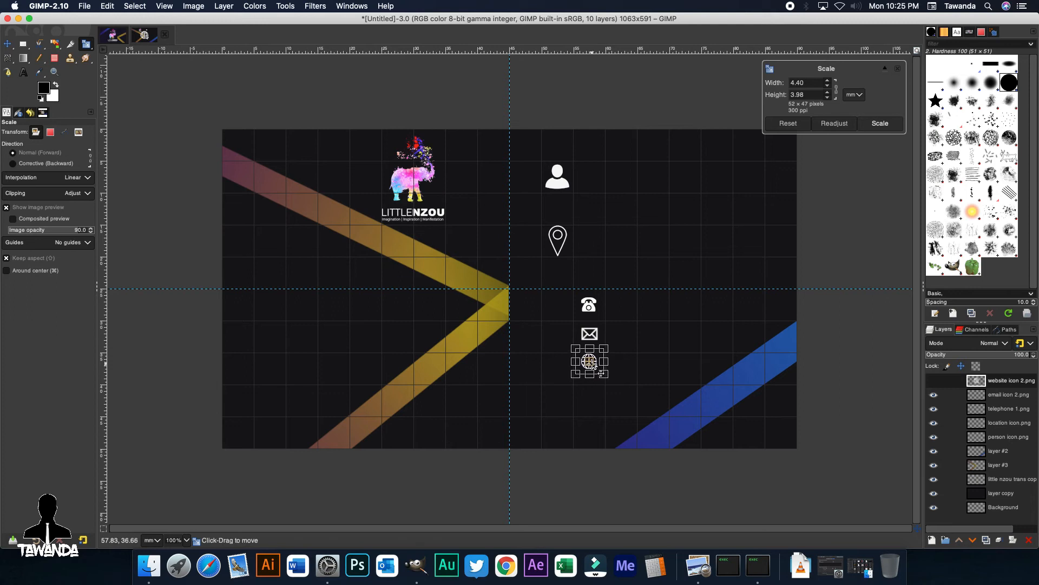
pyautogui.click(879, 124)
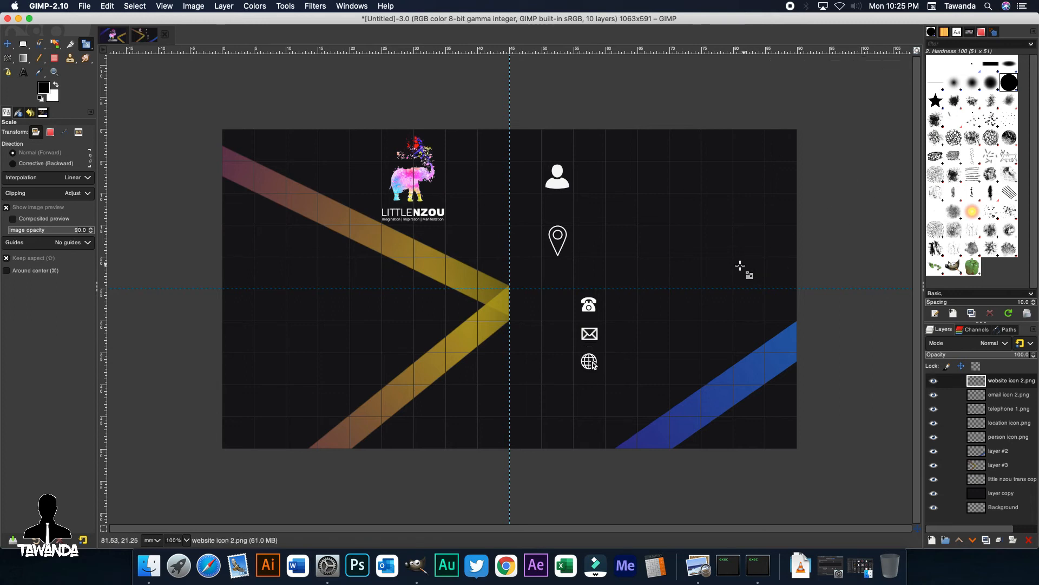
pyautogui.click(589, 361)
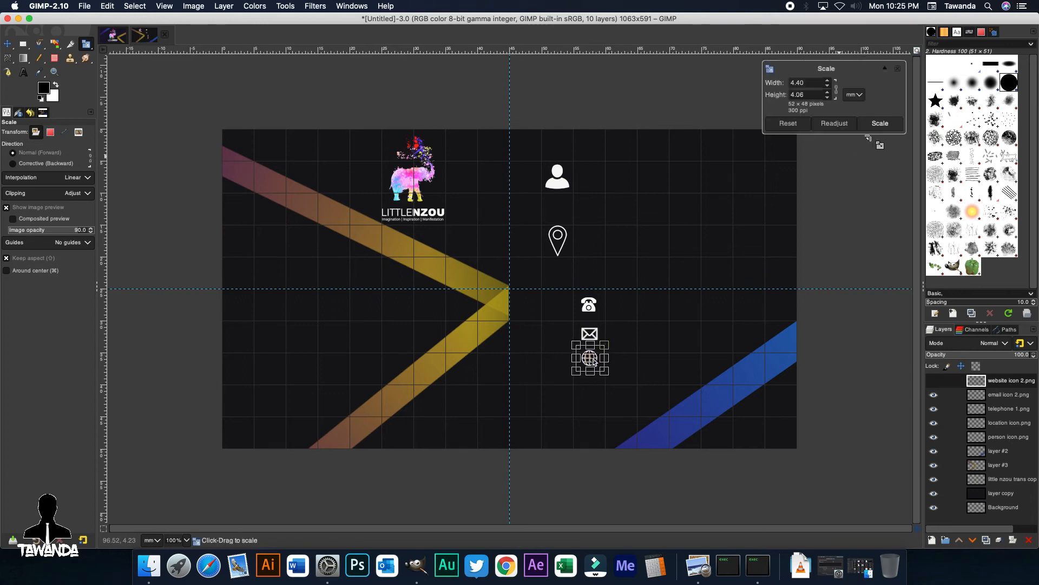
pyautogui.click(879, 123)
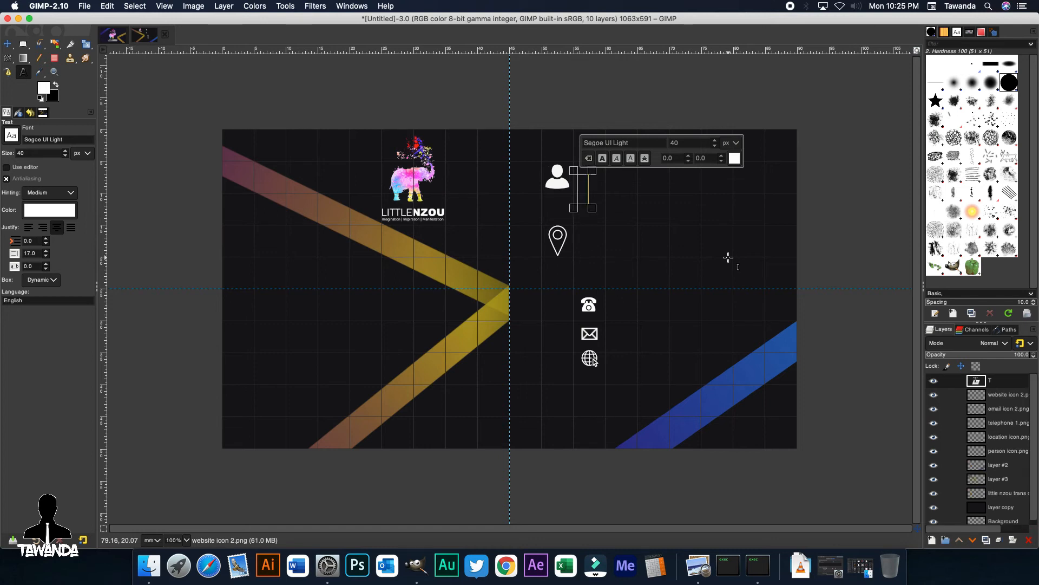
pyautogui.write('Tawanda L')
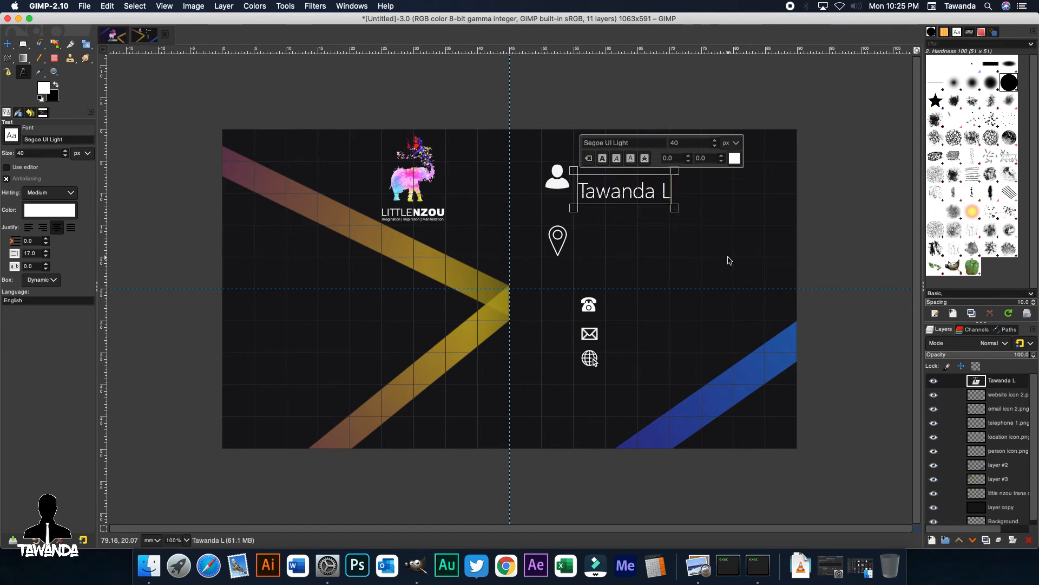
pyautogui.write('. Nzou')
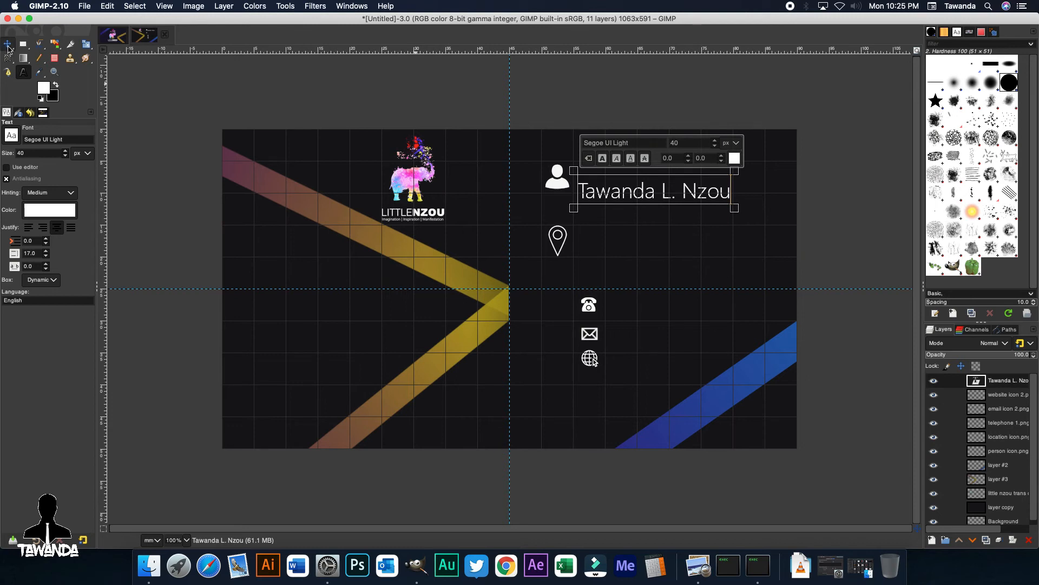
pyautogui.click(8, 43)
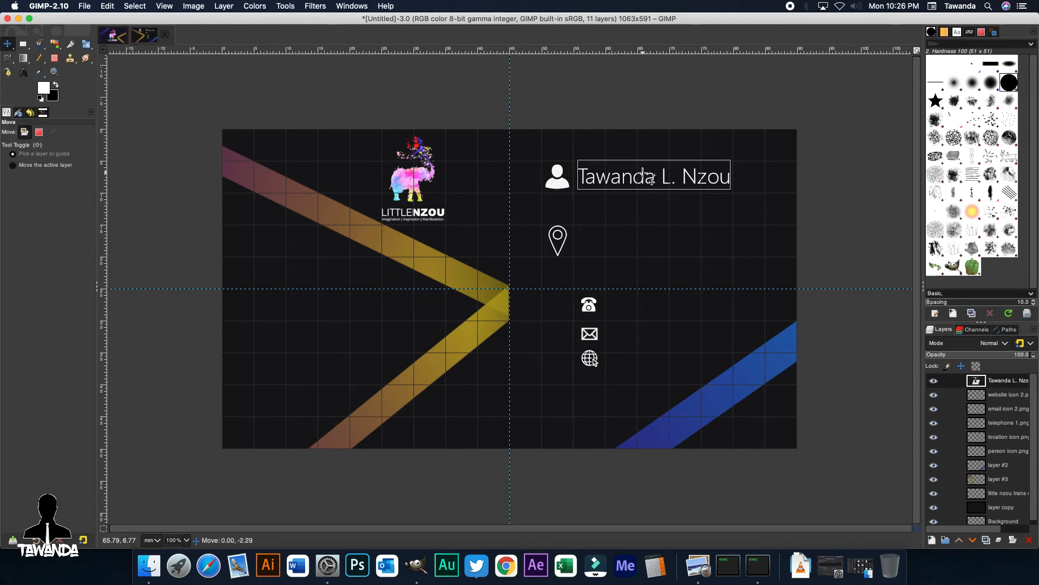
pyautogui.click(651, 176)
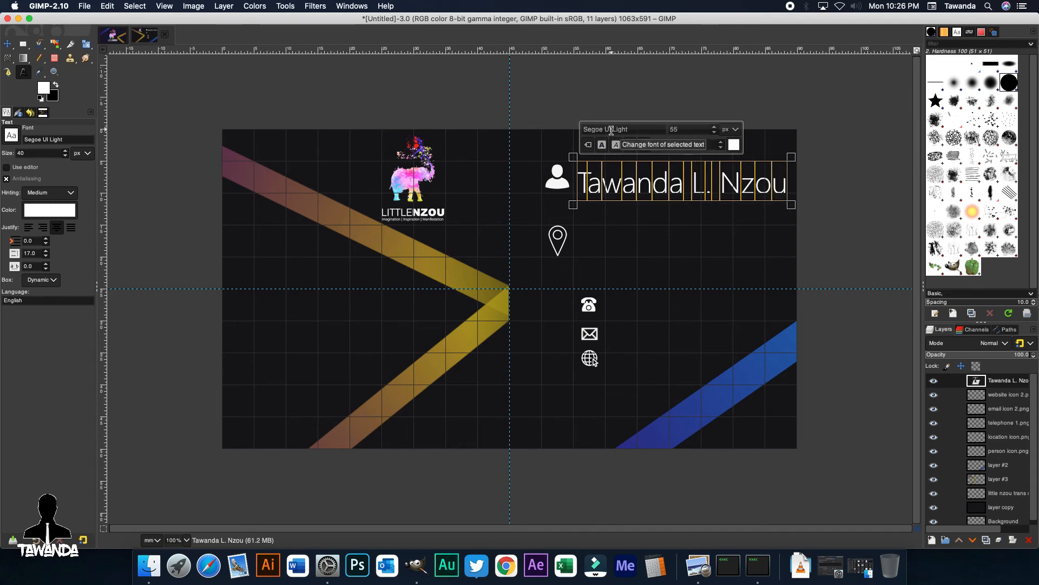
pyautogui.click(720, 132)
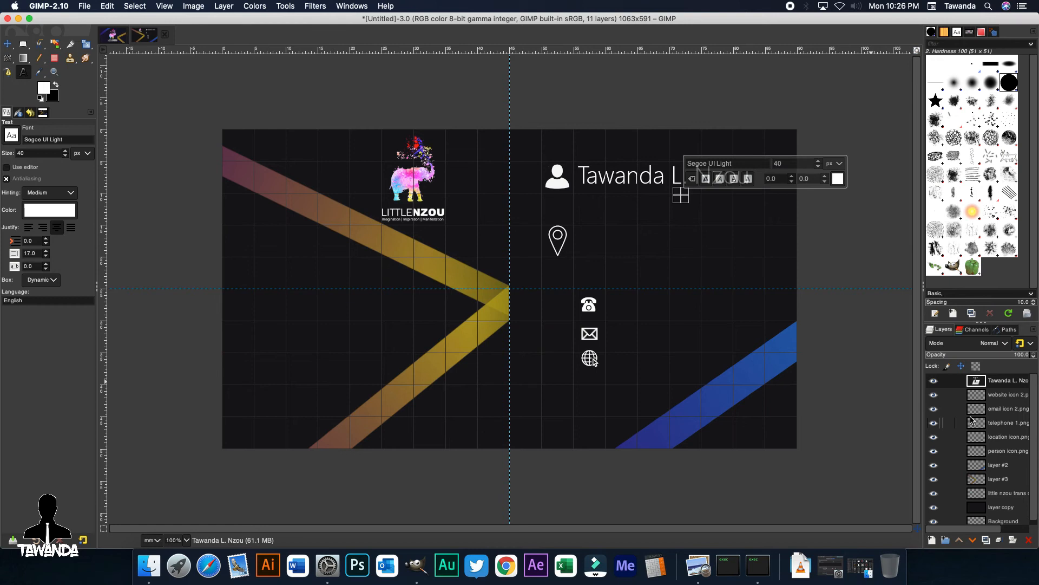
# Add a small italic 'Designer' title under the name, right-aligned.
pyautogui.write('Desi')
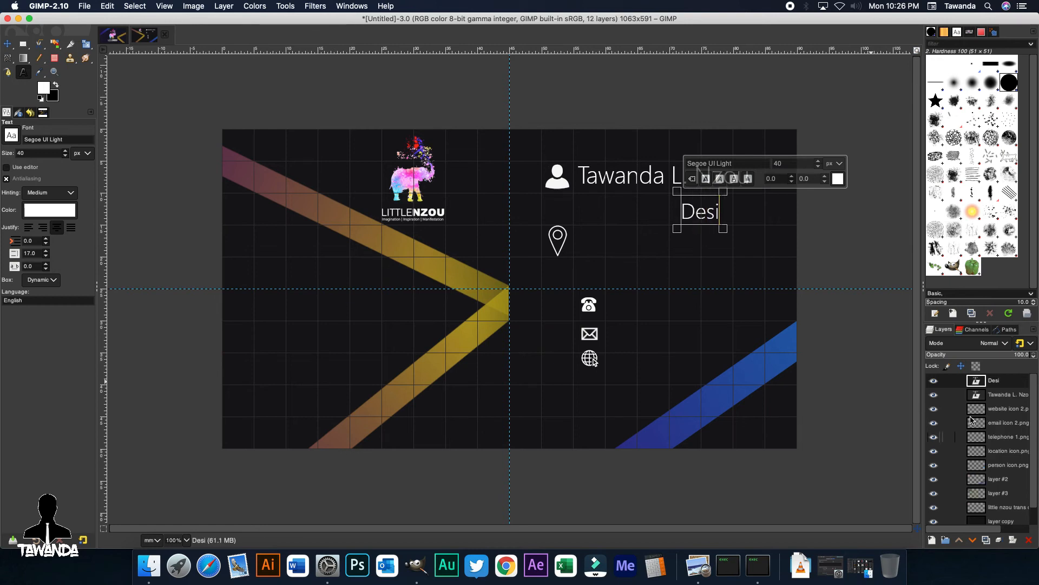
pyautogui.write('gner')
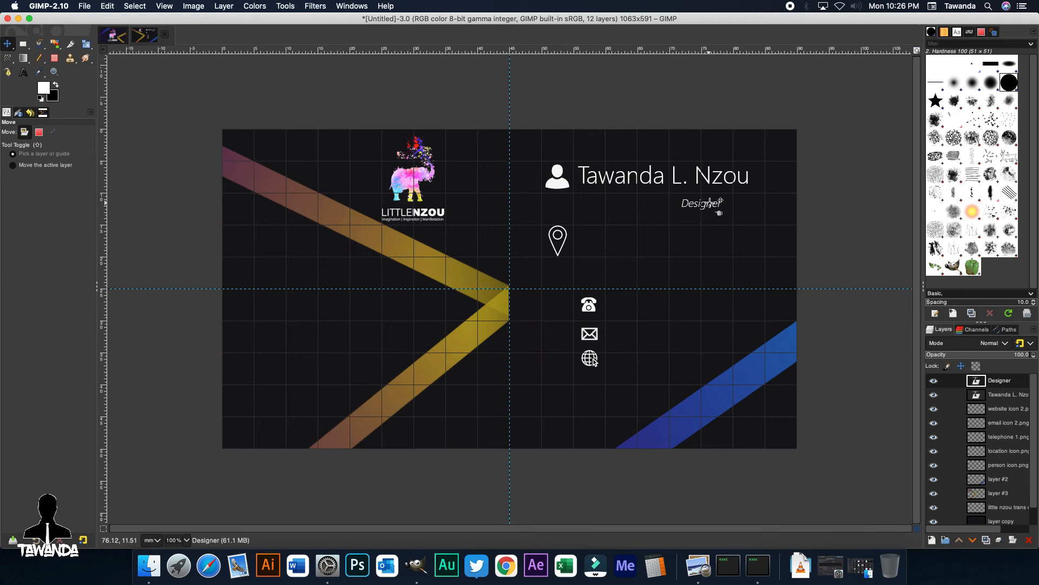
pyautogui.moveTo(701, 203); pyautogui.dragTo(728, 197)
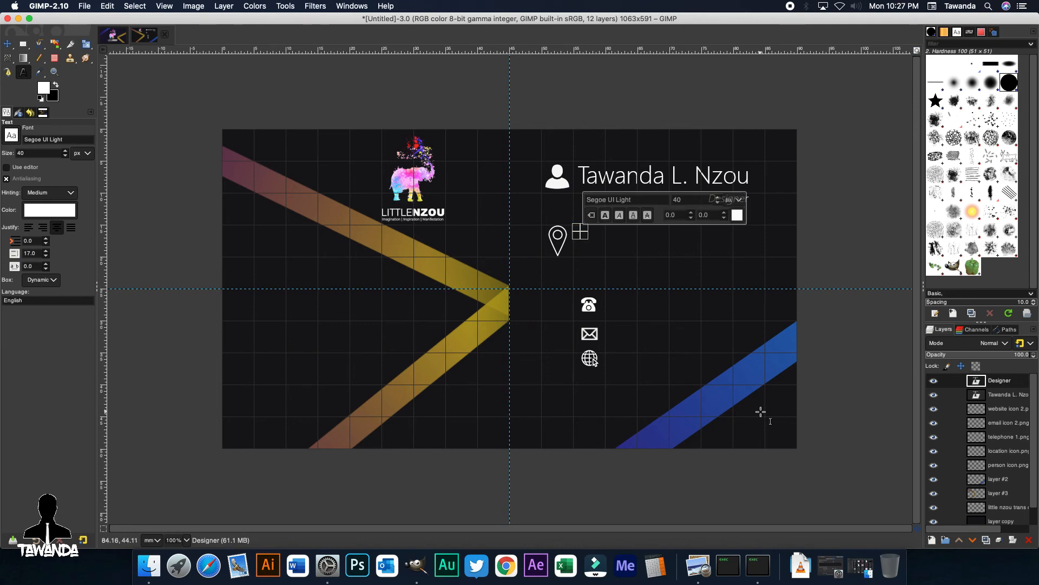
# Add the address text beside the pin: Bay 5, the street line and Harare.
pyautogui.write('Bay 5 at This Place in This S')
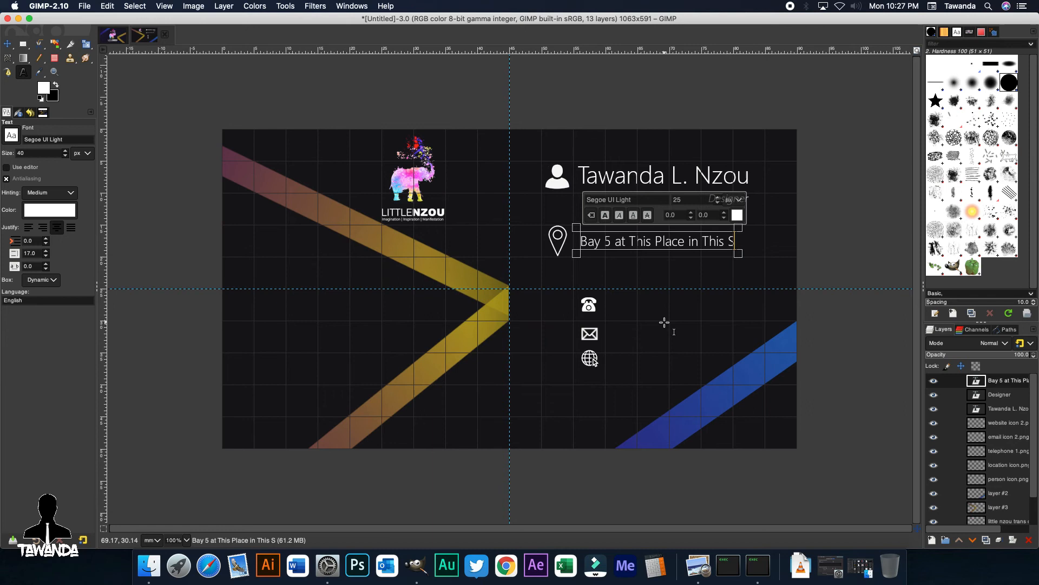
pyautogui.write('treet')
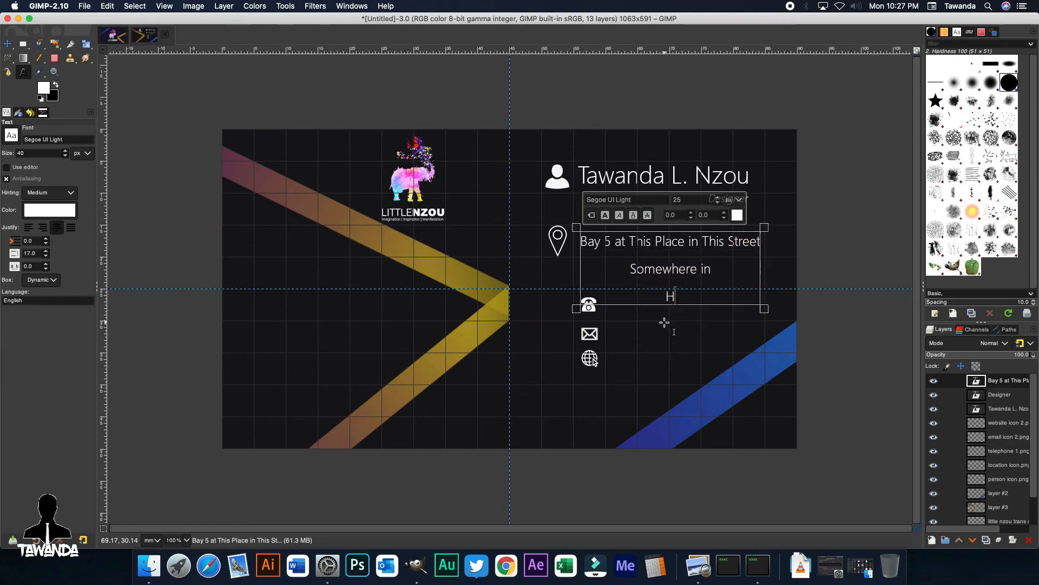
pyautogui.write('arare')
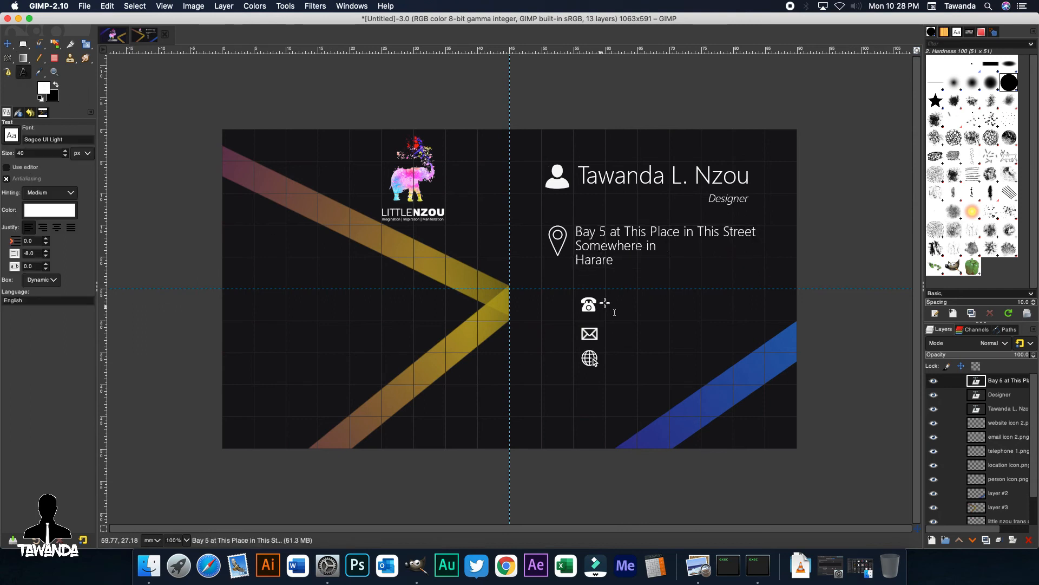
pyautogui.write('(263)')
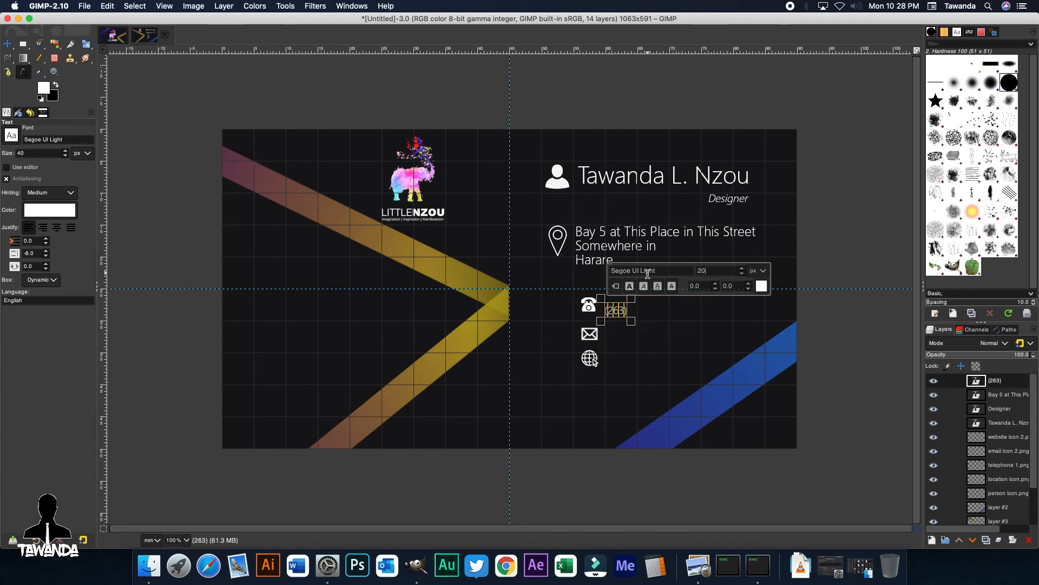
pyautogui.write('717')
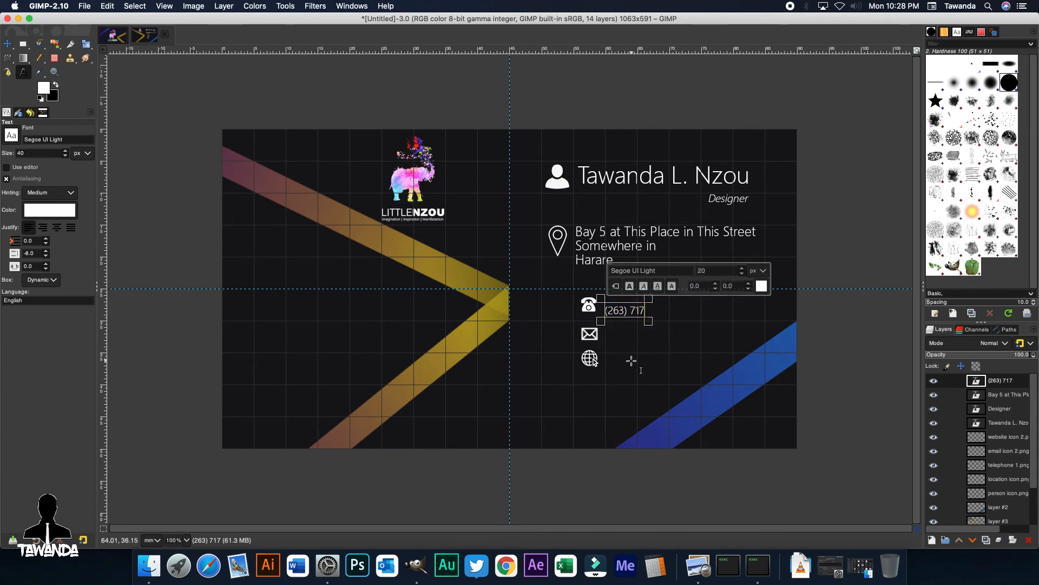
pyautogui.write('537 988')
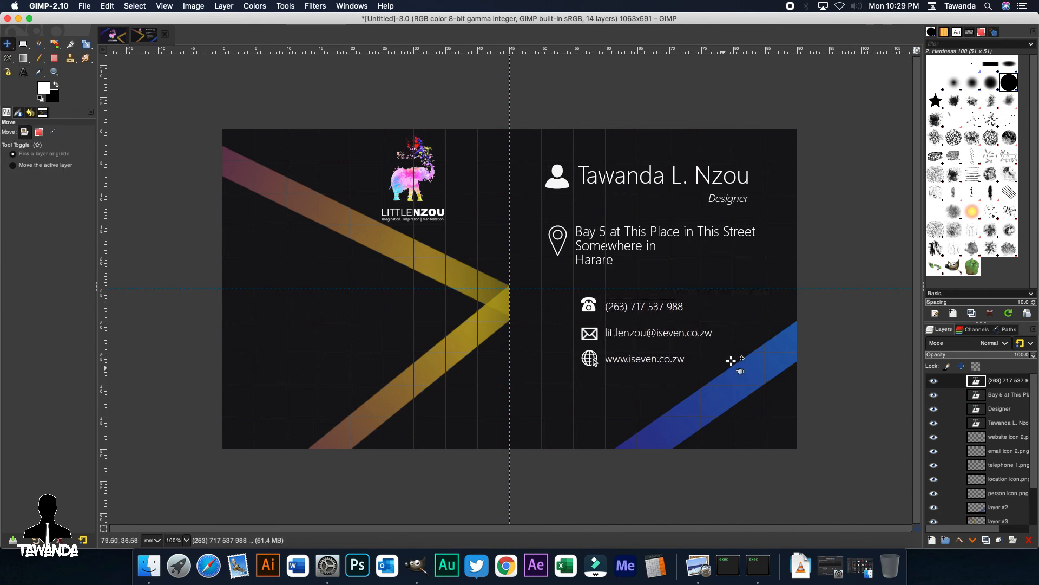
pyautogui.click(148, 565)
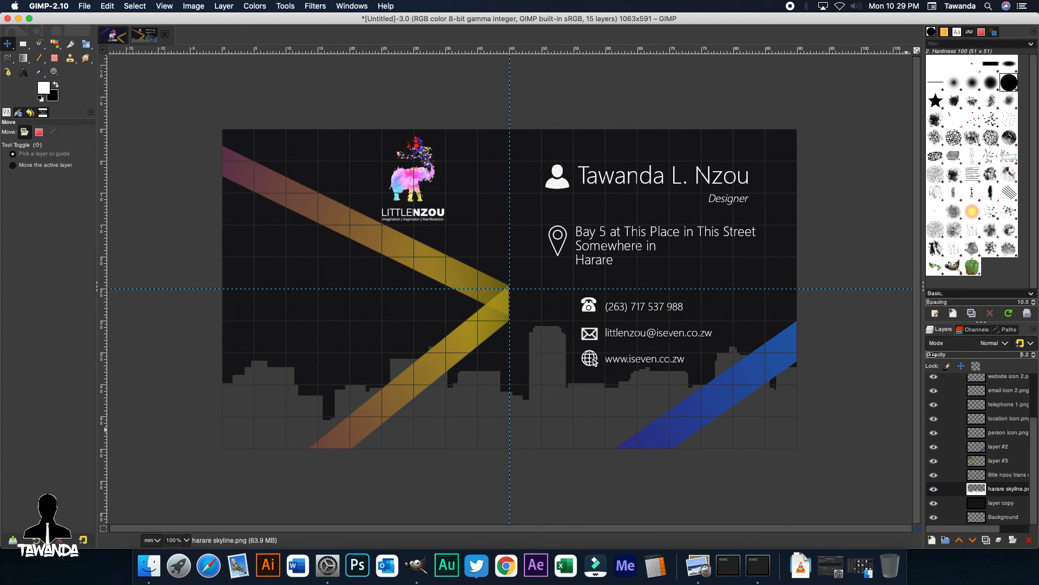
# Lower the Harare skyline layer's opacity so it reads as a faint silhouette.
pyautogui.moveTo(987, 354); pyautogui.dragTo(1021, 354)
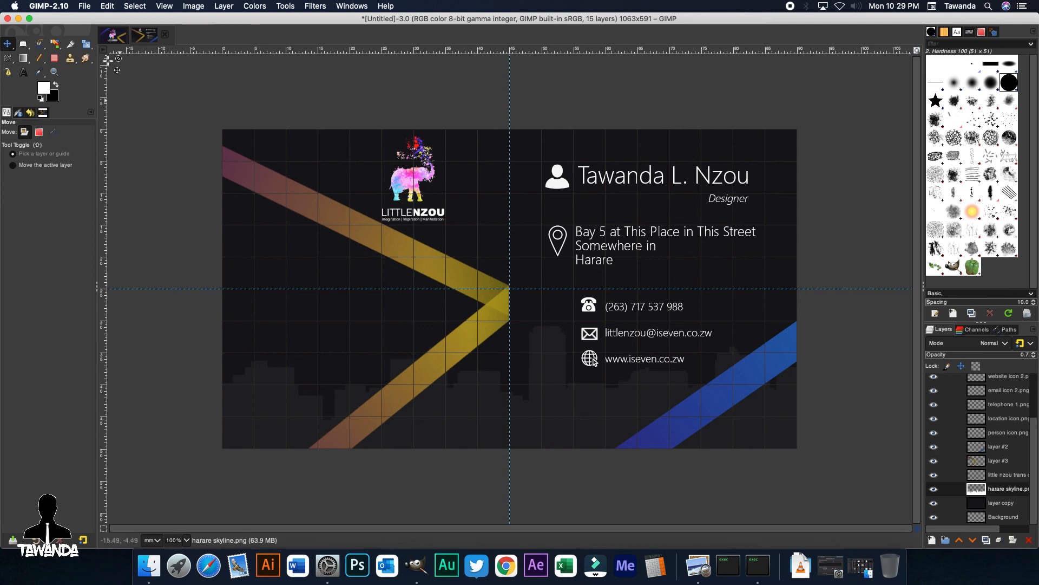
# Start Export As and rename the file to business card back.png on the Desktop.
pyautogui.click(85, 6)
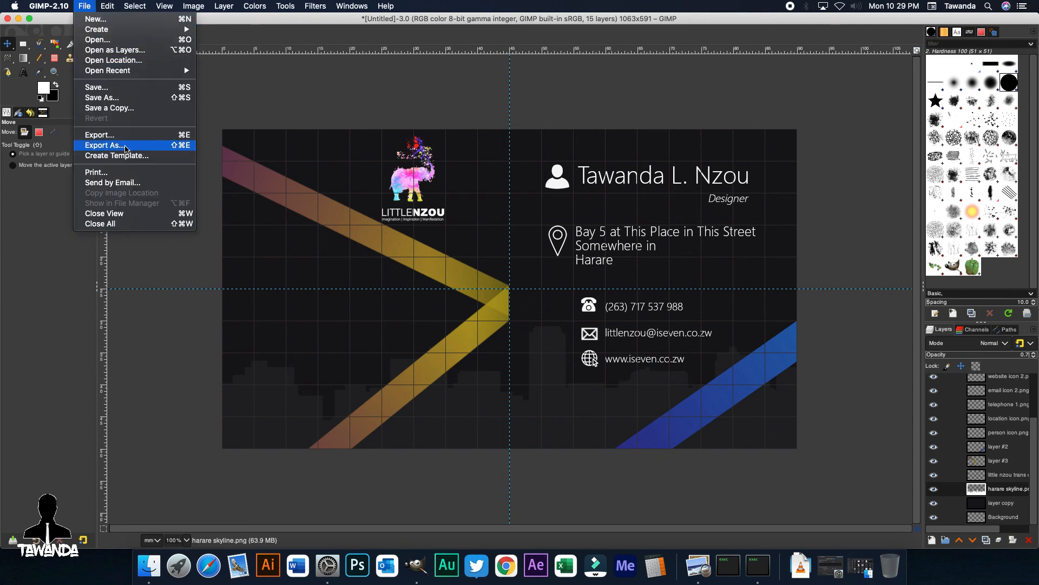
pyautogui.click(104, 145)
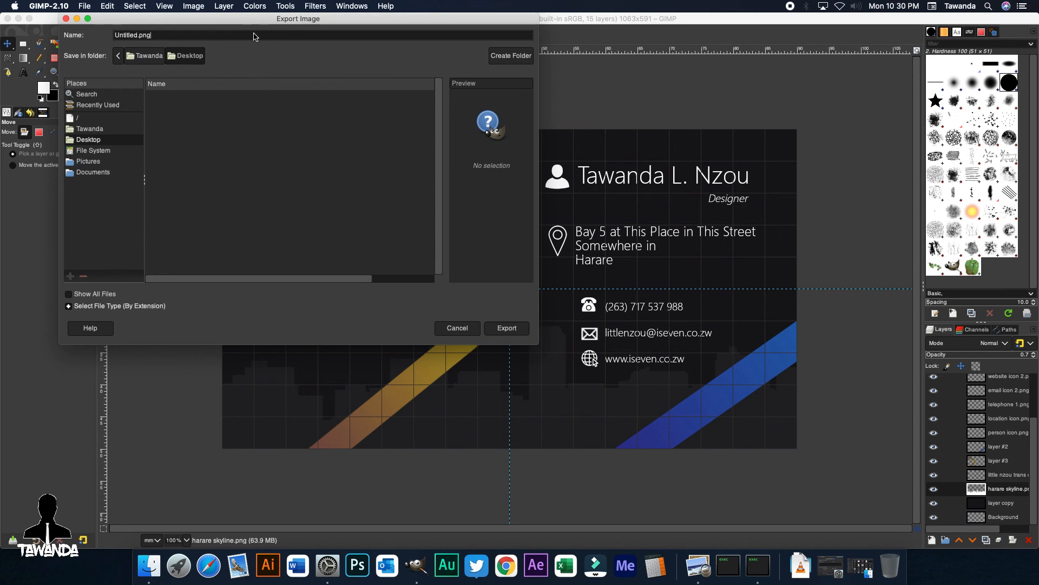
pyautogui.press('Backspace')
pyautogui.write('df')
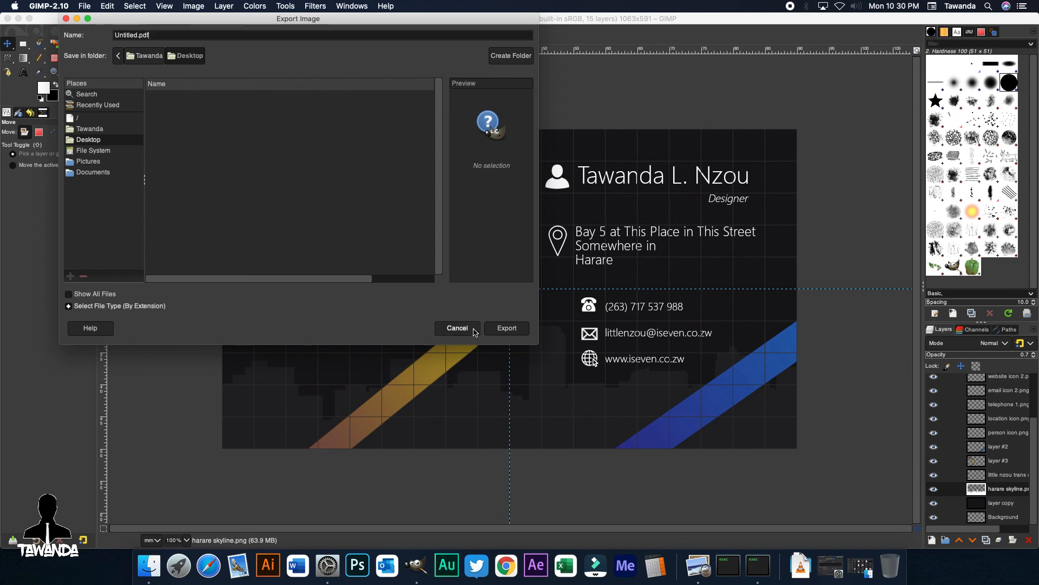
pyautogui.moveTo(171, 99)
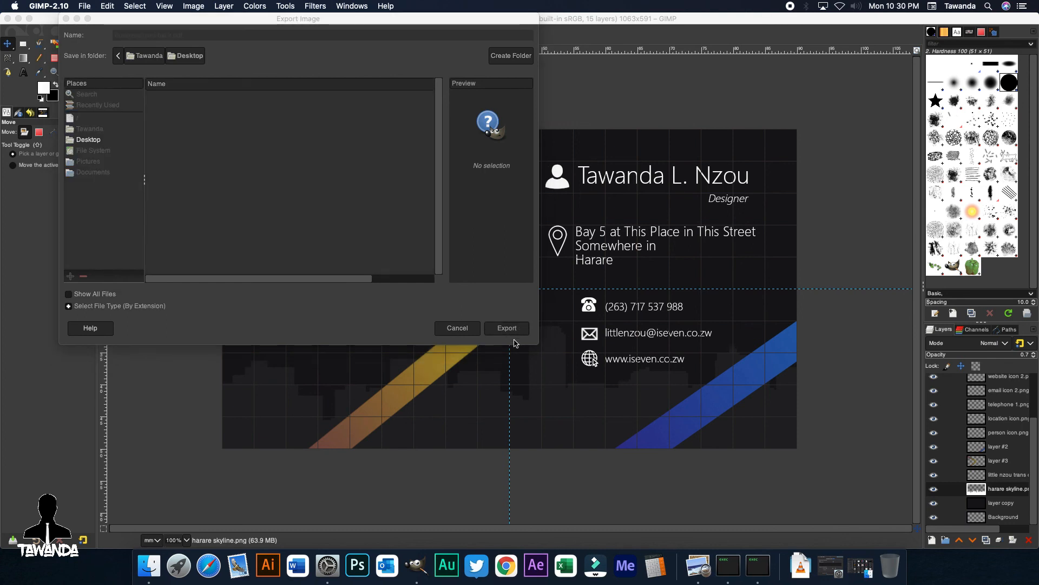
# Export the image and confirm the PNG export options.
pyautogui.click(506, 327)
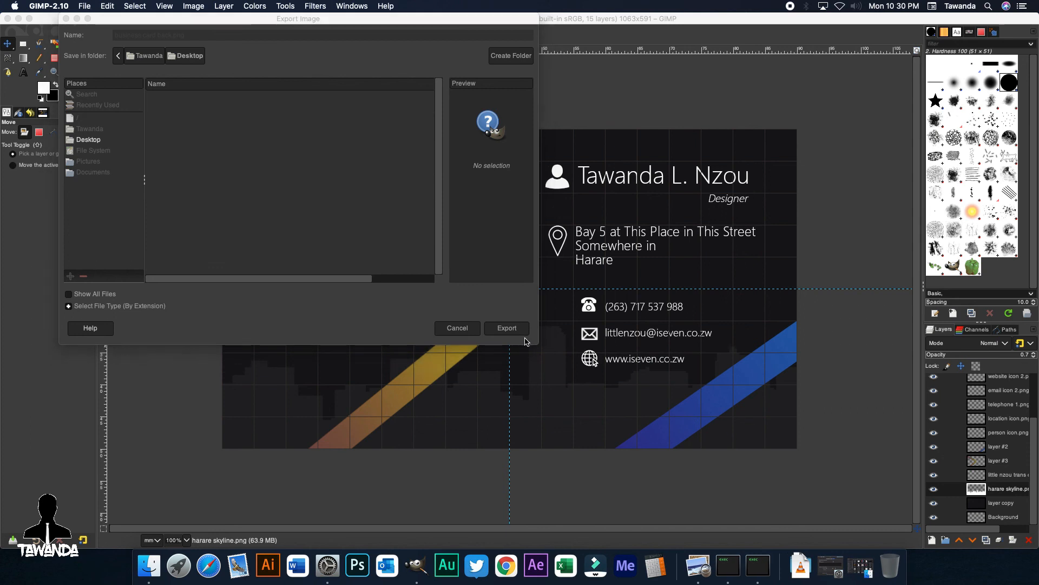
pyautogui.click(506, 327)
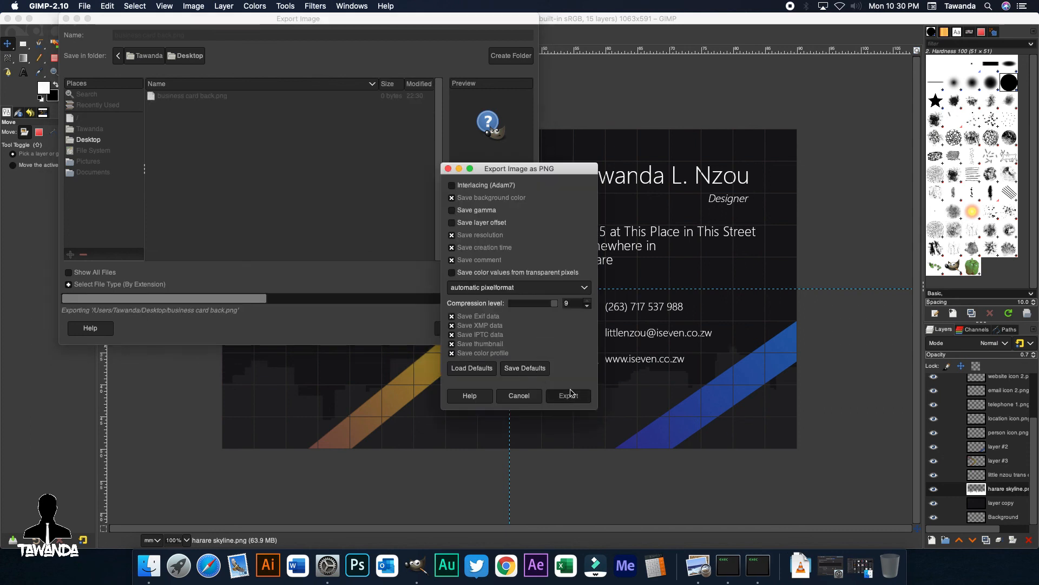
pyautogui.click(568, 395)
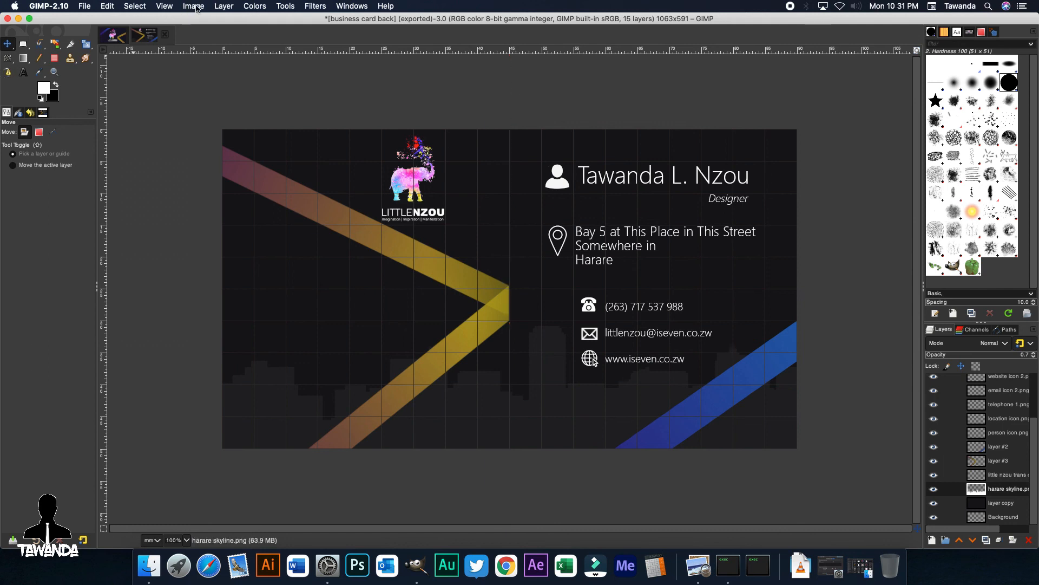
# Turn off Show Guides and Show Grid from the View menu for a clean card view.
pyautogui.click(164, 7)
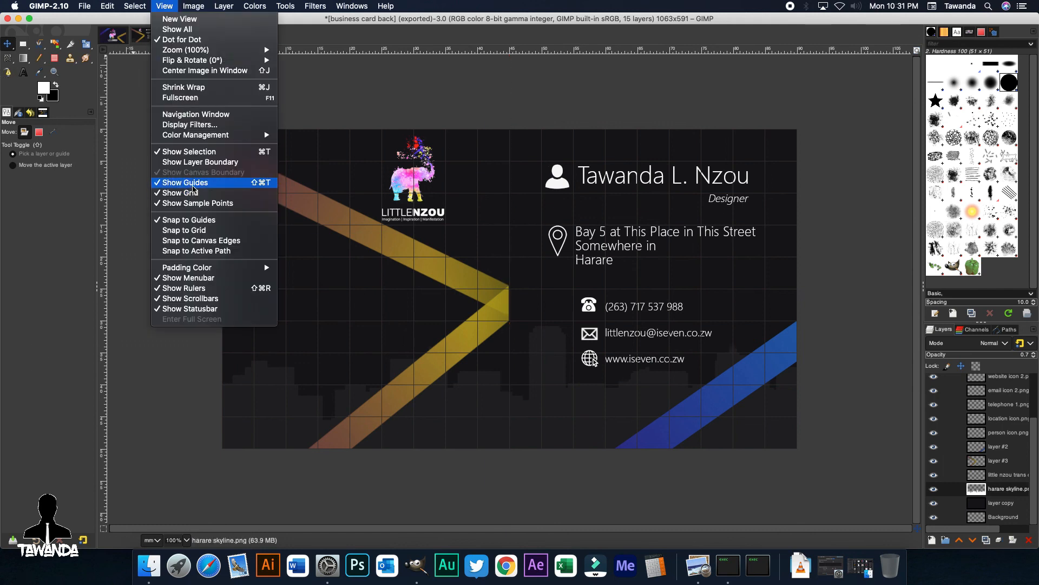
pyautogui.click(183, 192)
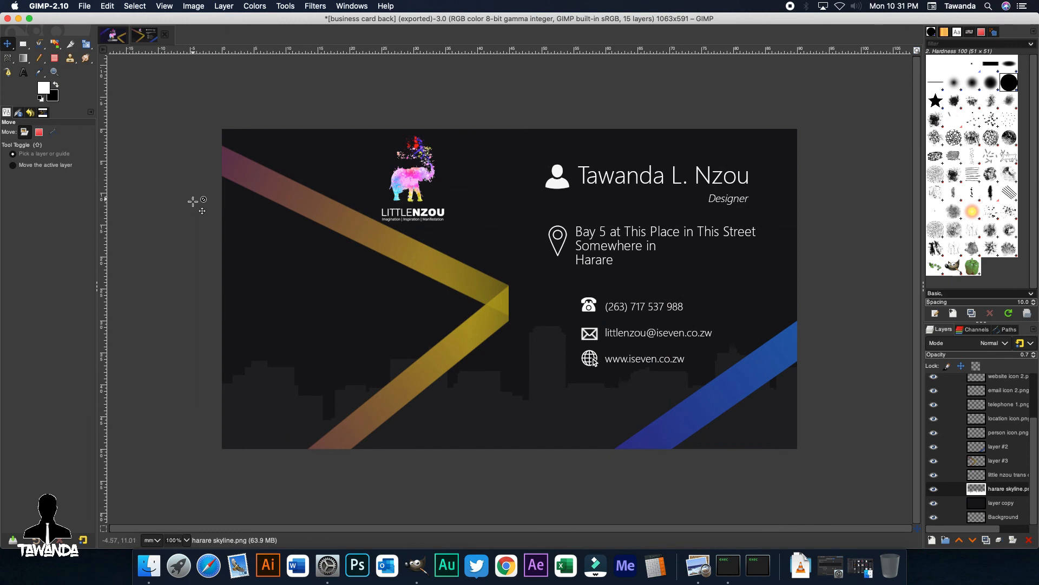